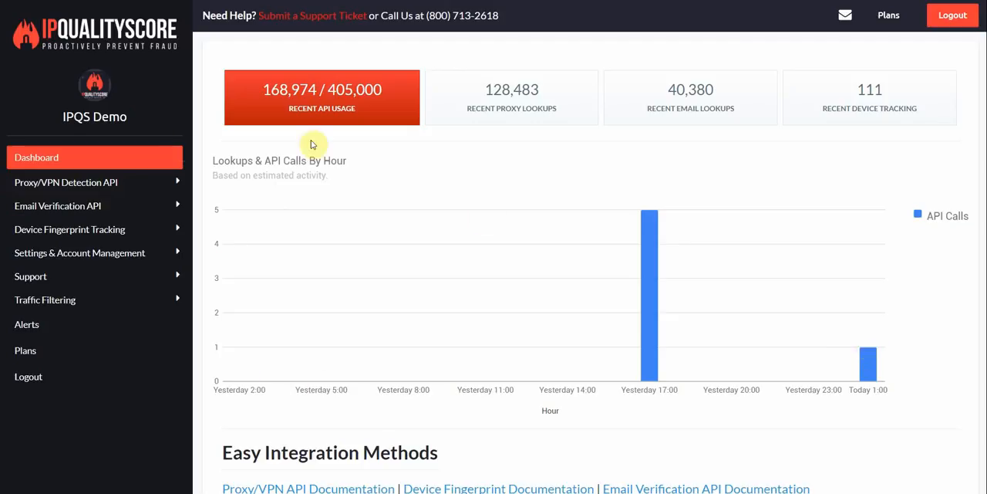
pyautogui.moveTo(864, 369)
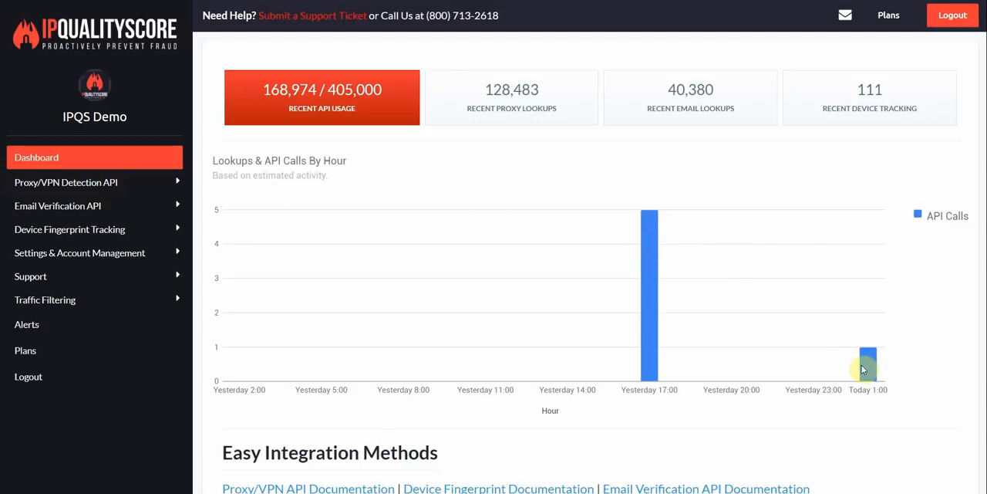
pyautogui.moveTo(648, 269)
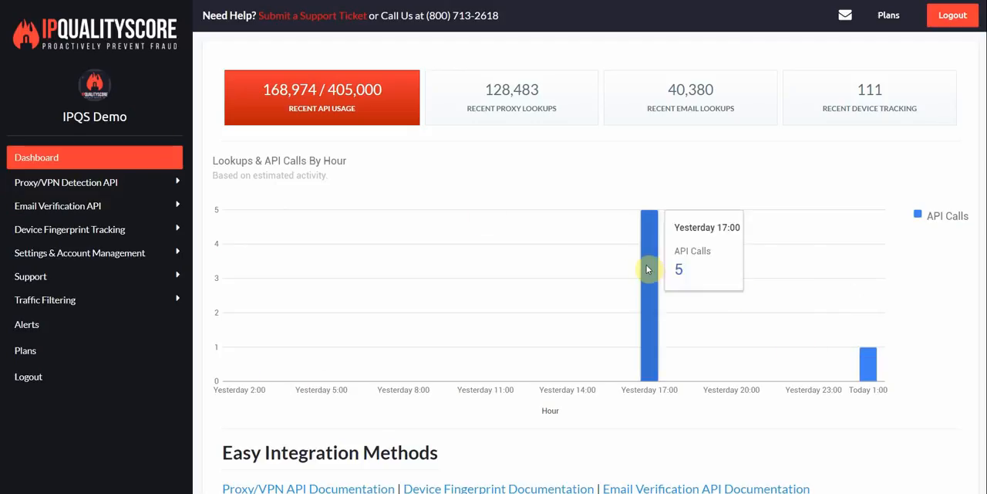
pyautogui.moveTo(422, 185)
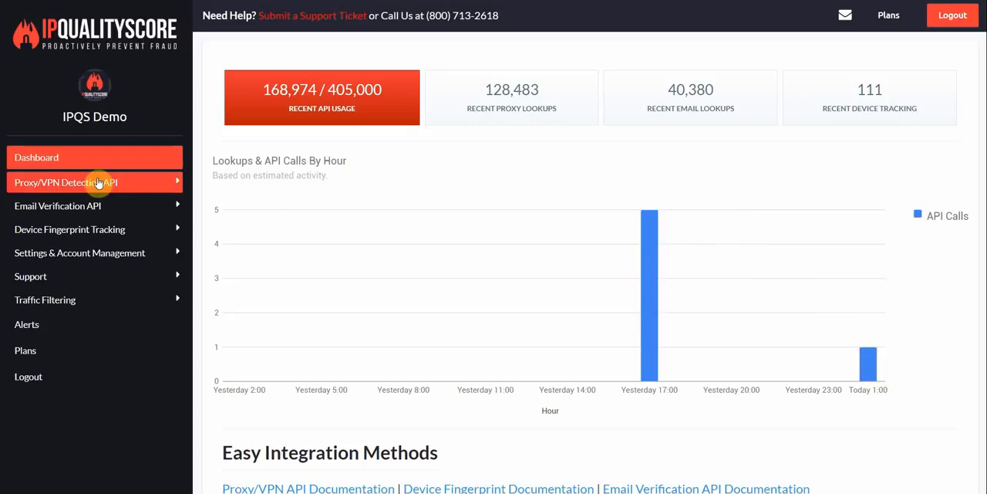
# Open the Proxy/VPN Detection API documentation and scroll to the JSON example requests
pyautogui.click(89, 182)
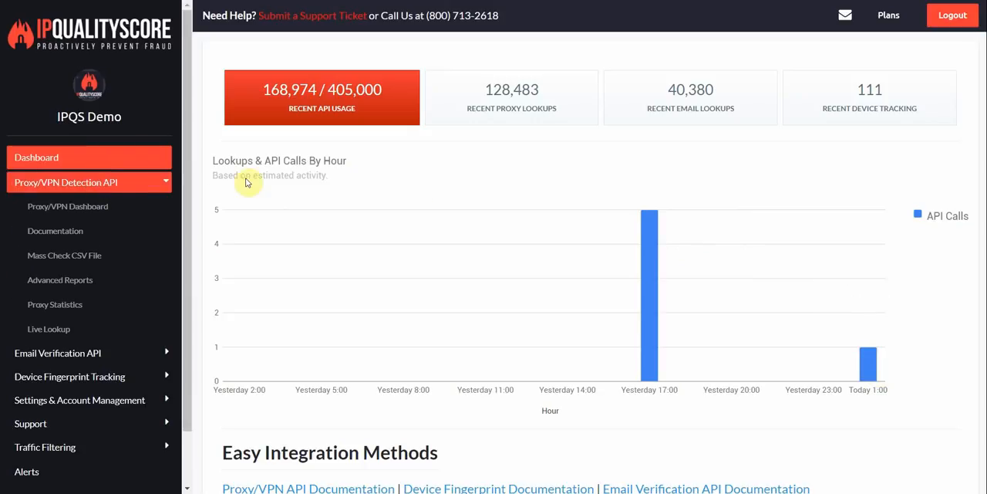
pyautogui.moveTo(91, 242)
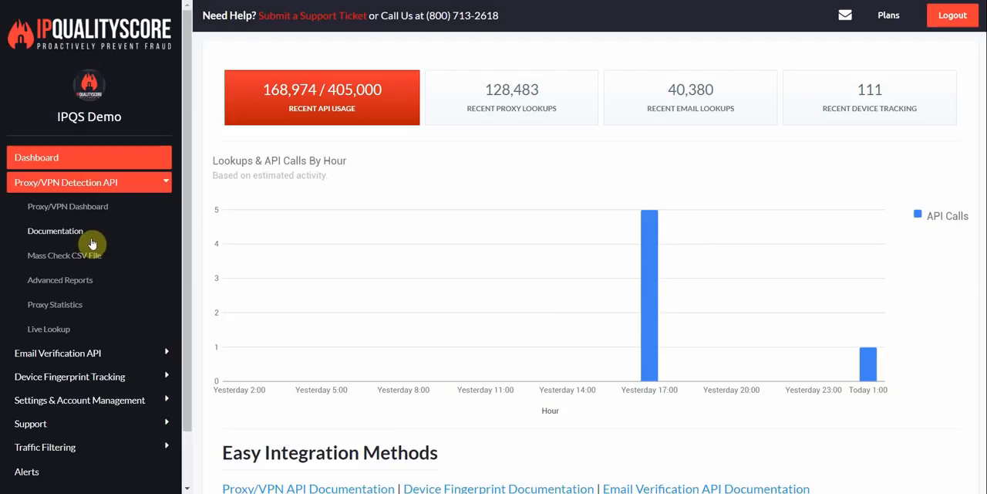
pyautogui.click(54, 230)
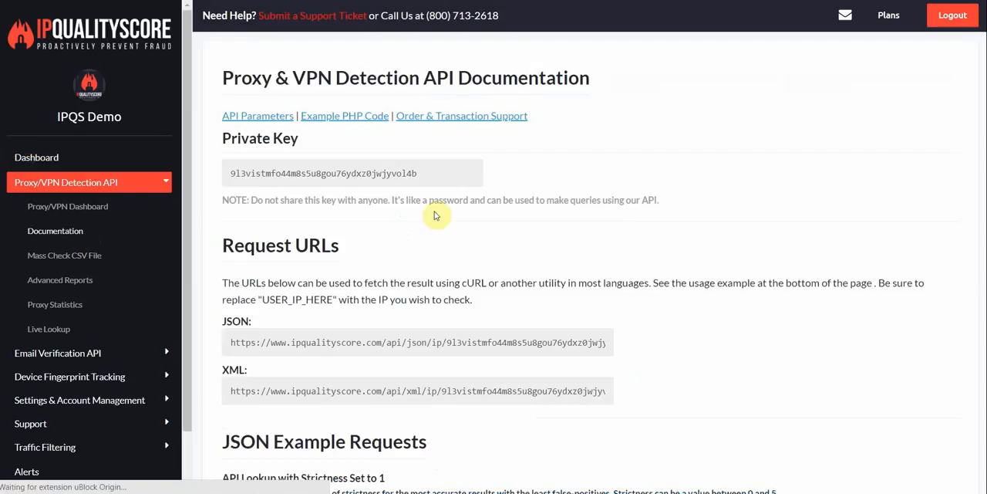
pyautogui.scroll(-3)
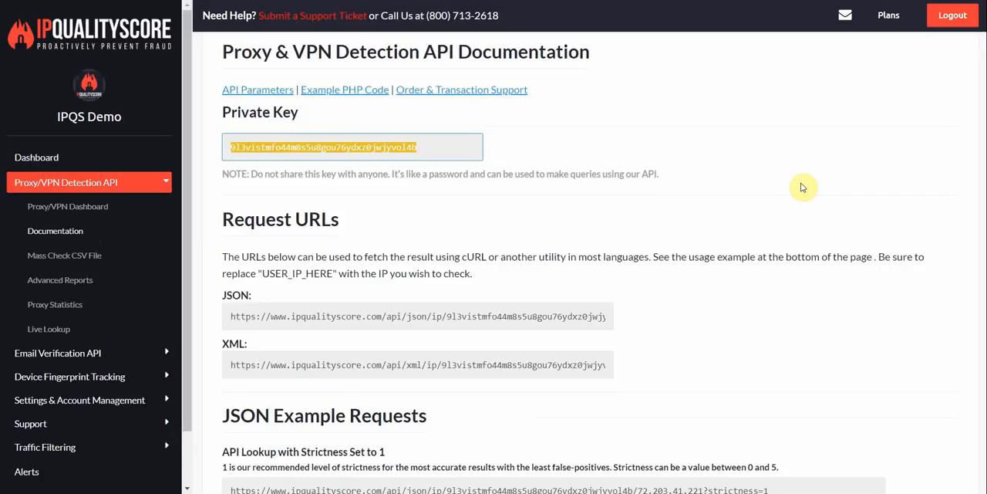
pyautogui.scroll(-3)
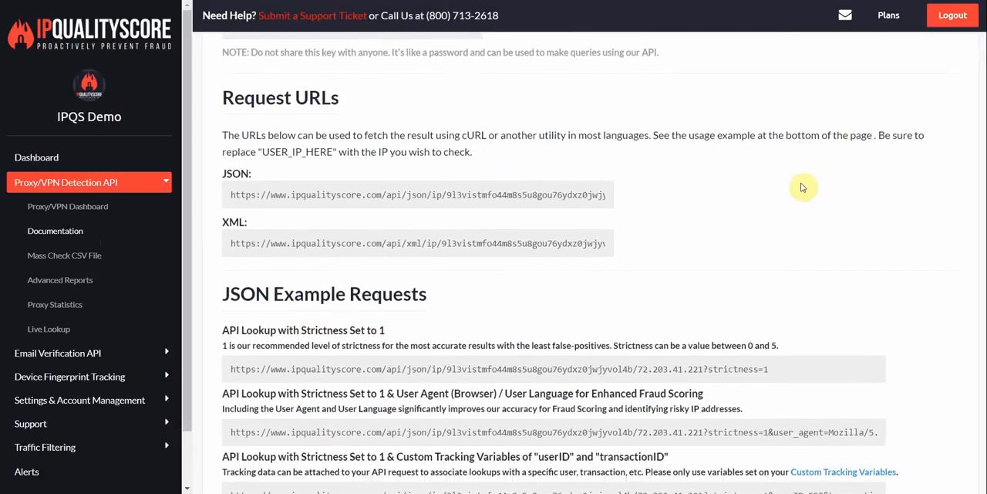
pyautogui.scroll(-3)
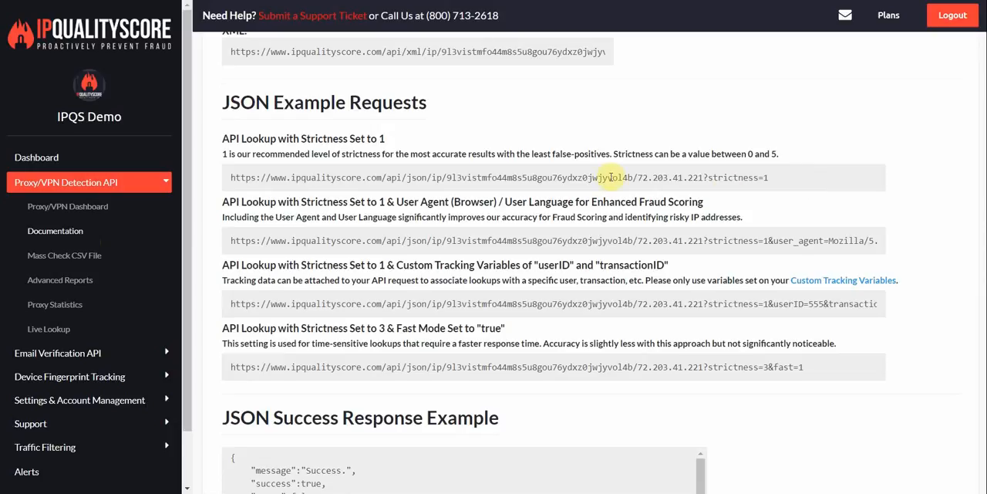
pyautogui.moveTo(247, 177); pyautogui.dragTo(633, 177)
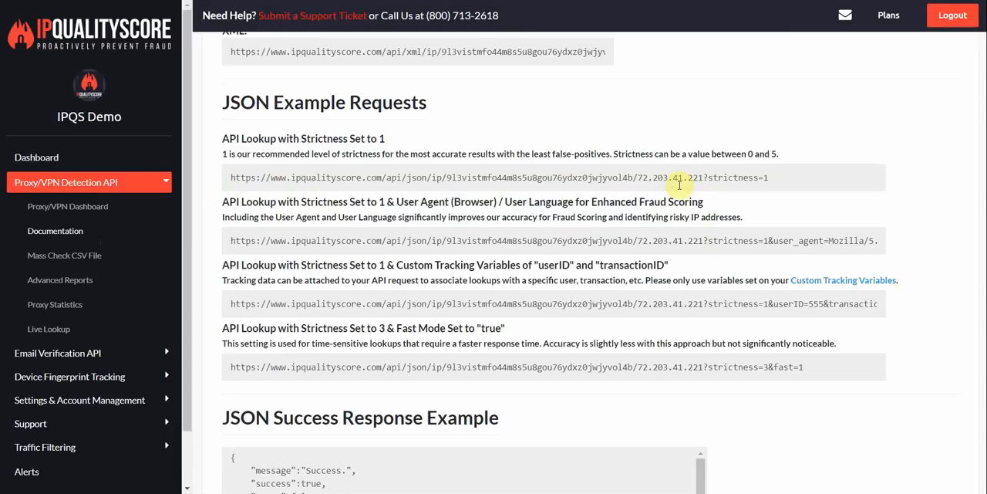
pyautogui.scroll(-3)
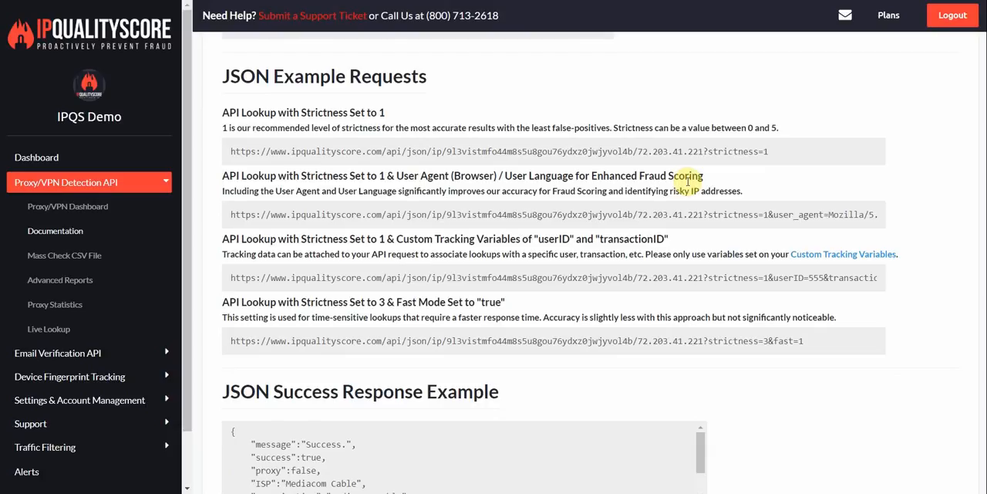
pyautogui.moveTo(741, 160)
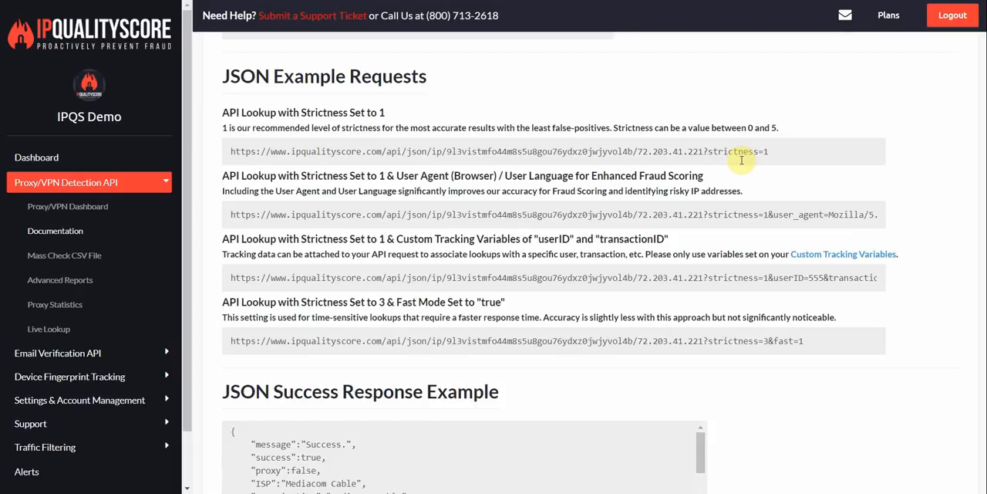
pyautogui.moveTo(779, 218)
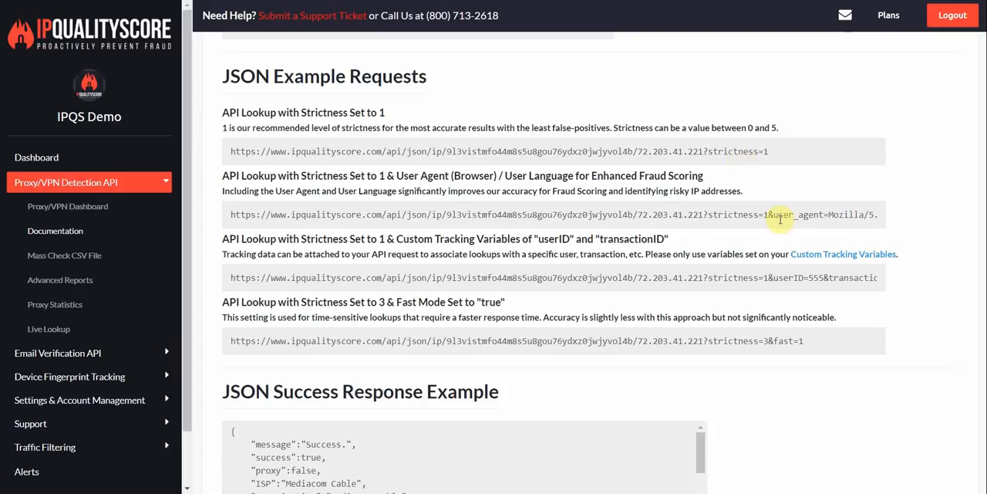
pyautogui.doubleClick(781, 214)
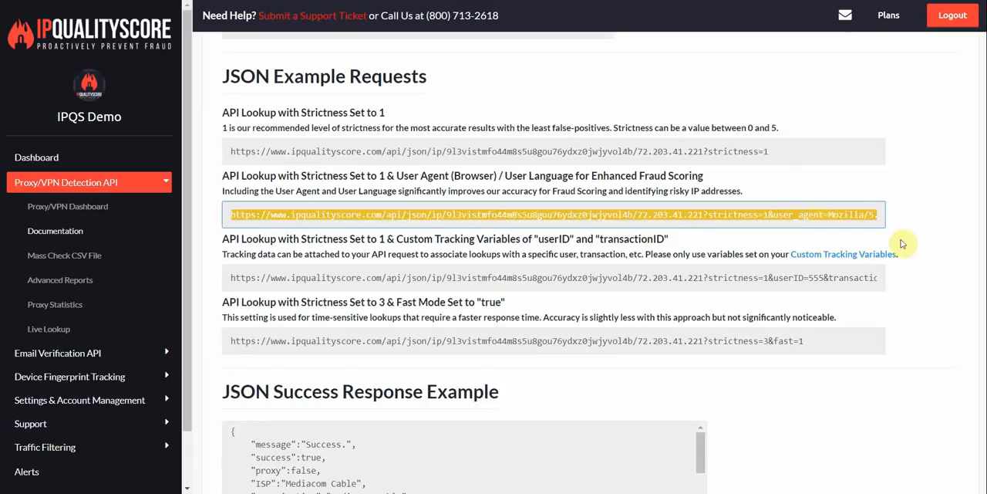
pyautogui.scroll(-3)
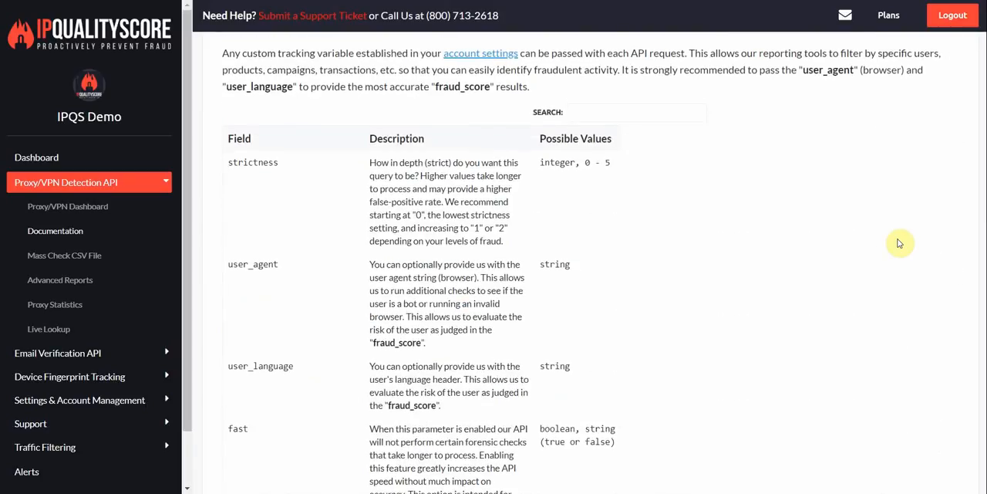
pyautogui.scroll(-3)
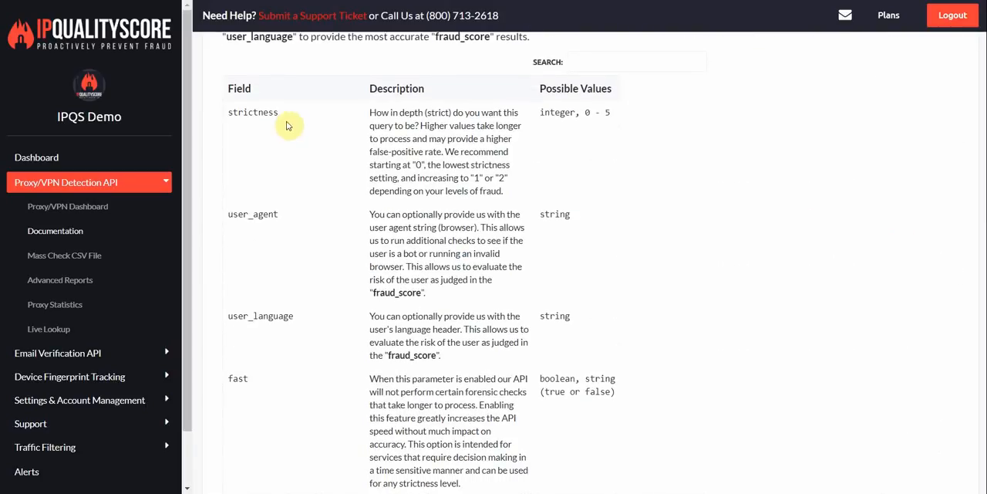
pyautogui.doubleClick(252, 112)
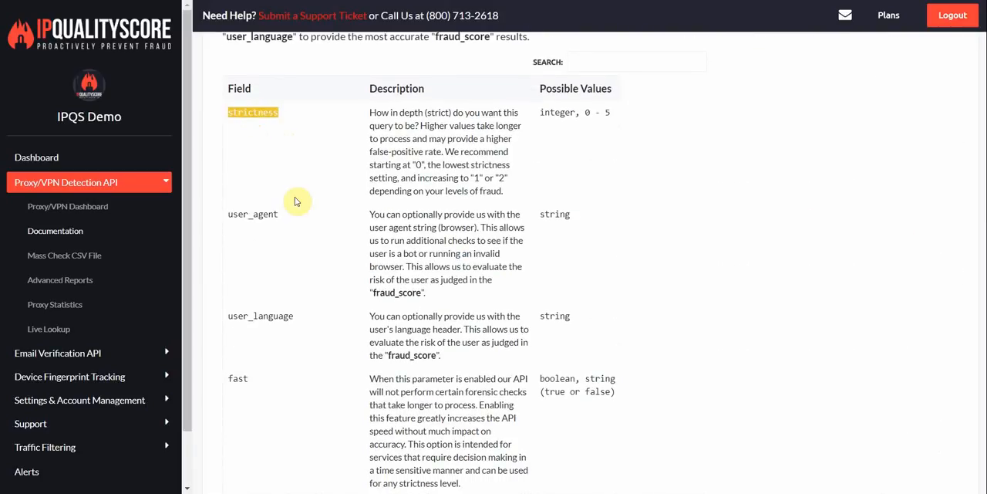
pyautogui.moveTo(617, 124)
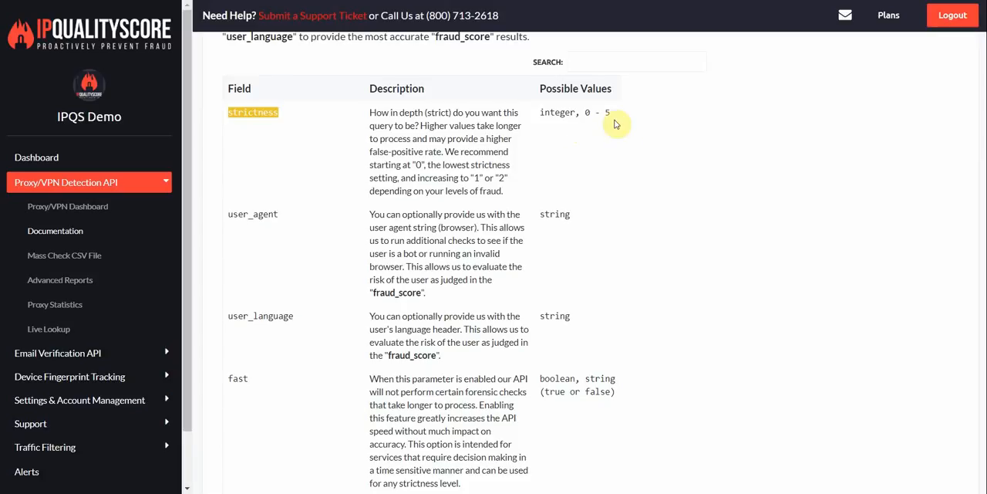
pyautogui.moveTo(596, 125)
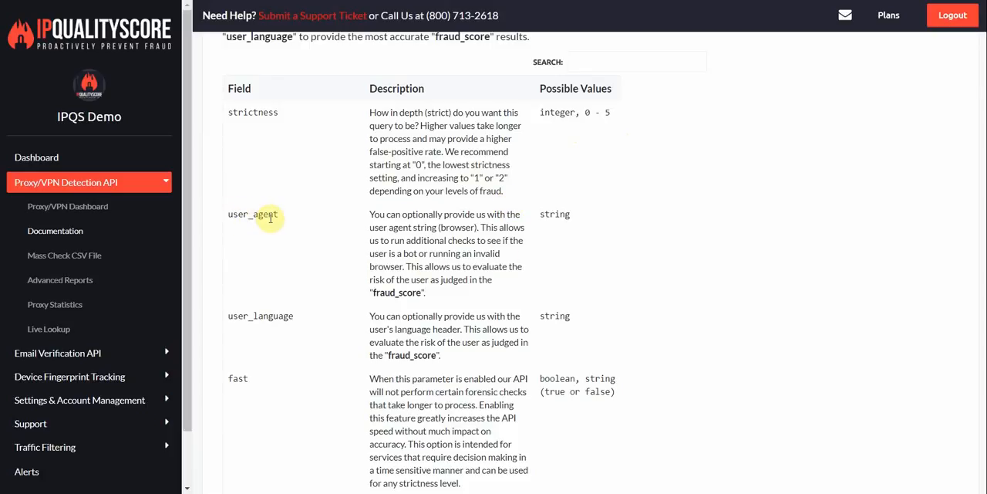
pyautogui.scroll(-3)
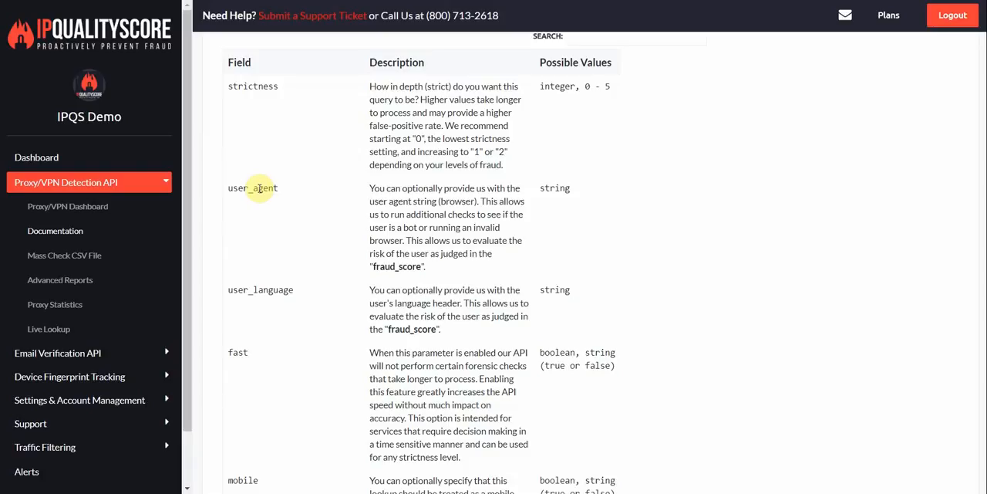
pyautogui.scroll(-3)
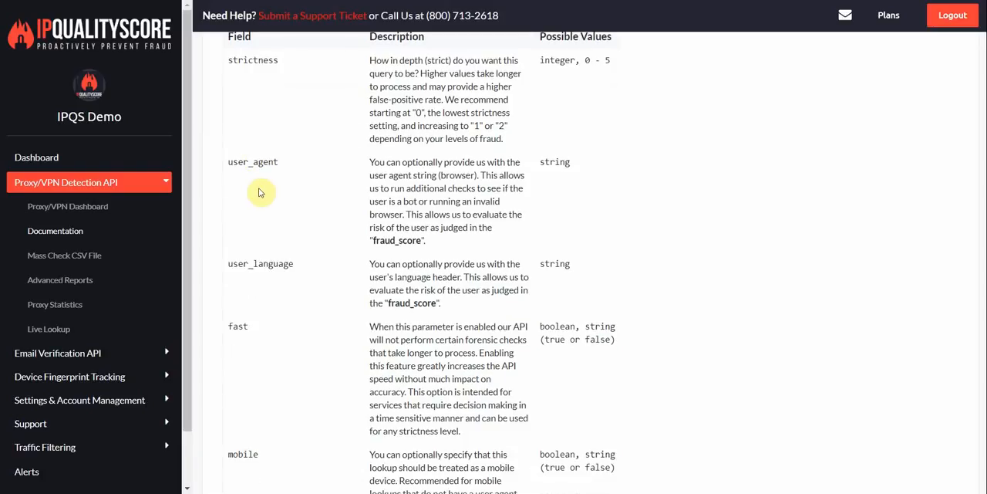
pyautogui.moveTo(237, 264)
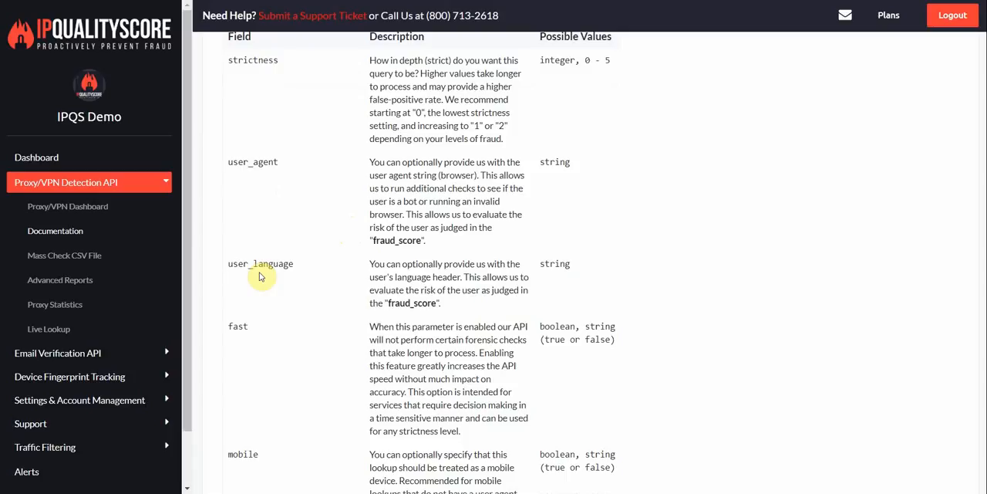
pyautogui.moveTo(262, 167)
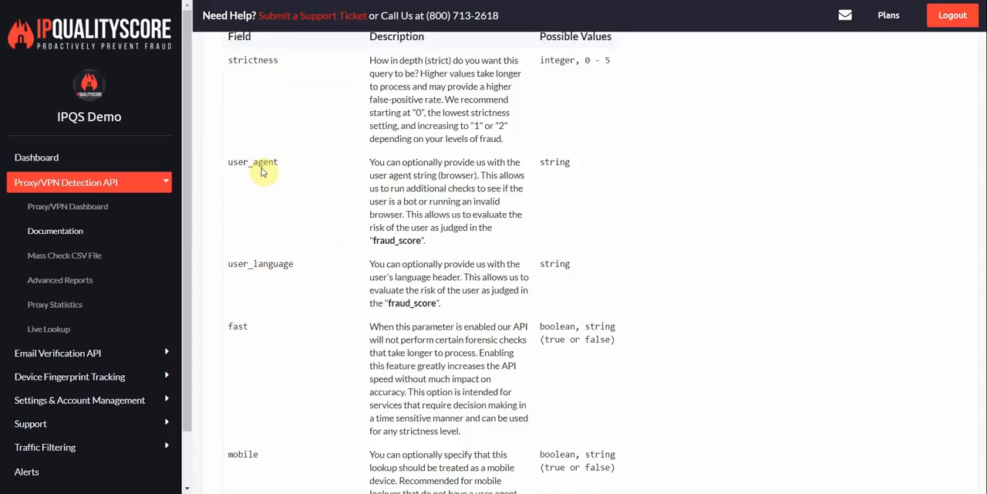
pyautogui.doubleClick(411, 302)
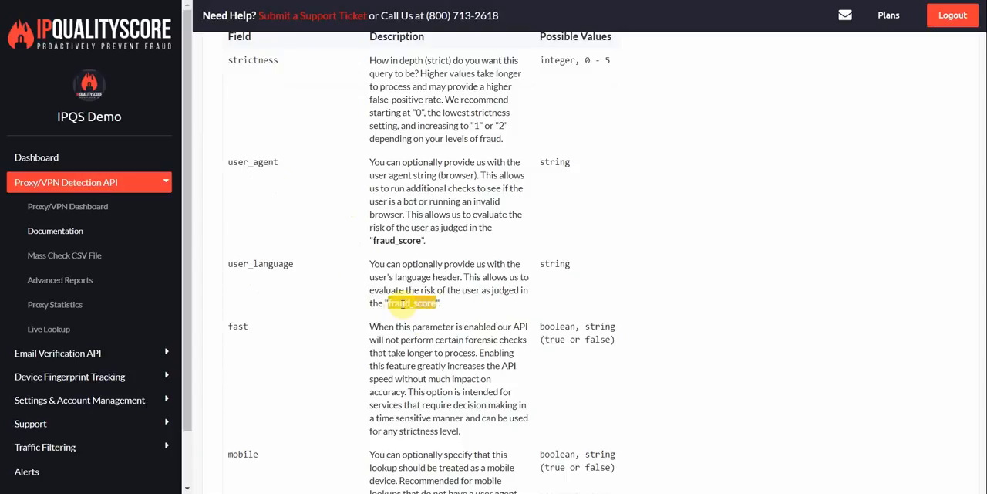
# Scroll to the optional parameters table and highlight the fast and mobile parameter names
pyautogui.scroll(-3)
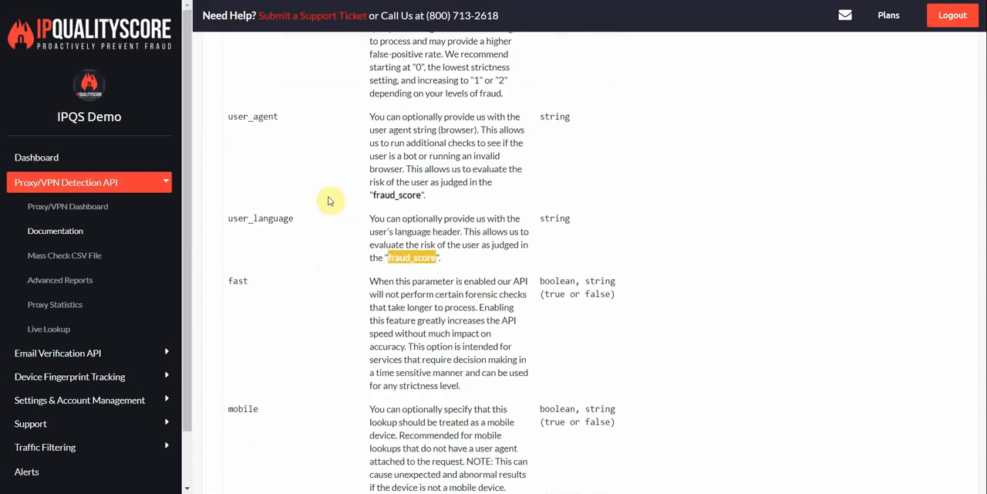
pyautogui.scroll(-3)
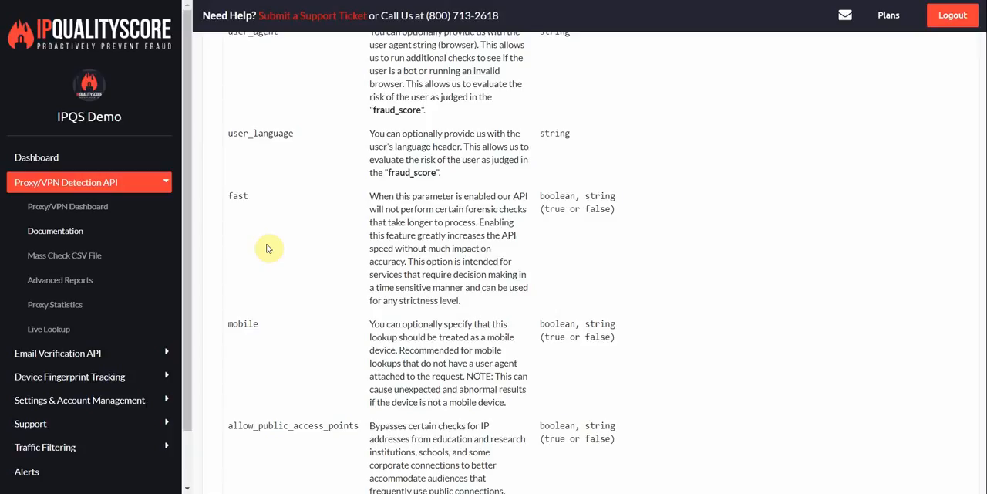
pyautogui.doubleClick(237, 195)
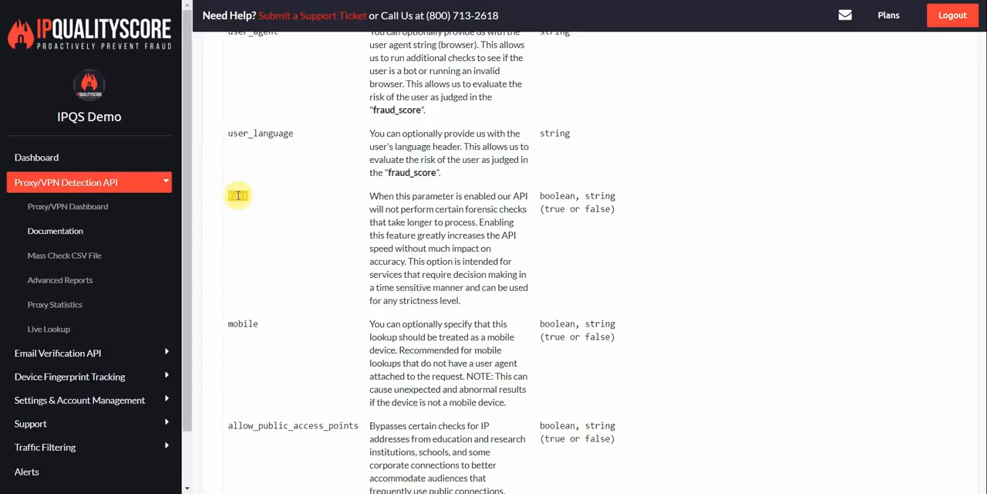
pyautogui.doubleClick(237, 195)
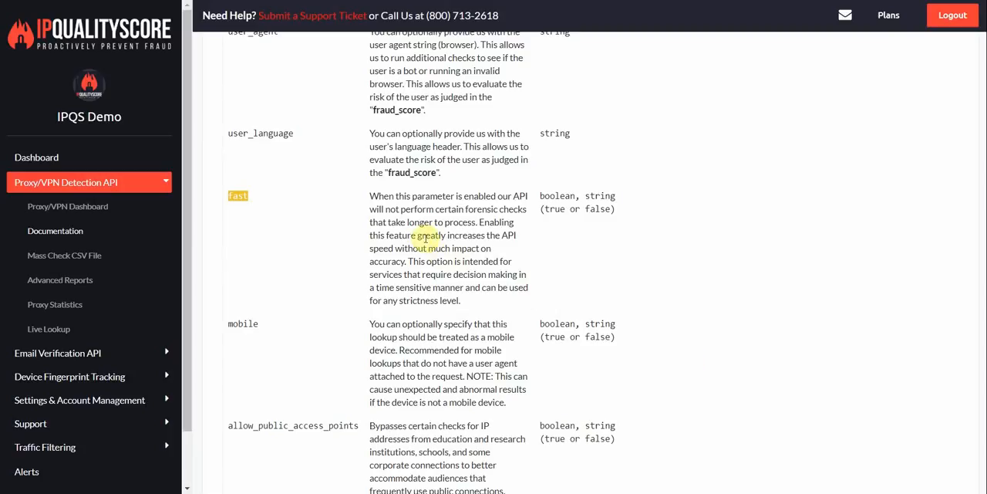
pyautogui.moveTo(422, 235)
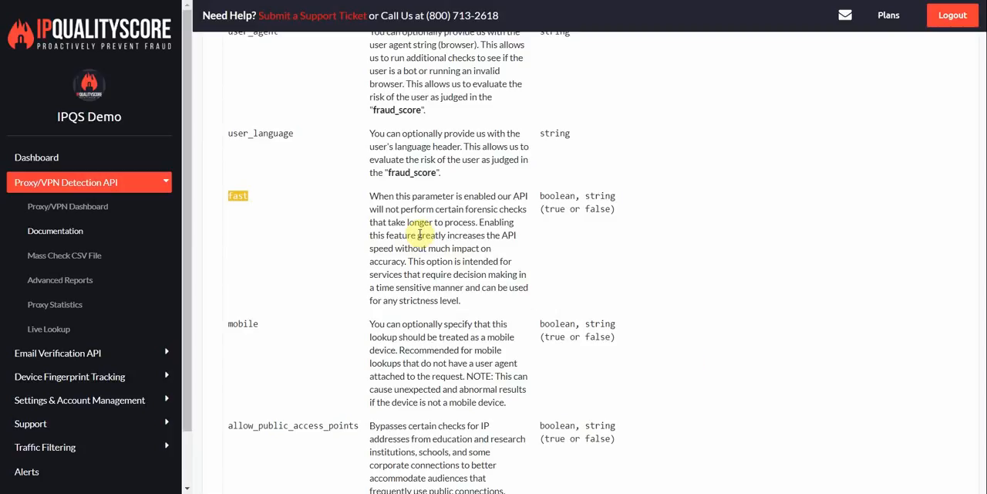
pyautogui.scroll(-3)
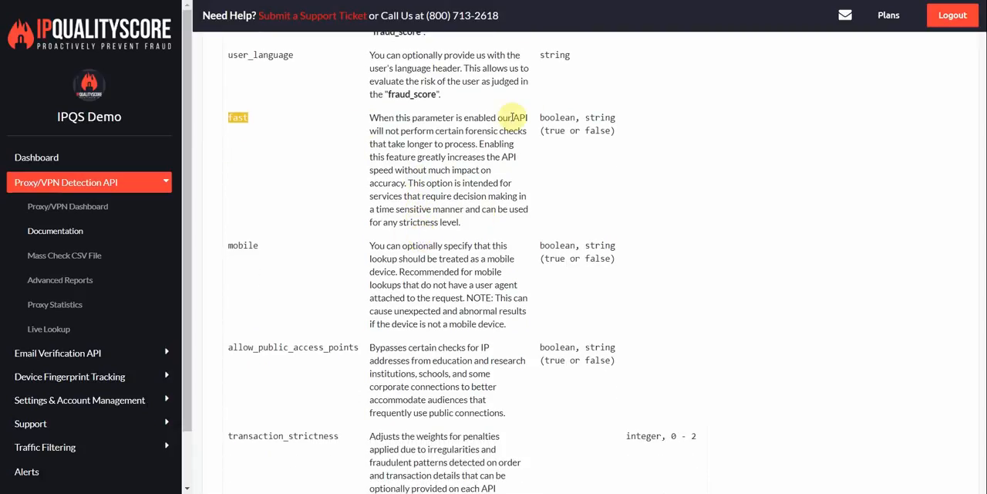
pyautogui.moveTo(546, 130)
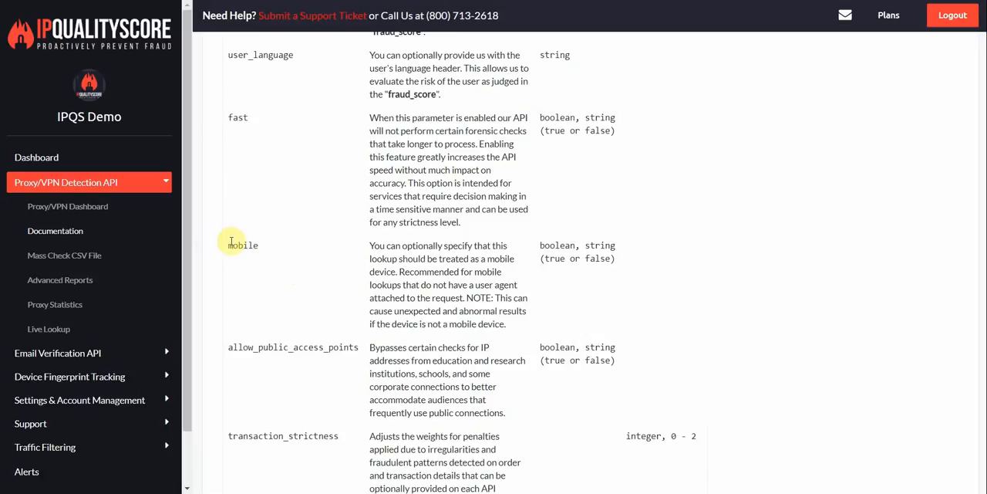
pyautogui.doubleClick(242, 244)
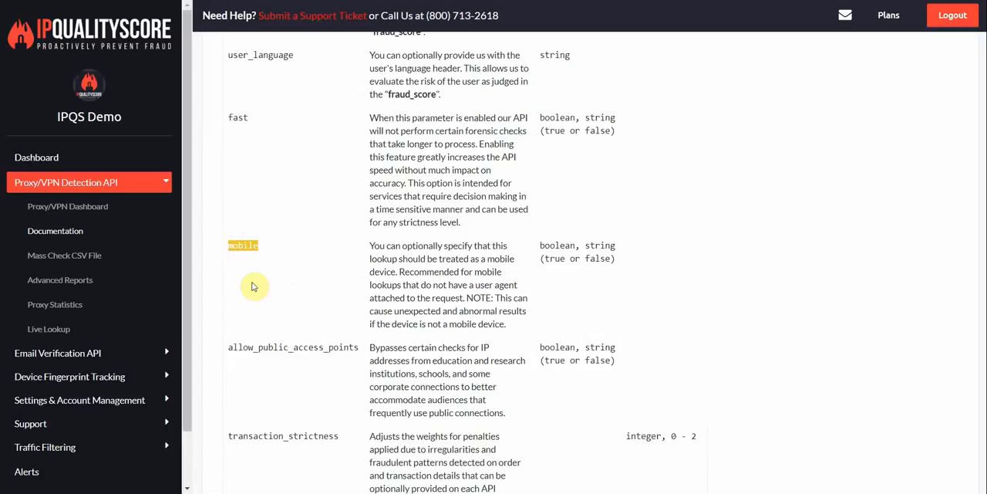
pyautogui.scroll(-3)
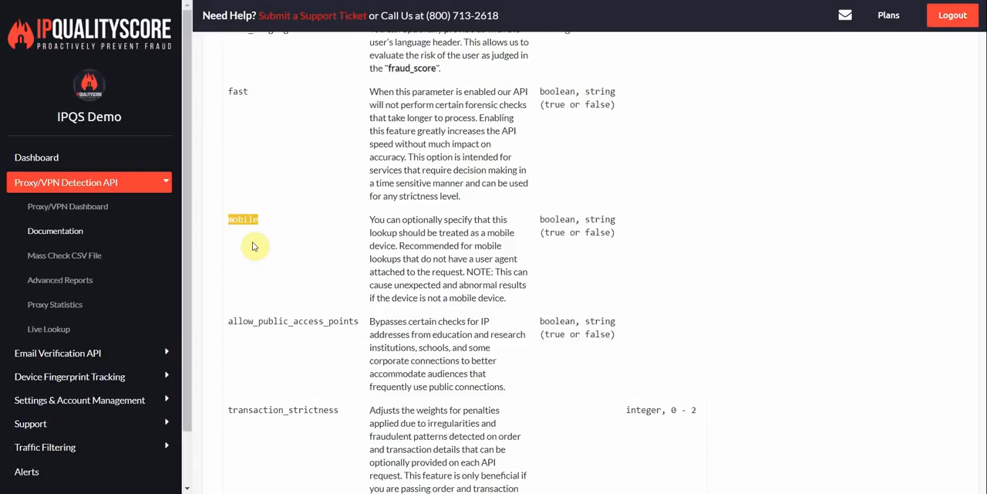
pyautogui.moveTo(250, 236)
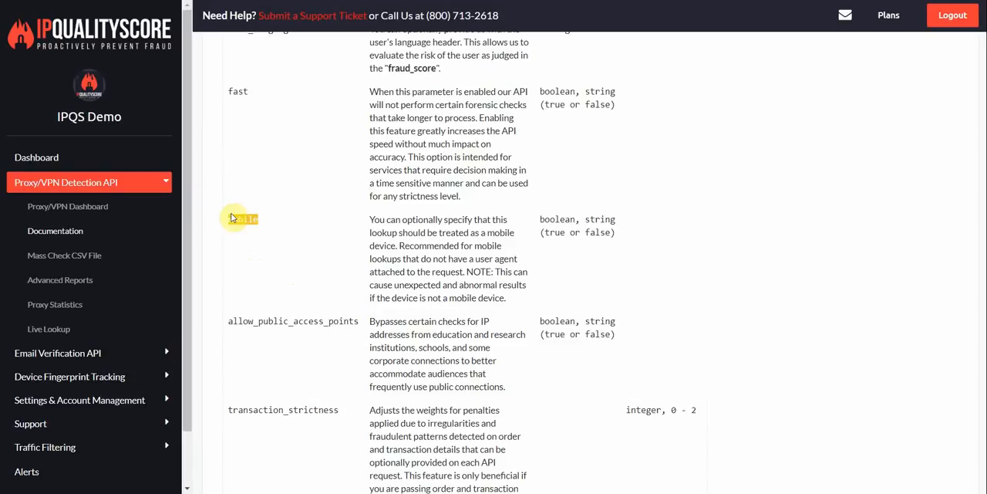
pyautogui.scroll(-3)
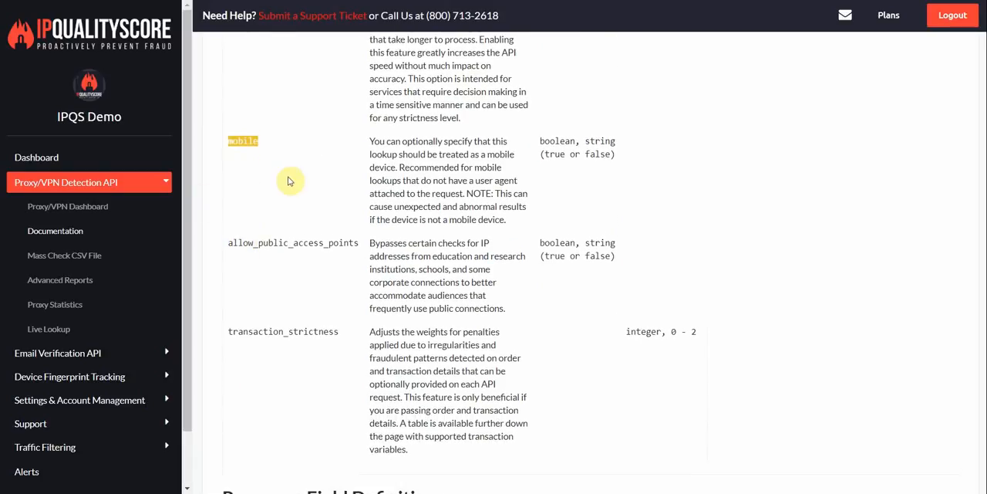
pyautogui.scroll(-3)
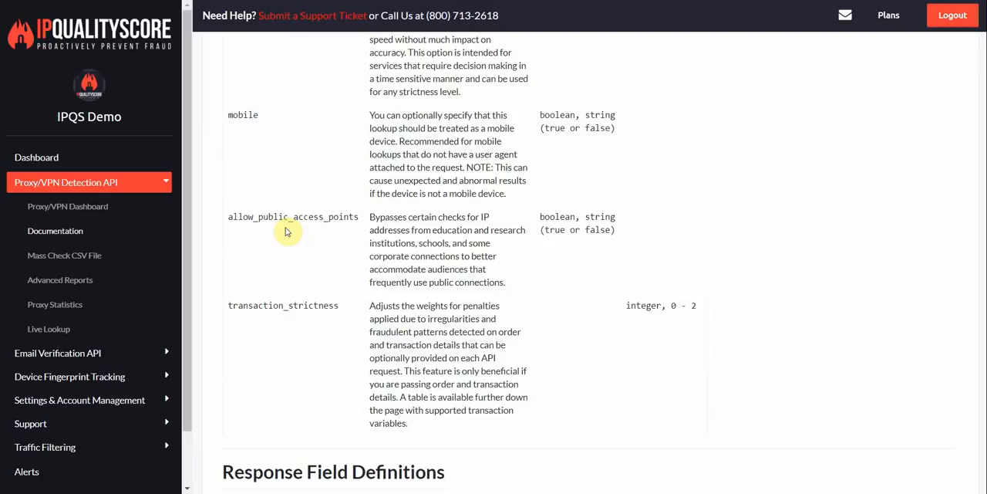
pyautogui.moveTo(285, 237)
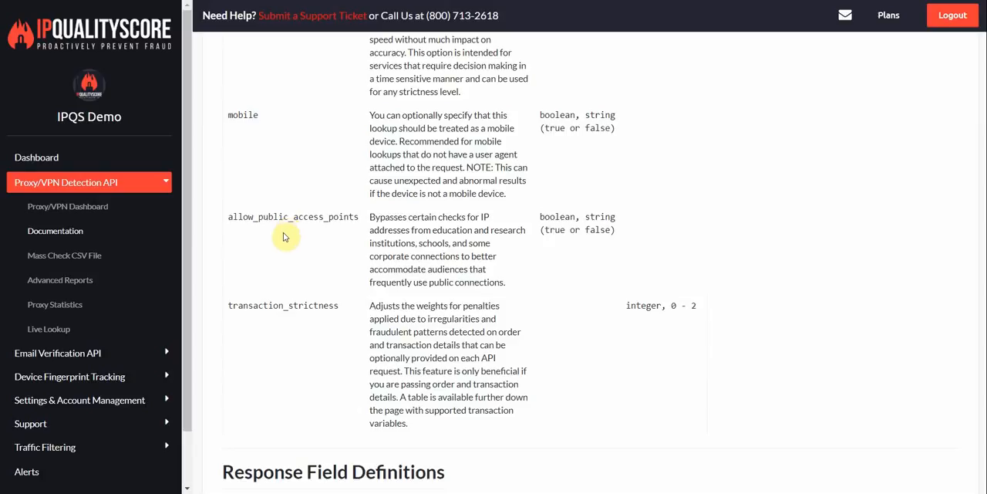
pyautogui.doubleClick(293, 217)
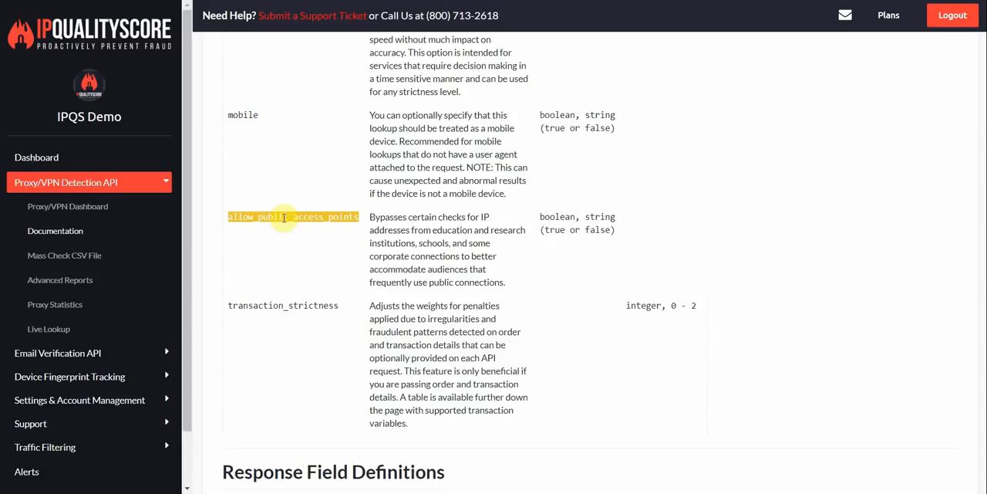
pyautogui.moveTo(503, 218)
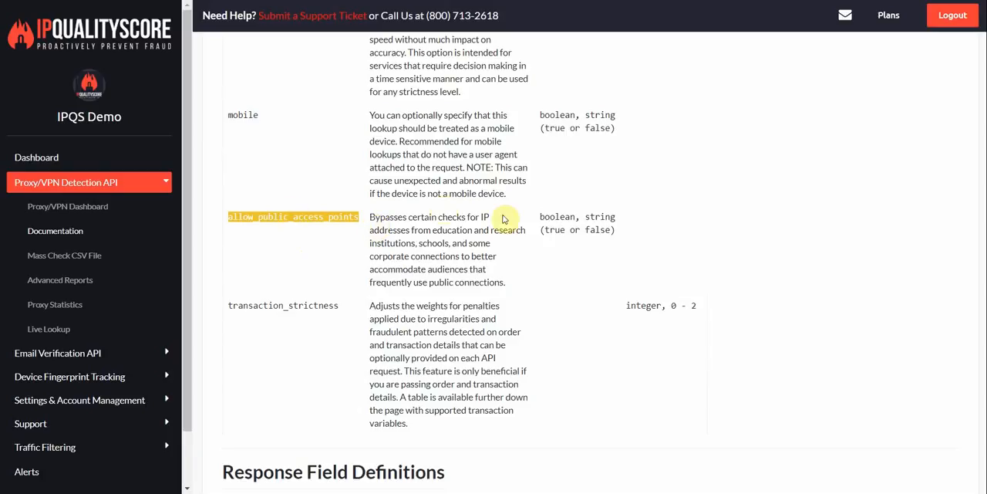
pyautogui.moveTo(540, 245)
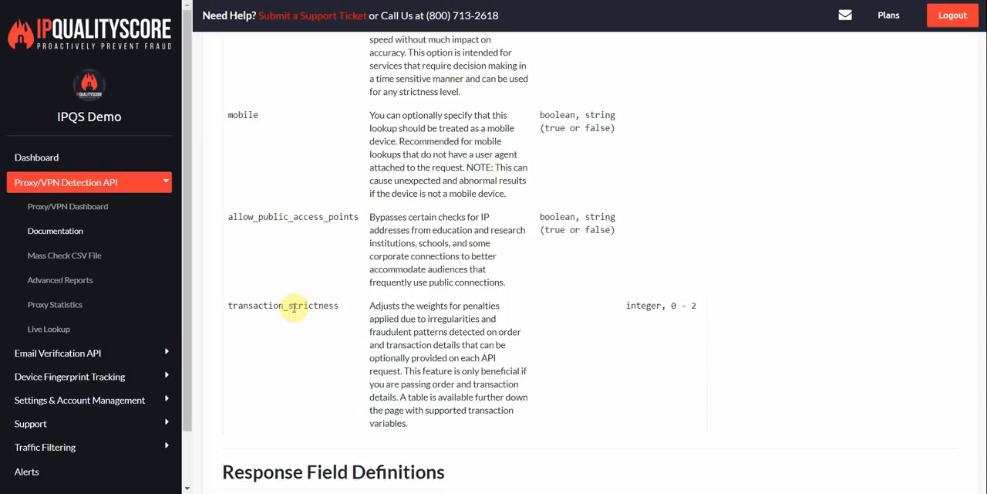
pyautogui.doubleClick(283, 305)
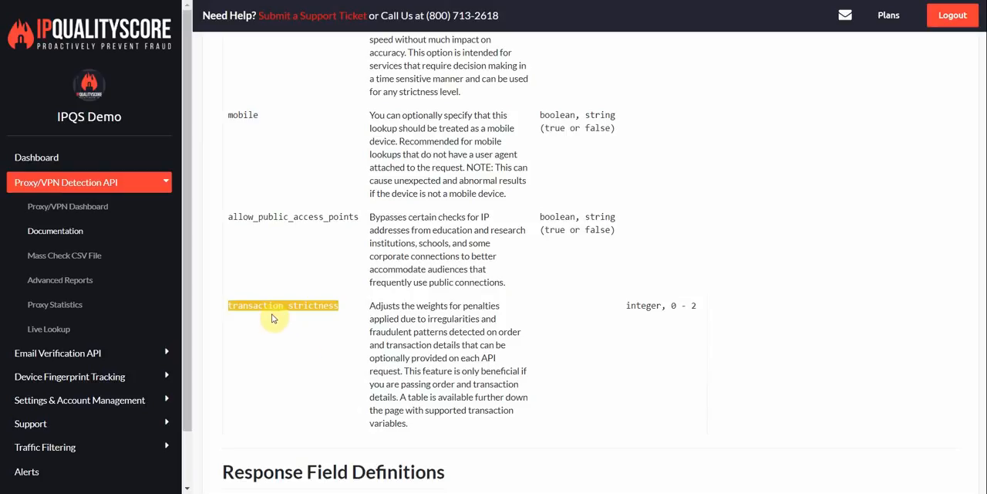
pyautogui.moveTo(280, 324)
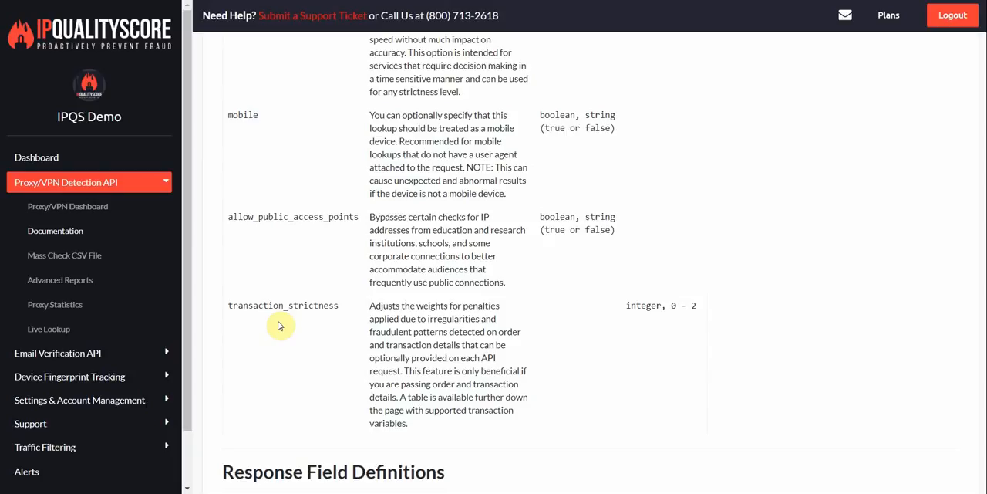
pyautogui.moveTo(267, 322)
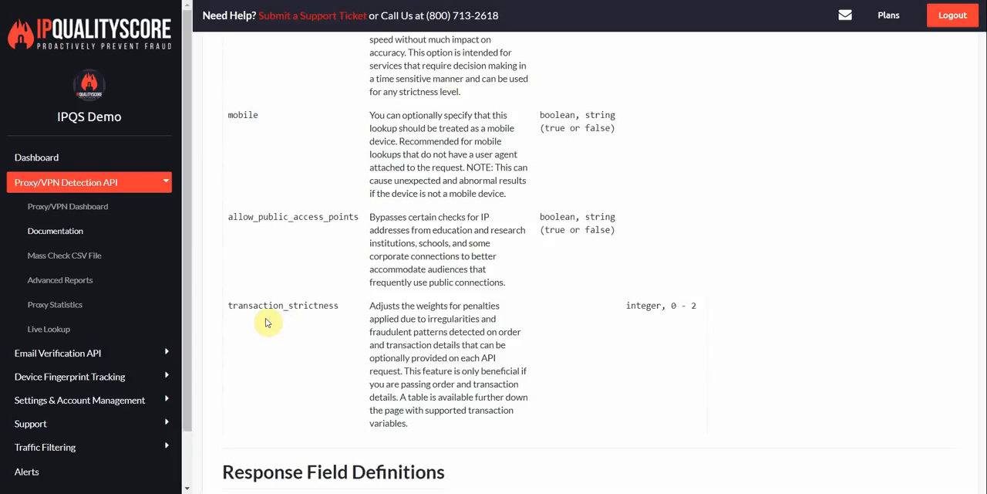
pyautogui.doubleClick(282, 304)
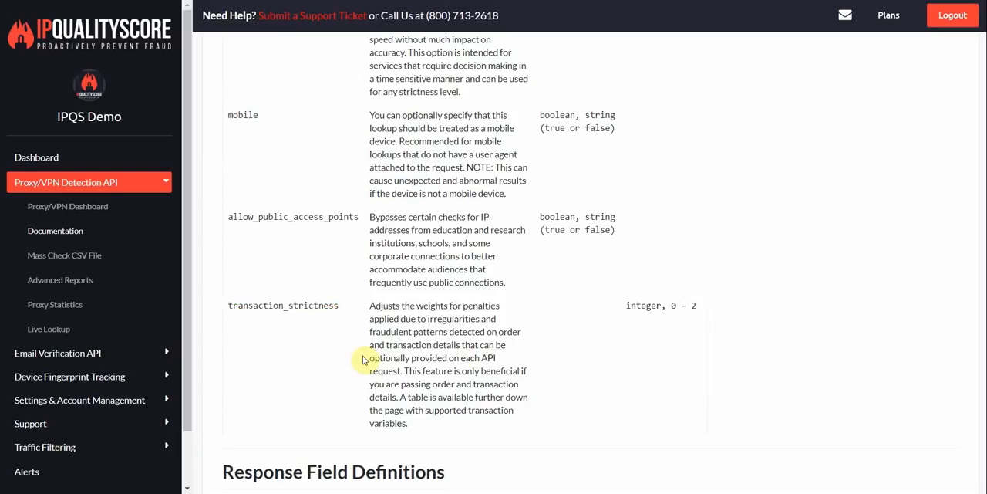
# Scroll through the Response Field Definitions table, highlighting the proxy field
pyautogui.scroll(-3)
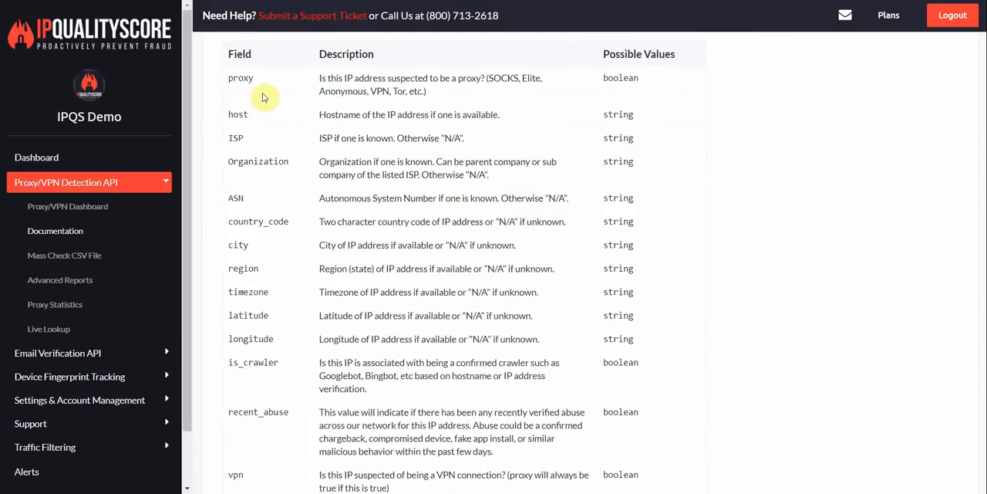
pyautogui.doubleClick(239, 77)
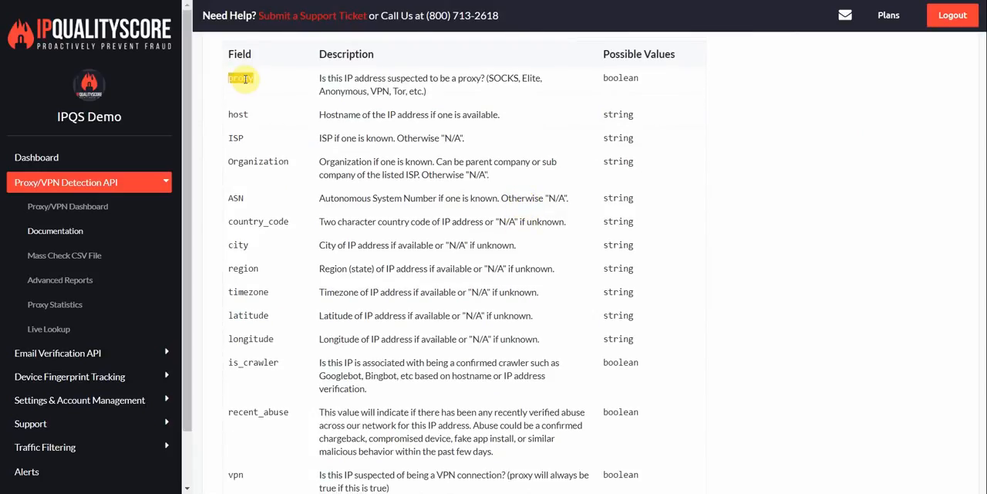
pyautogui.doubleClick(243, 80)
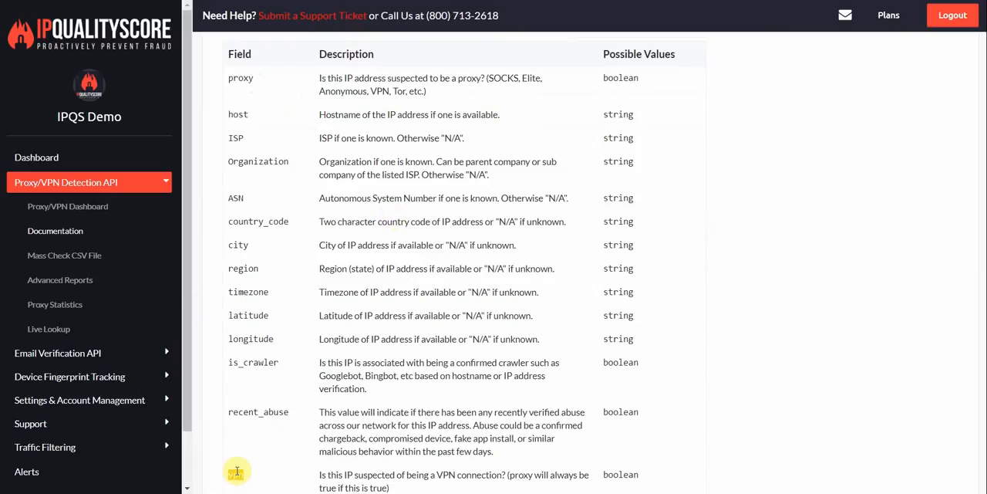
pyautogui.scroll(-3)
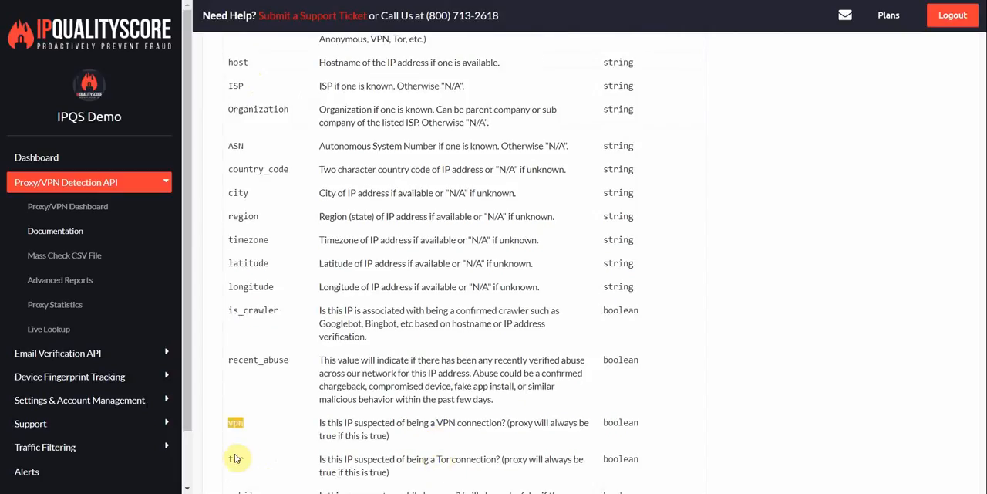
pyautogui.moveTo(260, 431)
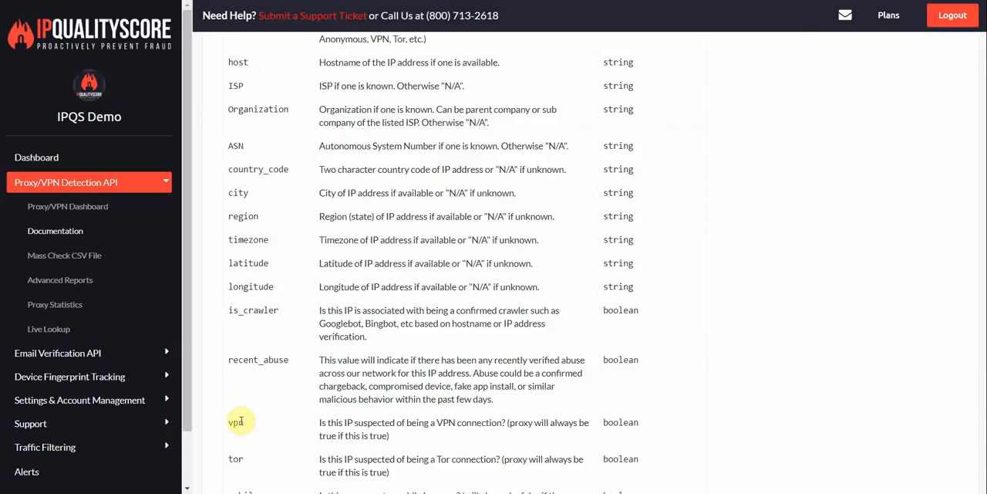
pyautogui.scroll(-3)
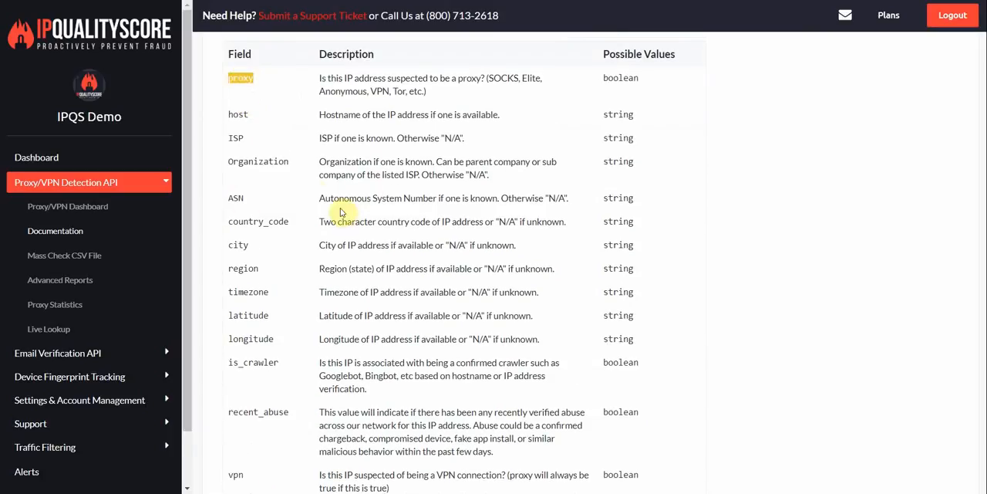
pyautogui.scroll(-3)
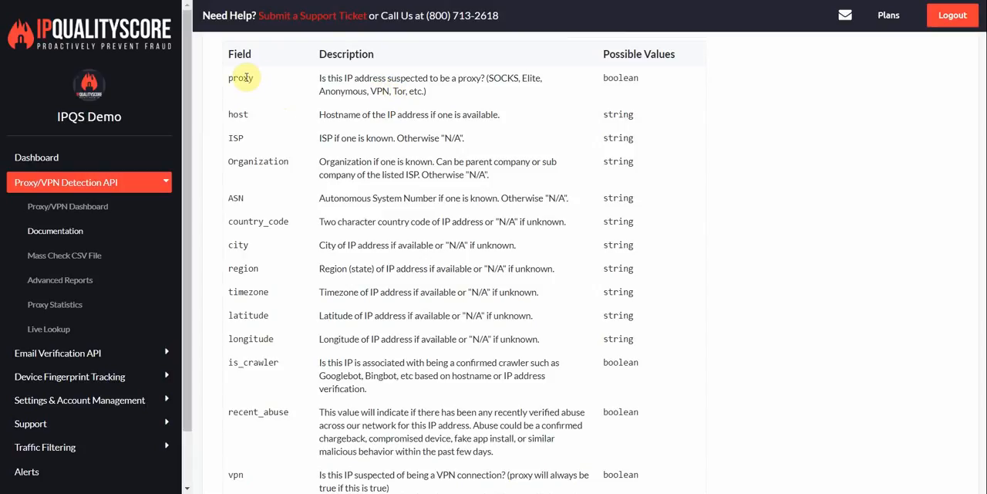
pyautogui.moveTo(243, 83)
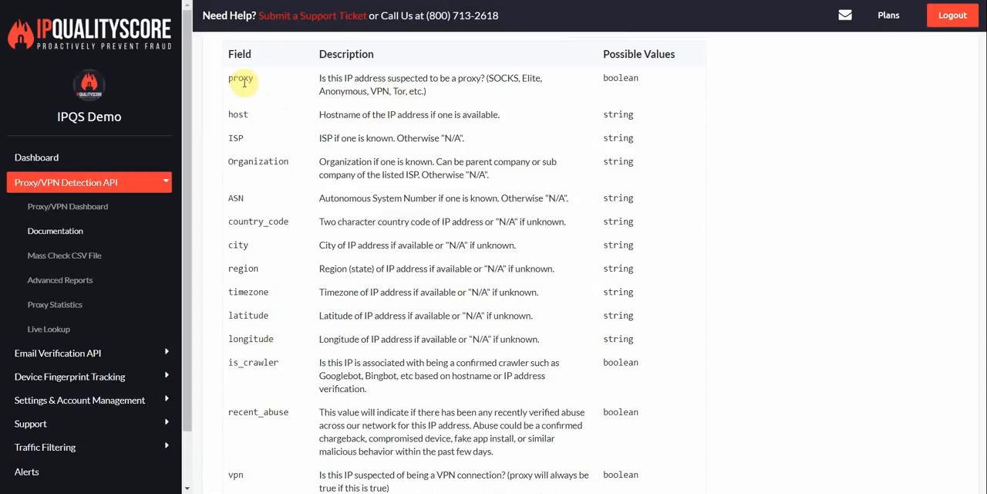
pyautogui.scroll(-3)
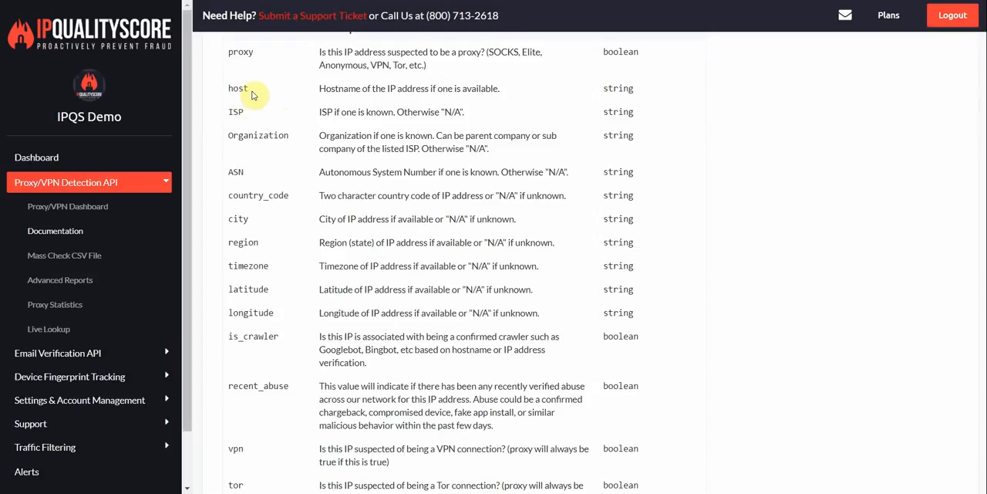
pyautogui.scroll(-3)
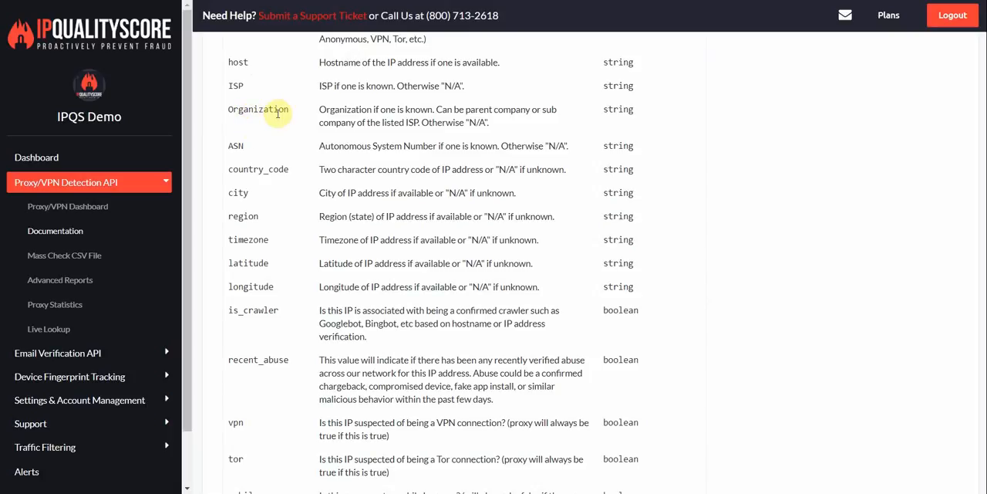
pyautogui.moveTo(232, 155)
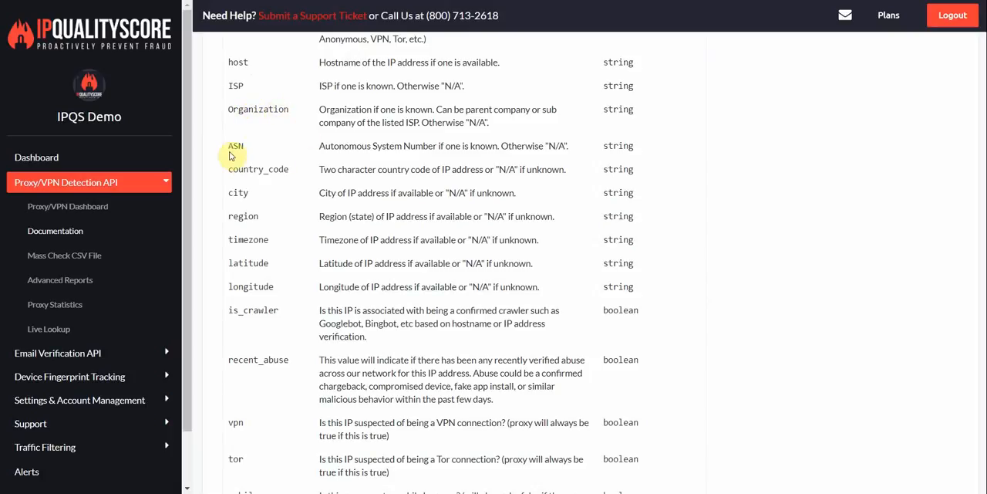
pyautogui.moveTo(235, 156)
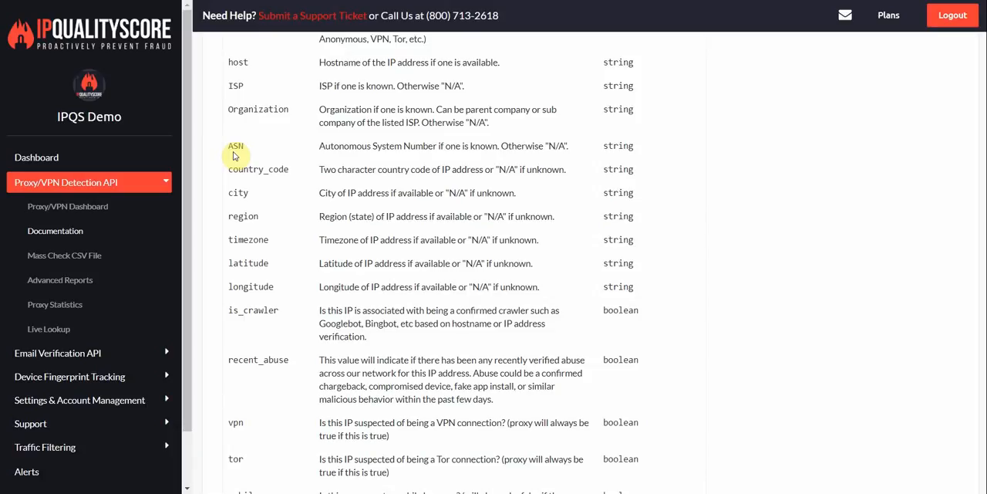
pyautogui.scroll(-3)
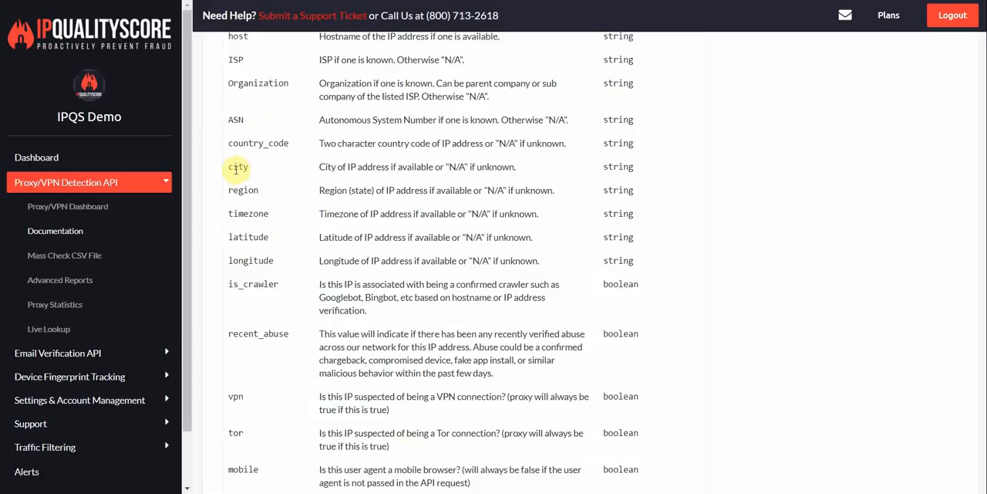
pyautogui.moveTo(238, 190)
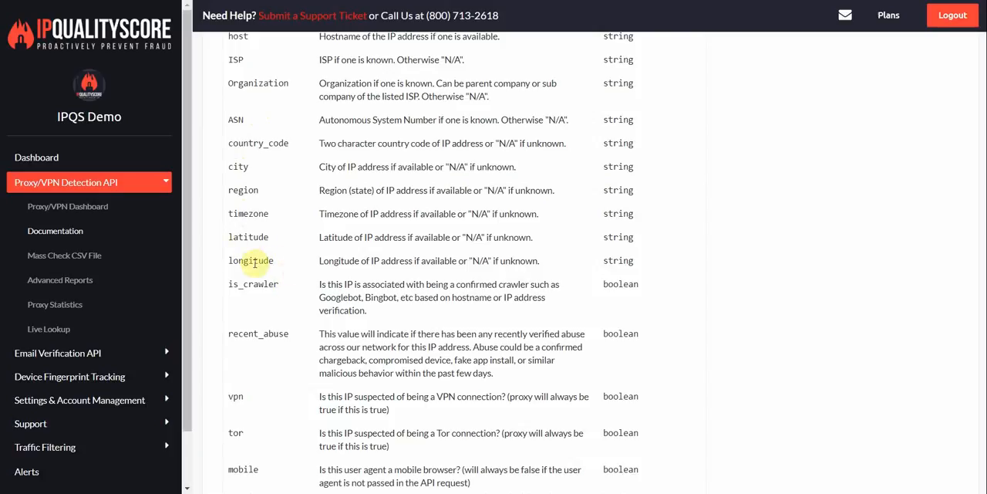
pyautogui.scroll(-3)
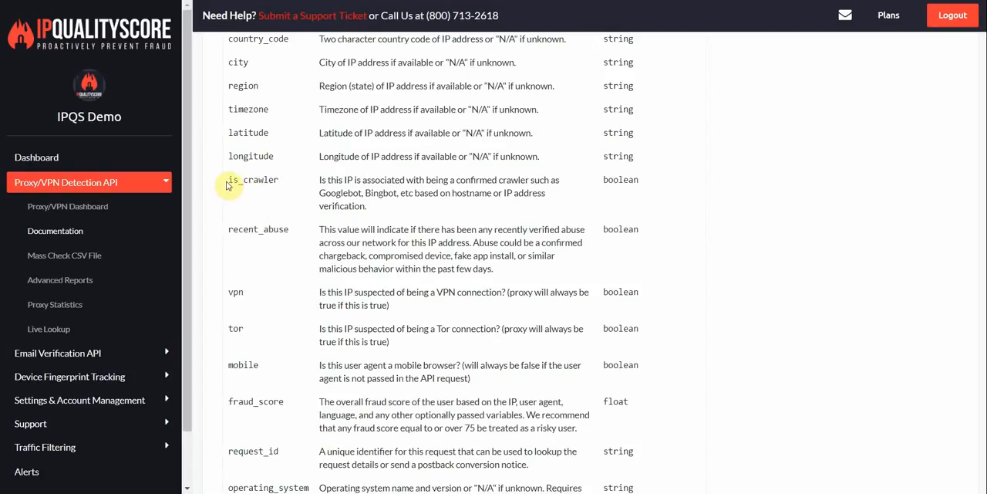
pyautogui.moveTo(281, 184)
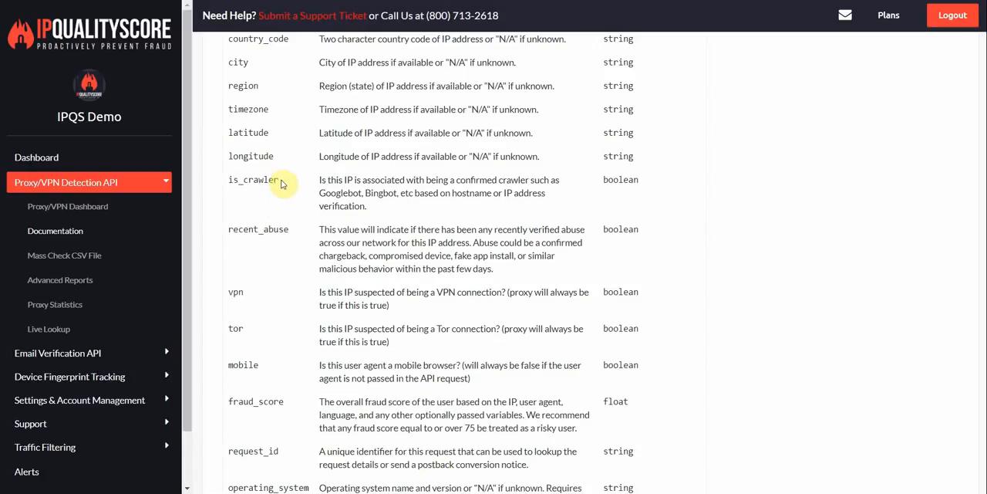
pyautogui.doubleClick(253, 180)
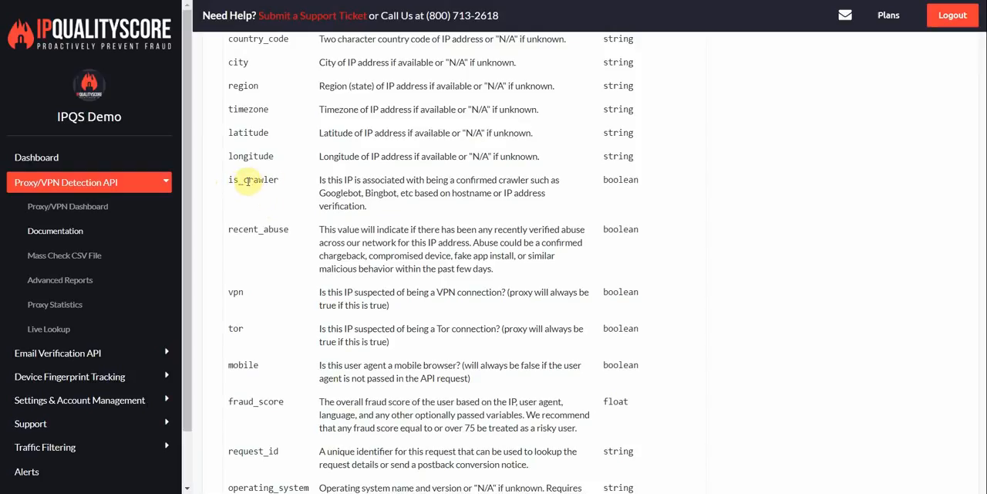
pyautogui.moveTo(380, 206)
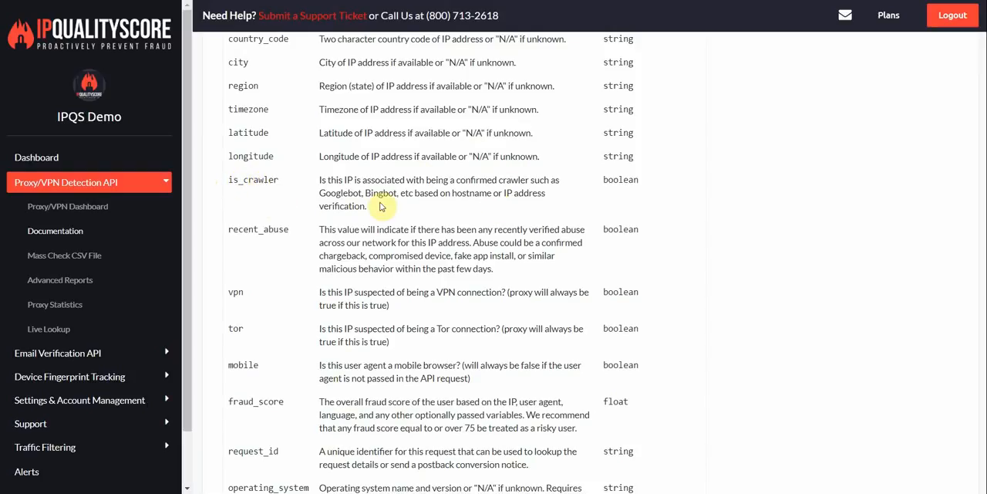
pyautogui.scroll(-3)
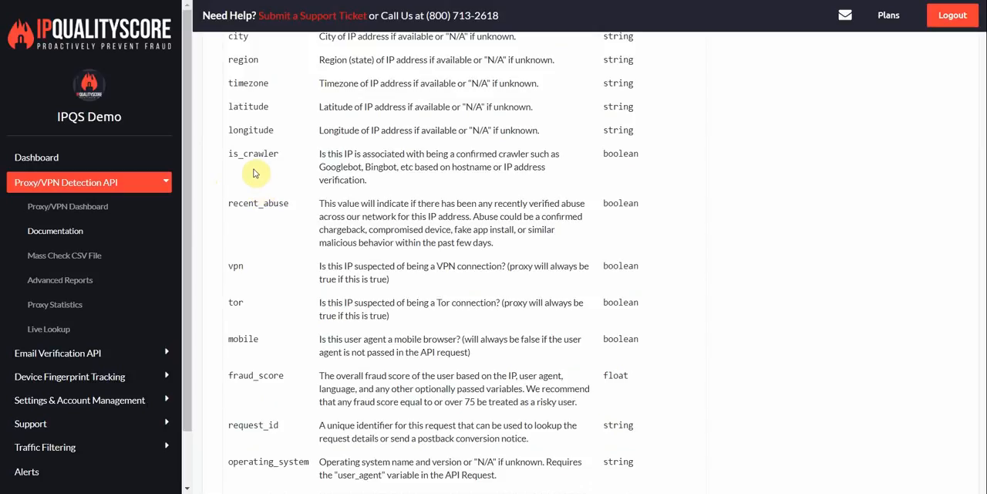
pyautogui.moveTo(258, 176)
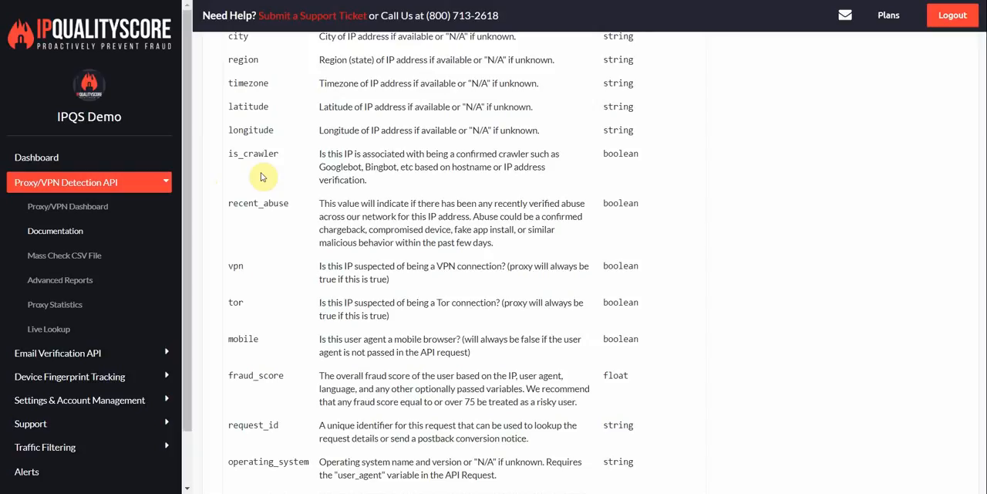
pyautogui.doubleClick(330, 160)
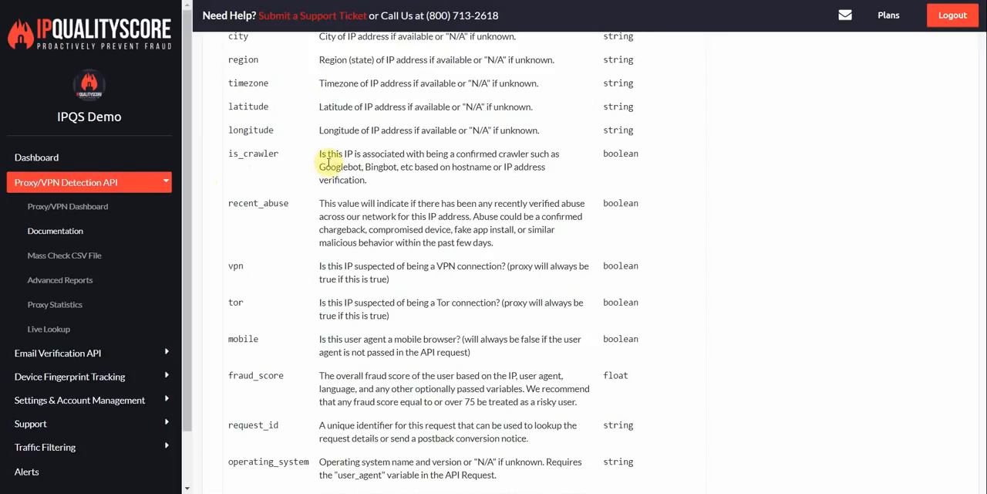
pyautogui.doubleClick(253, 153)
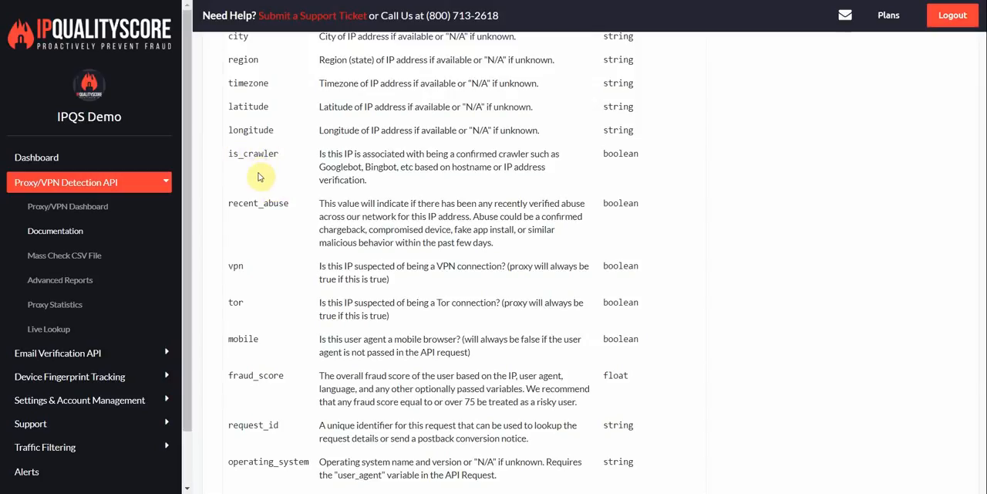
pyautogui.scroll(-3)
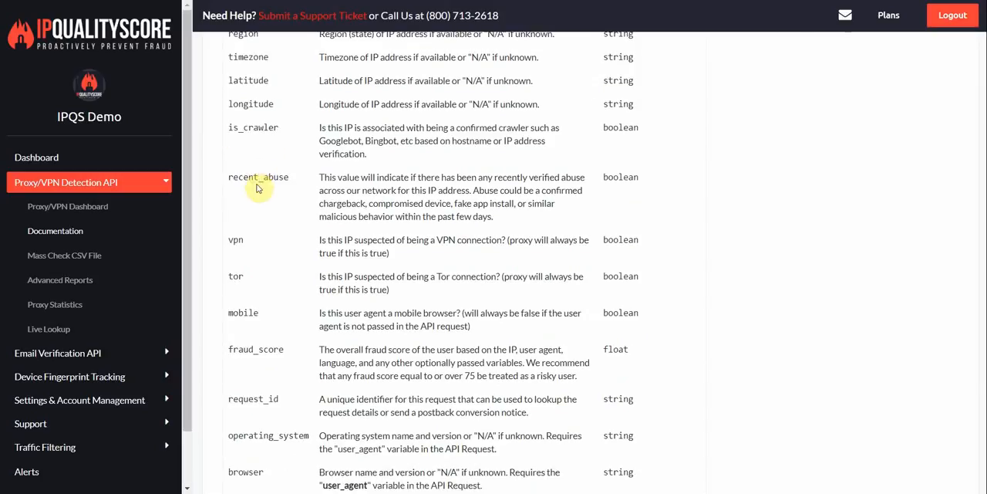
pyautogui.scroll(-3)
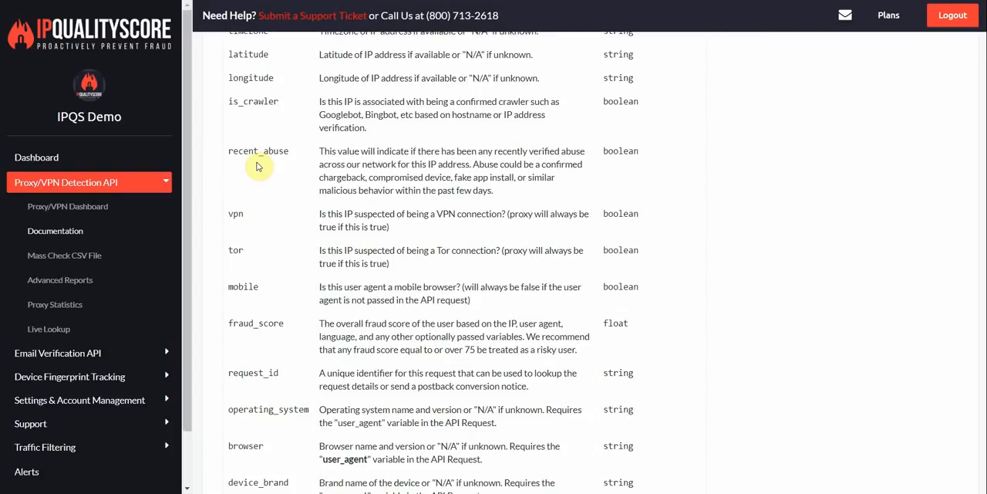
pyautogui.moveTo(337, 235)
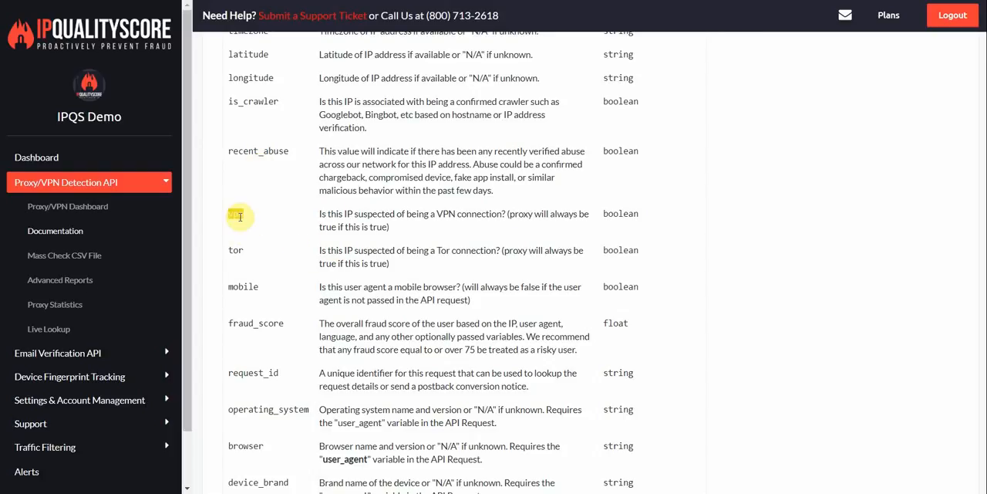
pyautogui.doubleClick(236, 214)
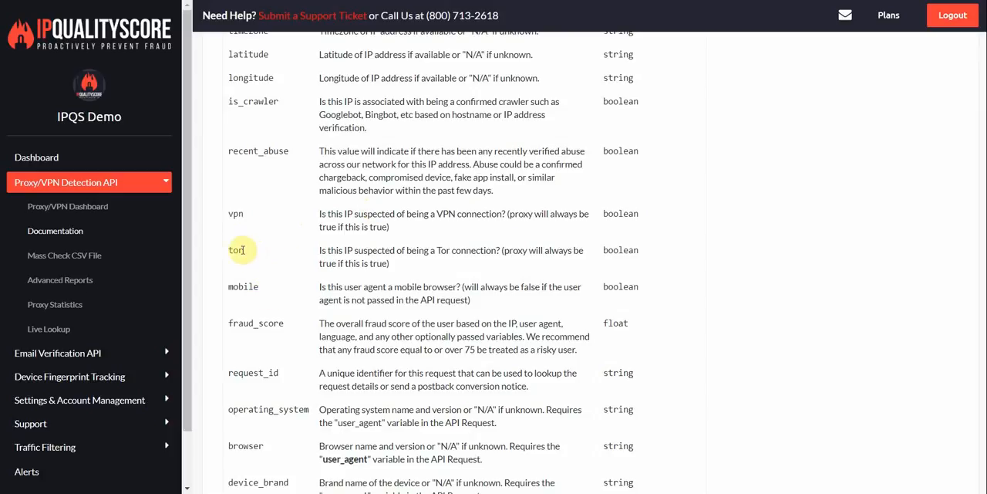
pyautogui.moveTo(295, 252)
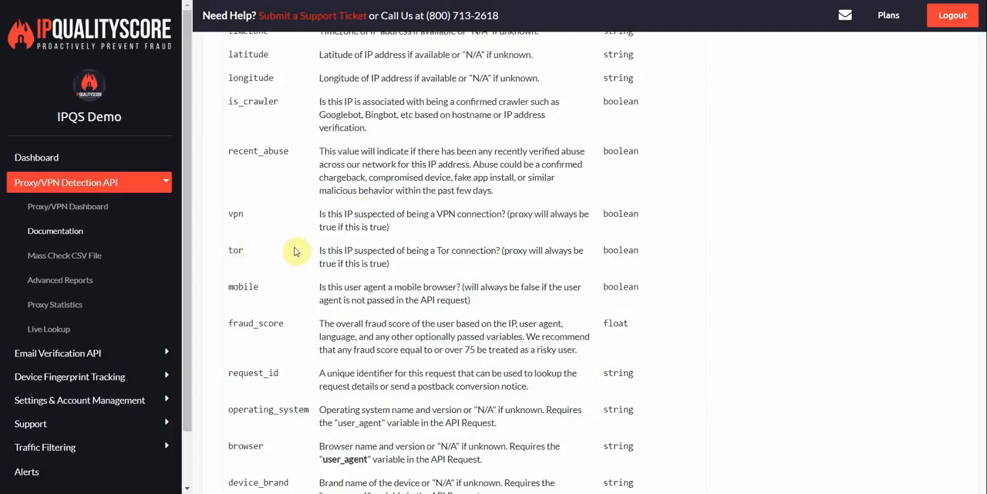
pyautogui.scroll(-3)
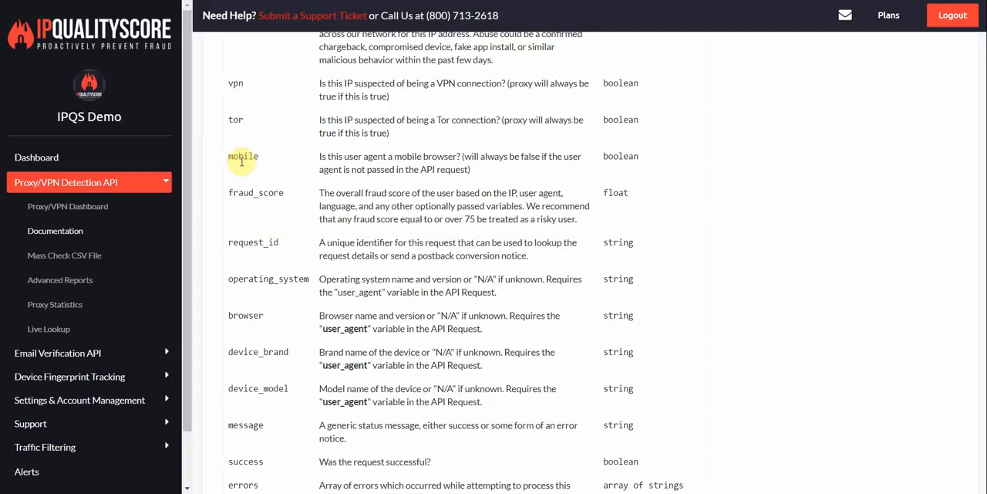
pyautogui.doubleClick(242, 157)
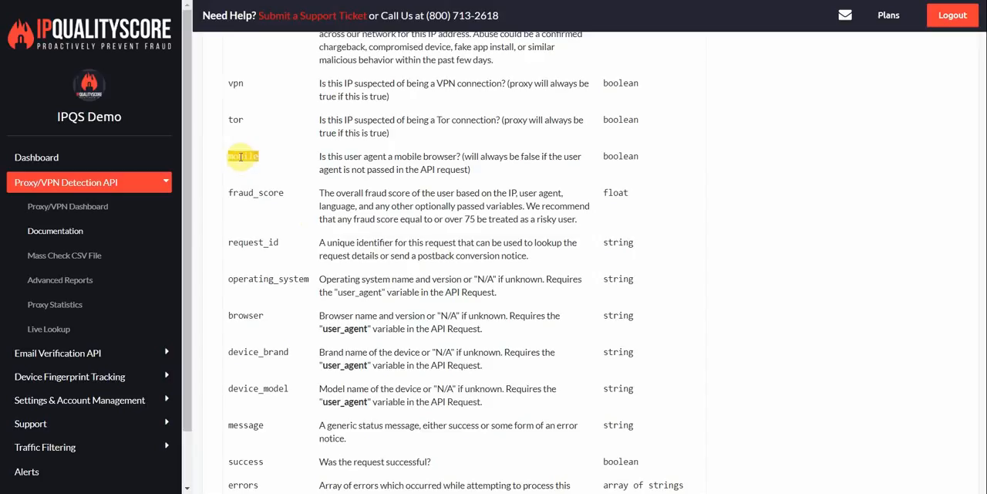
pyautogui.doubleClick(243, 155)
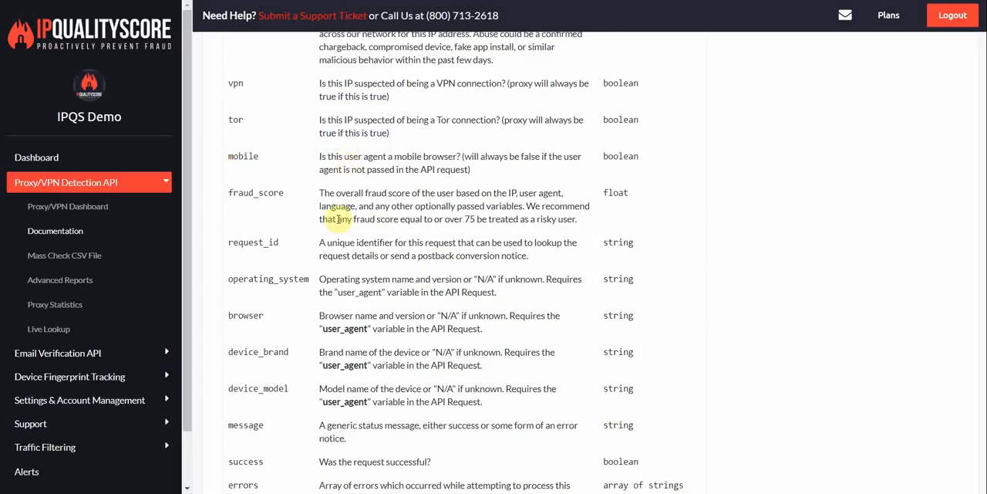
pyautogui.moveTo(260, 215)
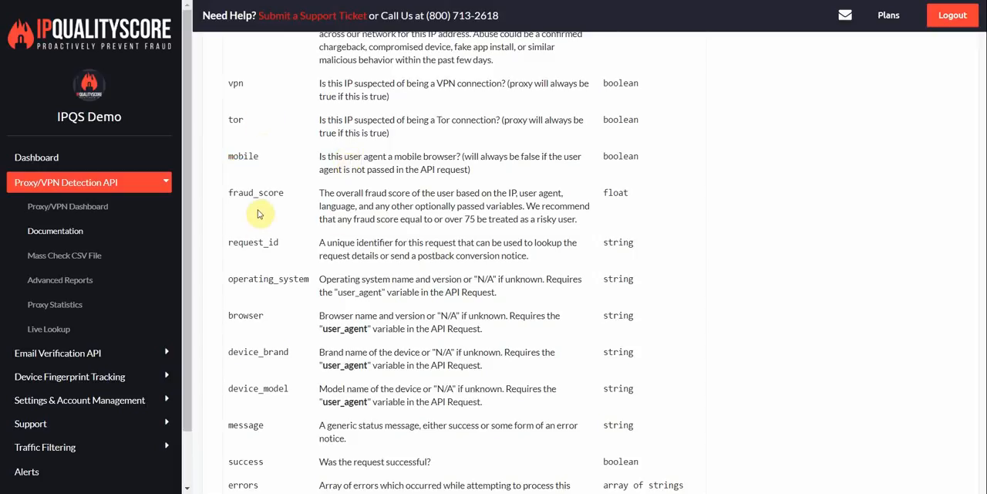
pyautogui.moveTo(270, 220)
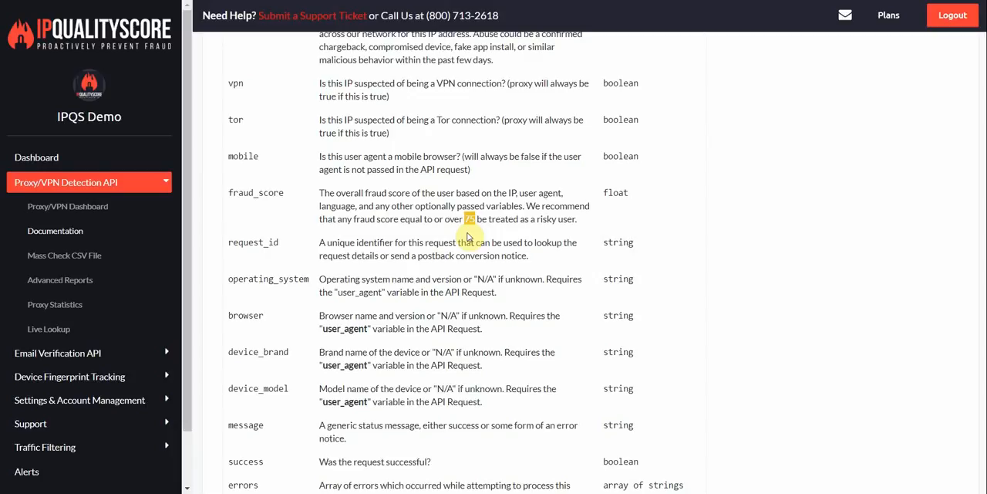
pyautogui.doubleClick(253, 241)
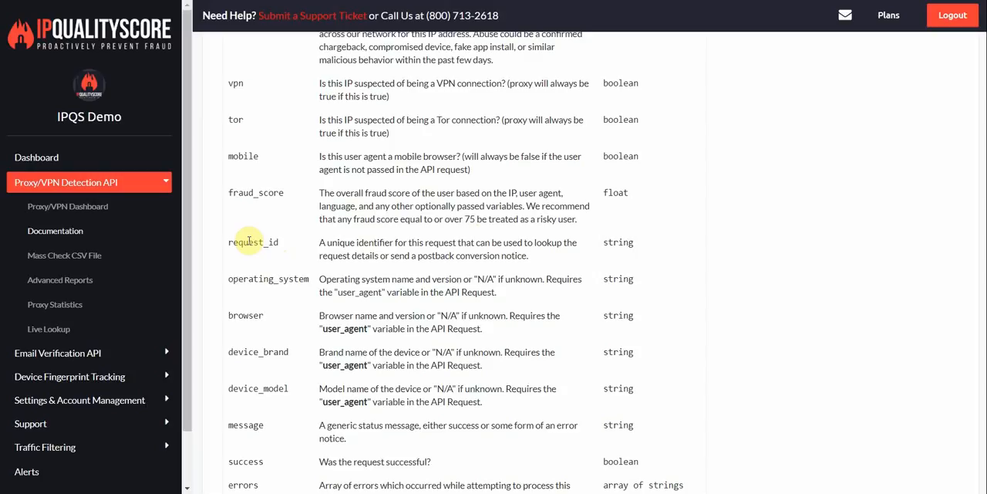
pyautogui.doubleClick(253, 241)
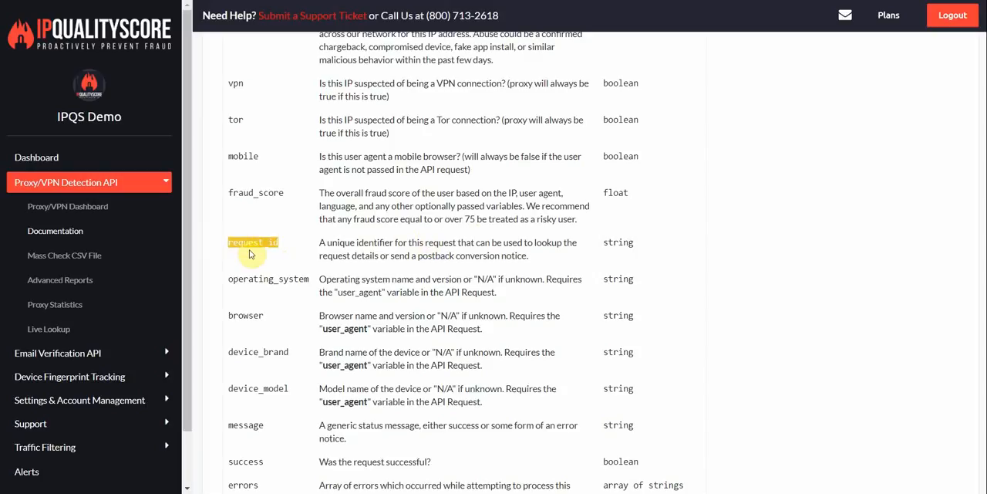
pyautogui.click(253, 241)
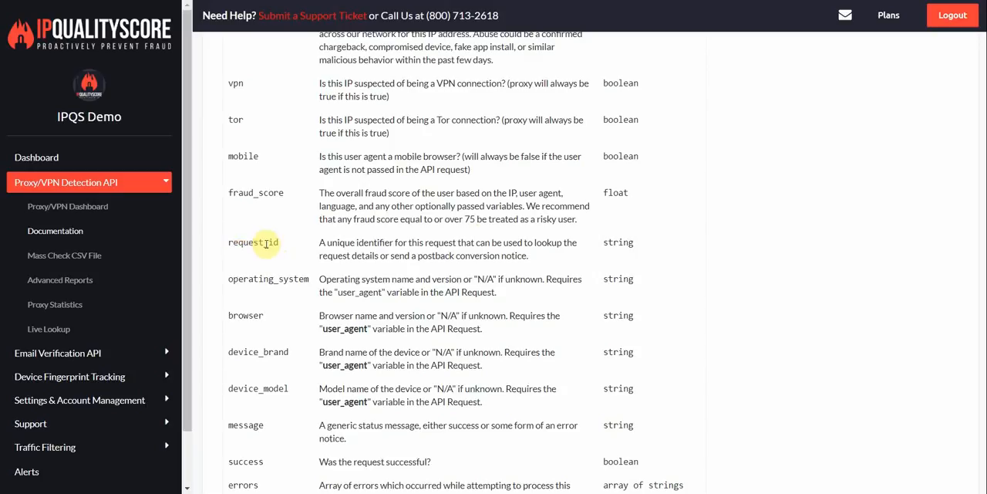
pyautogui.scroll(-3)
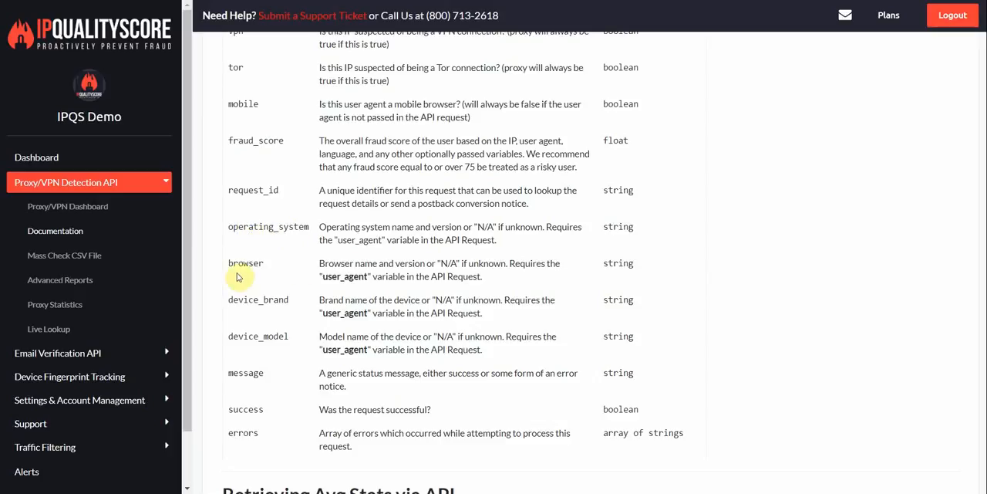
pyautogui.scroll(-3)
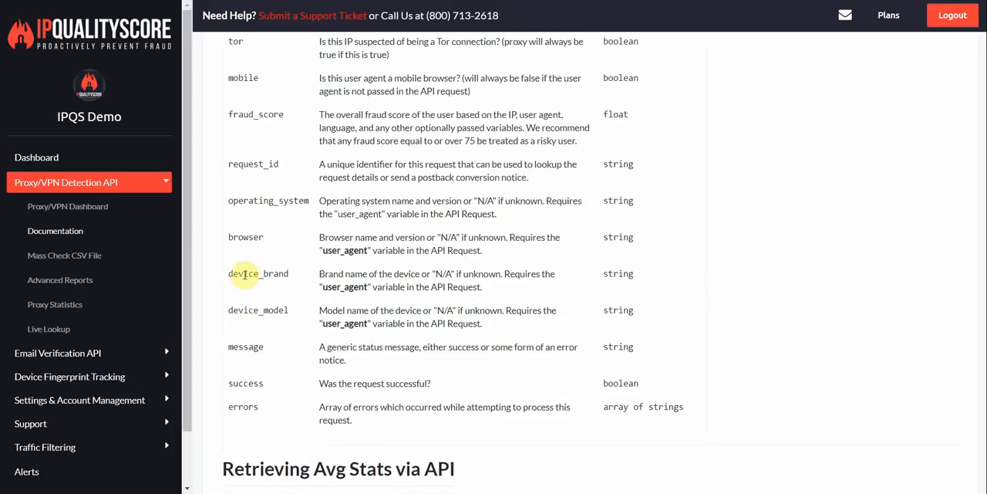
pyautogui.moveTo(302, 310)
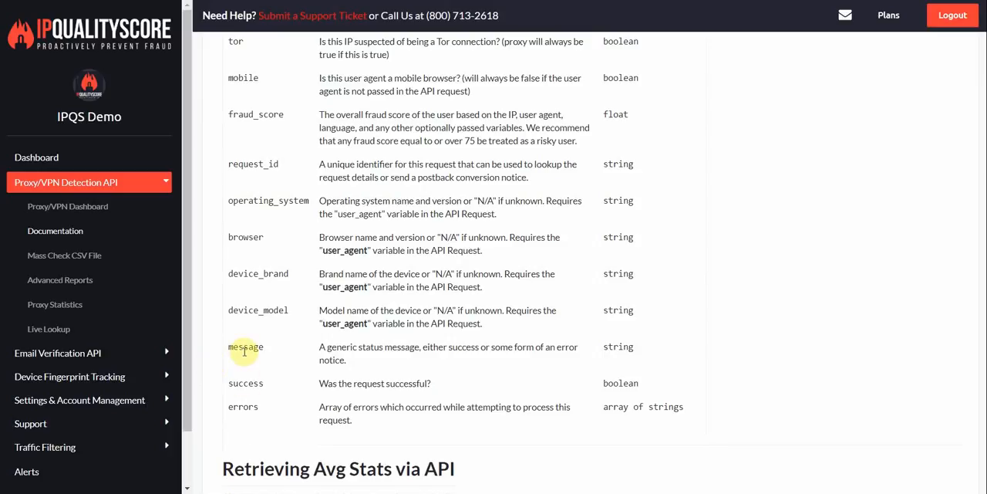
pyautogui.doubleClick(245, 347)
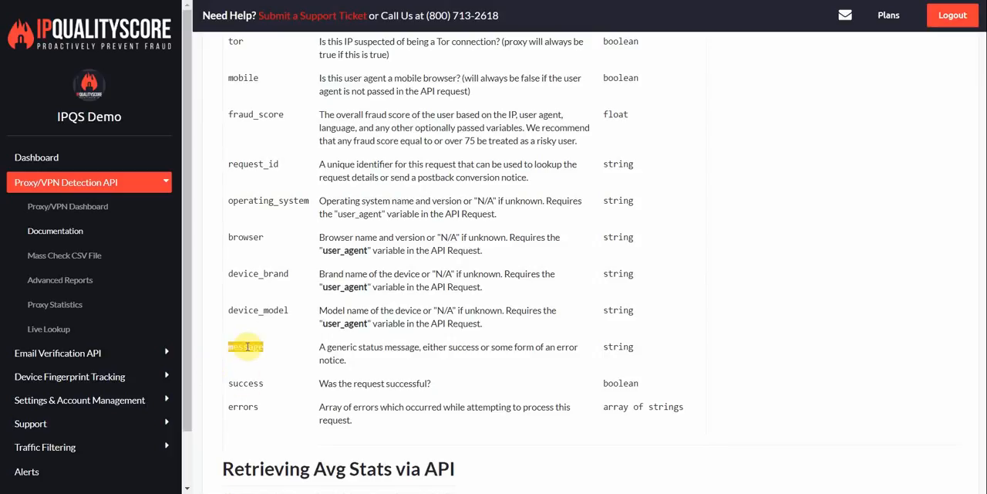
pyautogui.scroll(-3)
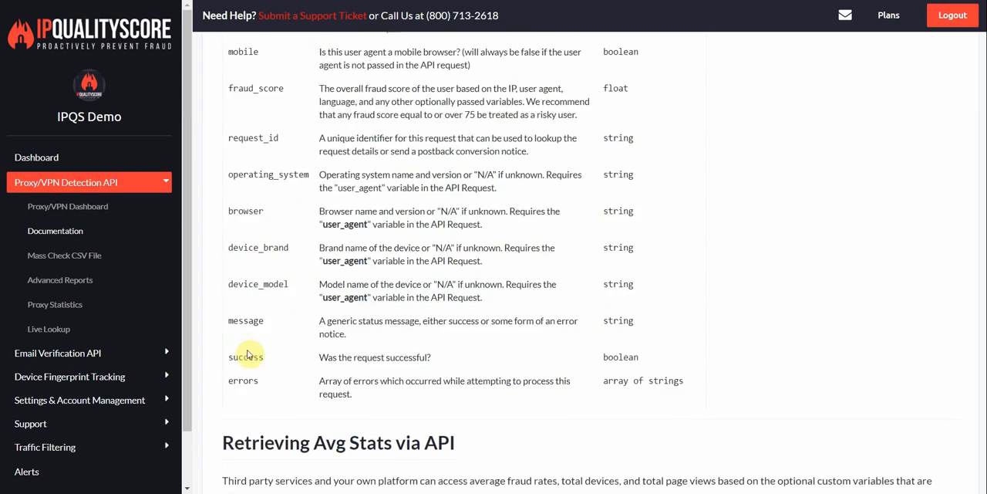
pyautogui.scroll(-3)
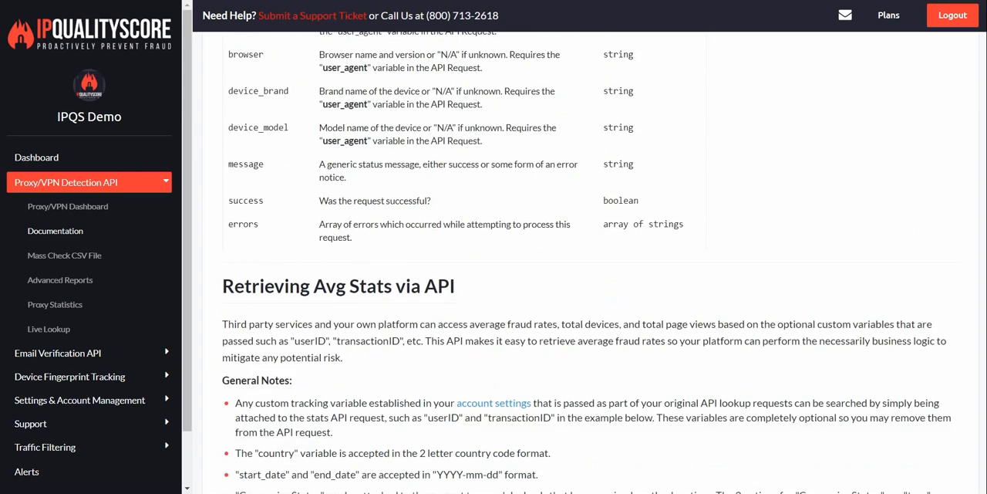
pyautogui.scroll(-3)
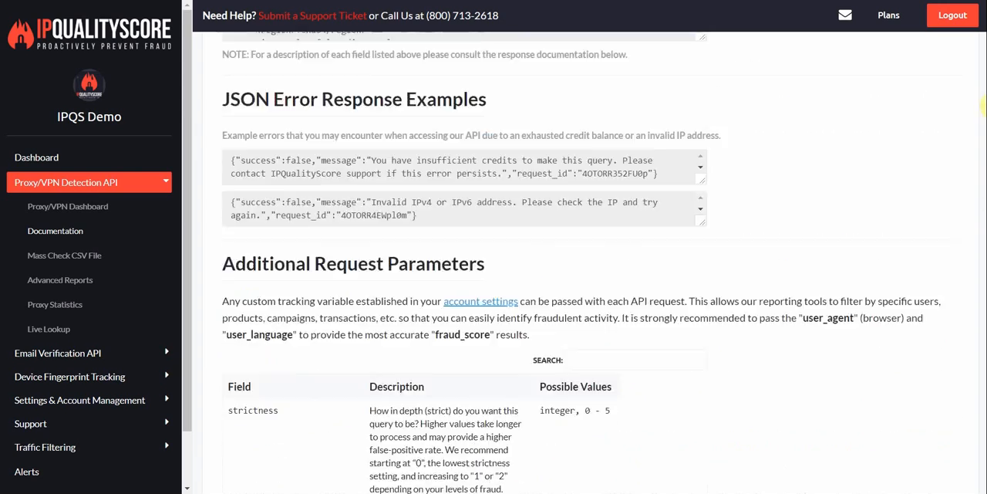
pyautogui.scroll(3)
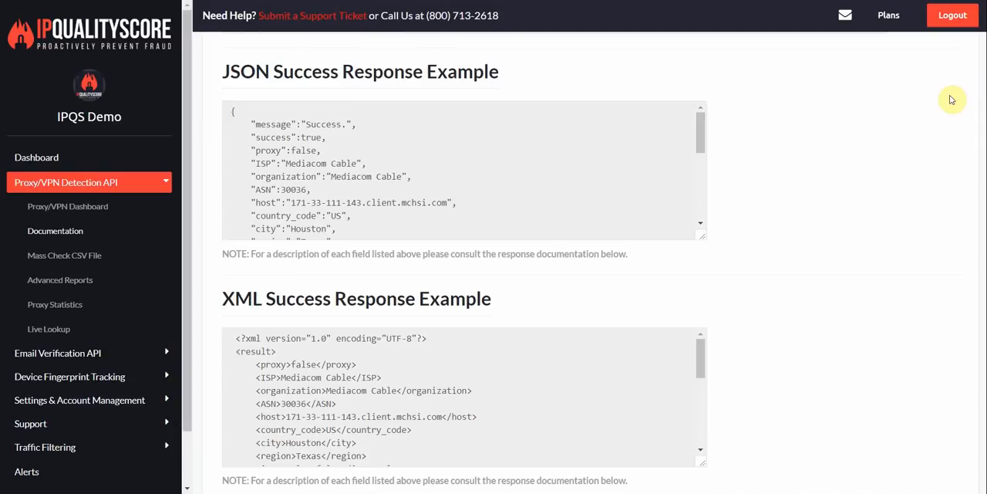
pyautogui.moveTo(702, 129)
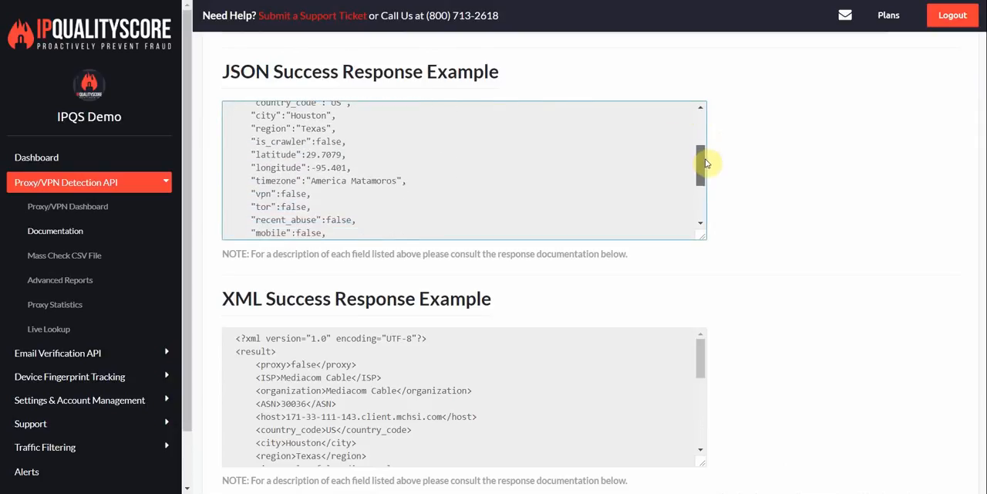
pyautogui.scroll(-3)
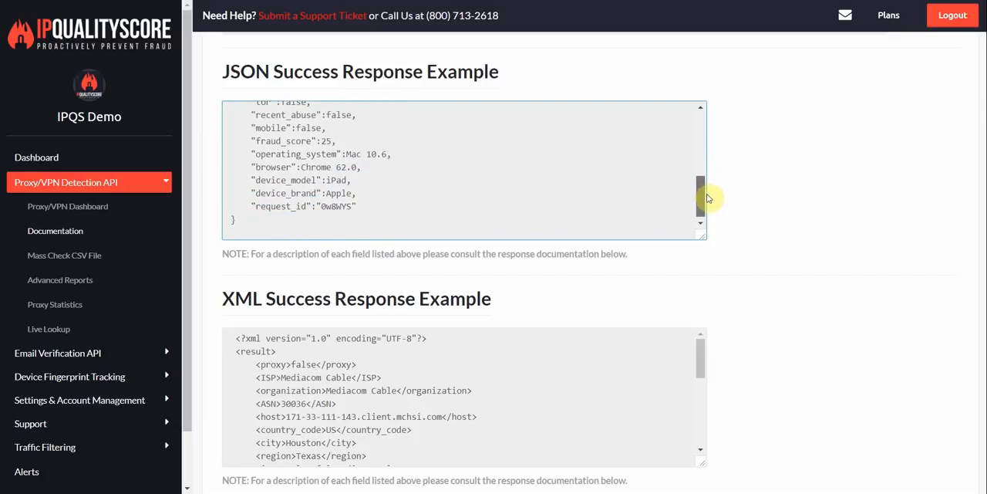
pyautogui.scroll(-3)
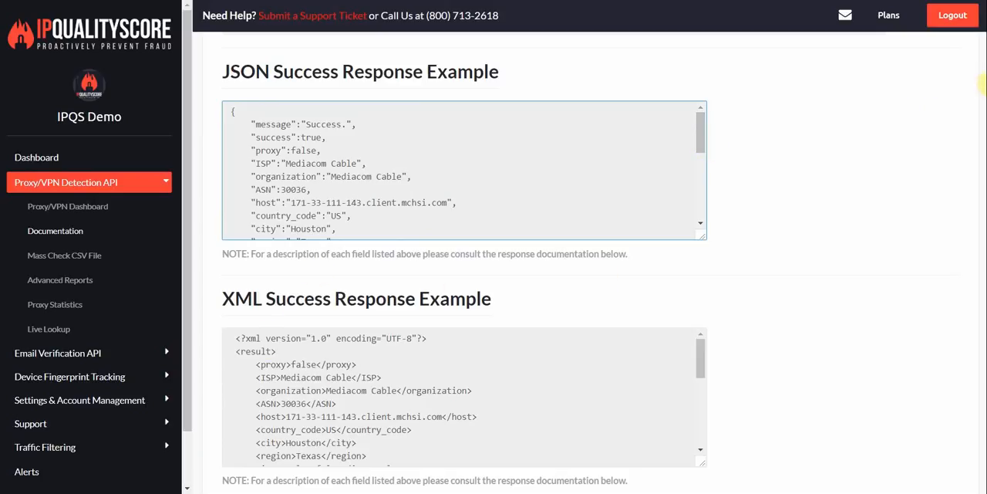
pyautogui.scroll(-3)
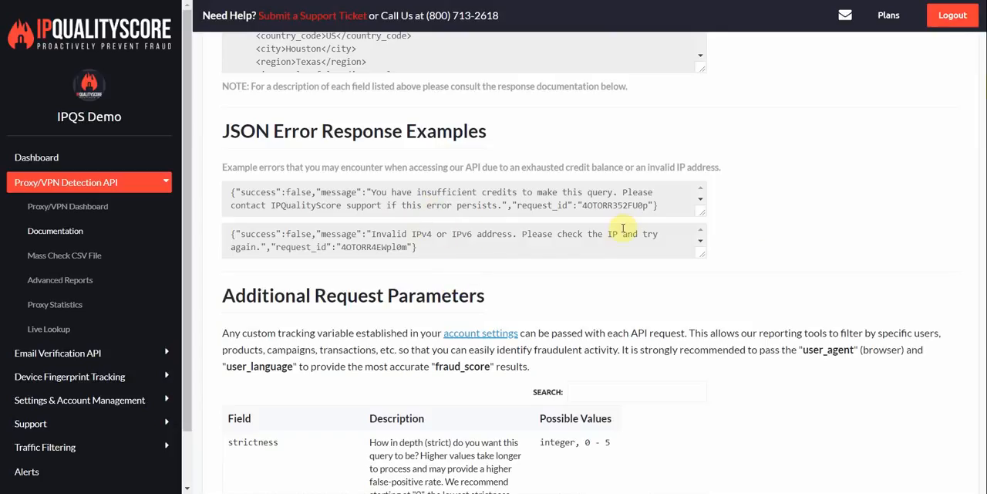
pyautogui.moveTo(501, 234)
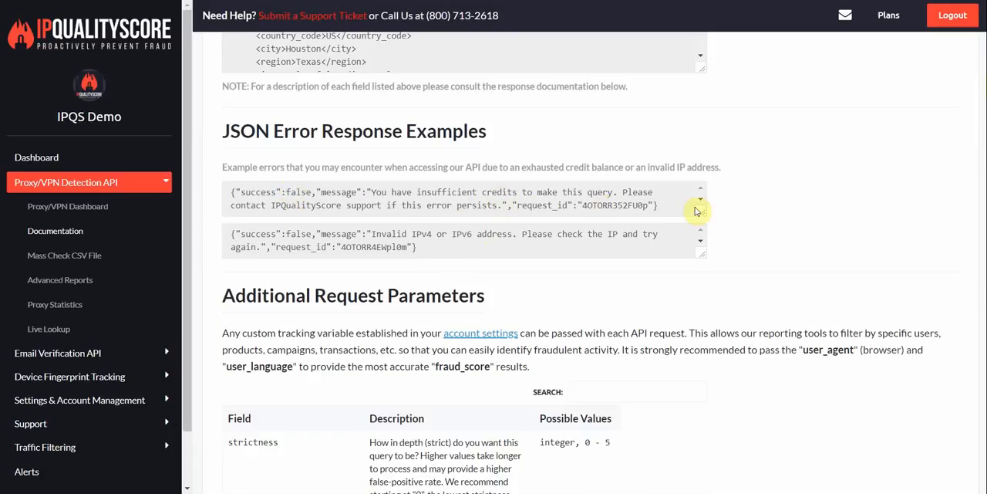
pyautogui.scroll(-3)
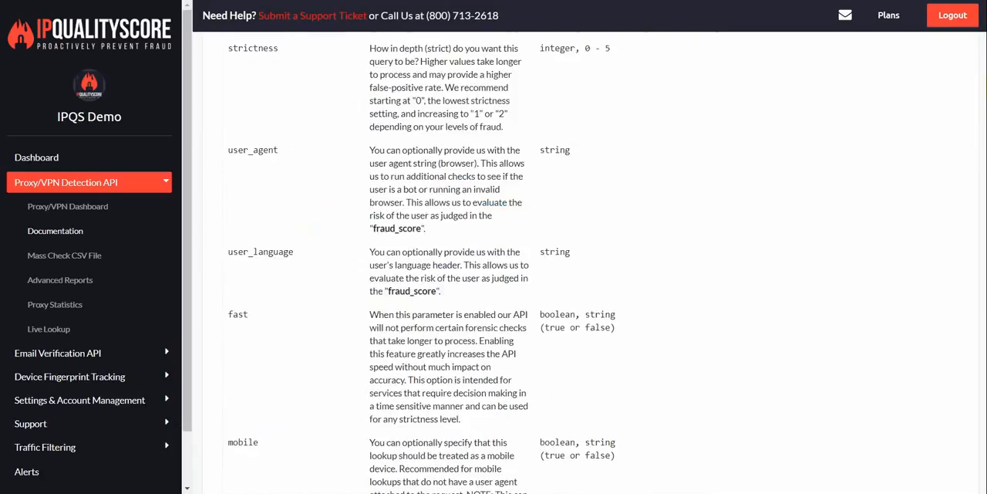
pyautogui.scroll(-3)
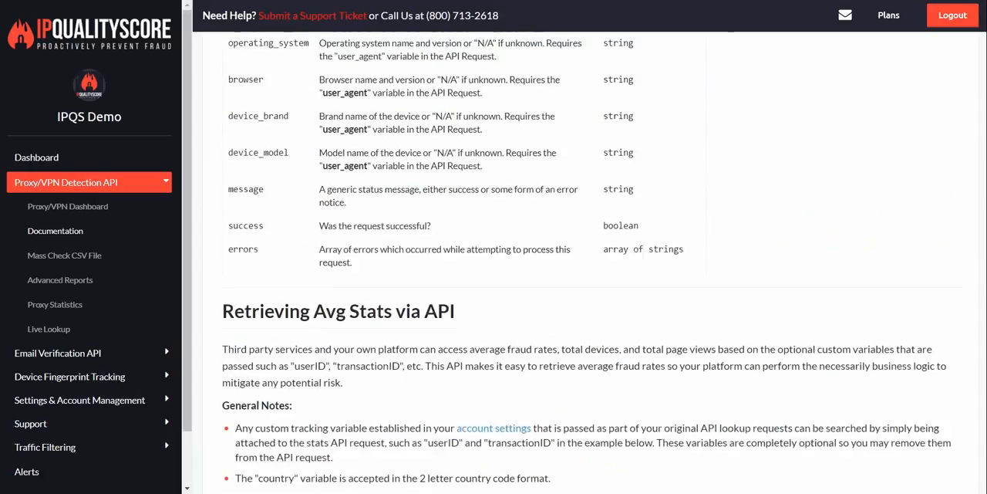
pyautogui.scroll(-3)
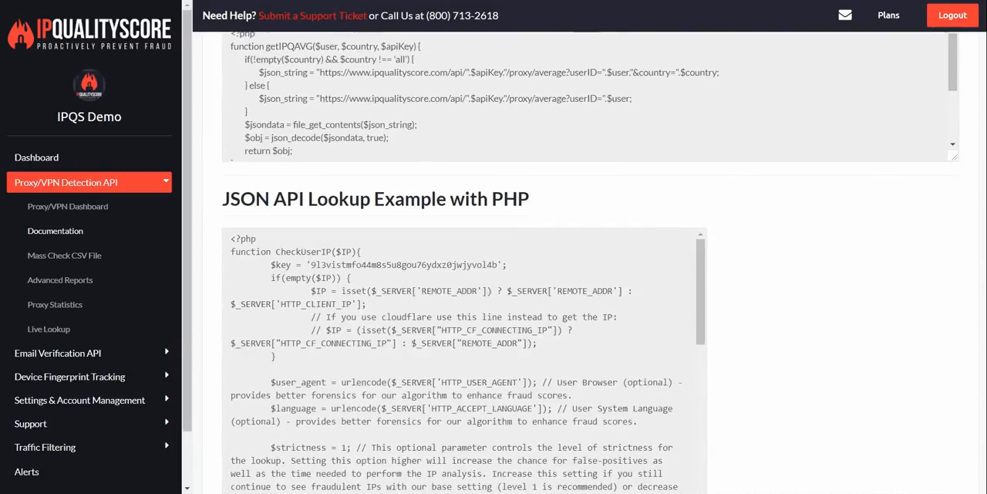
pyautogui.scroll(-3)
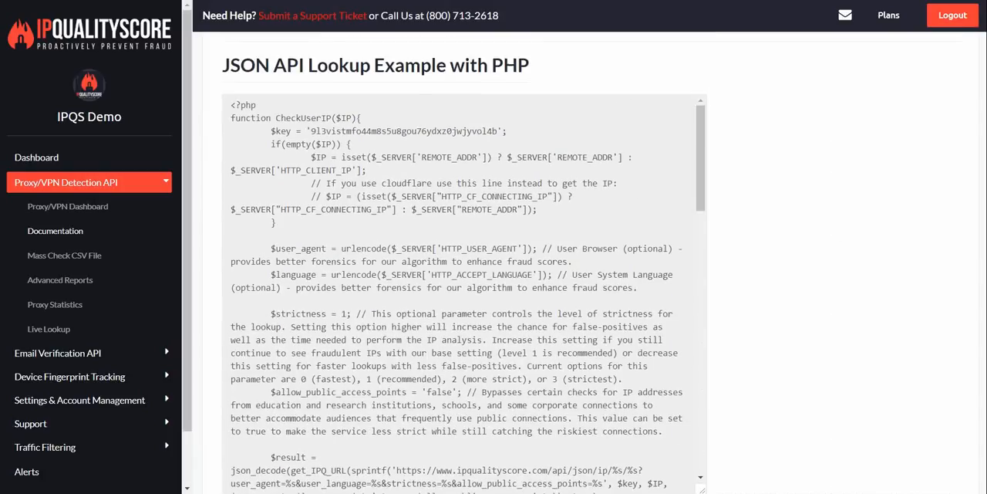
pyautogui.moveTo(586, 202)
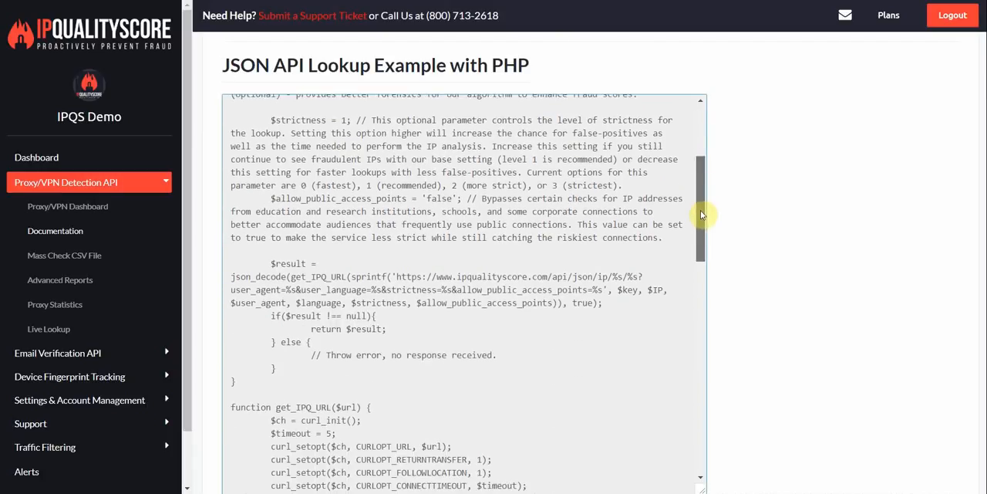
pyautogui.scroll(-3)
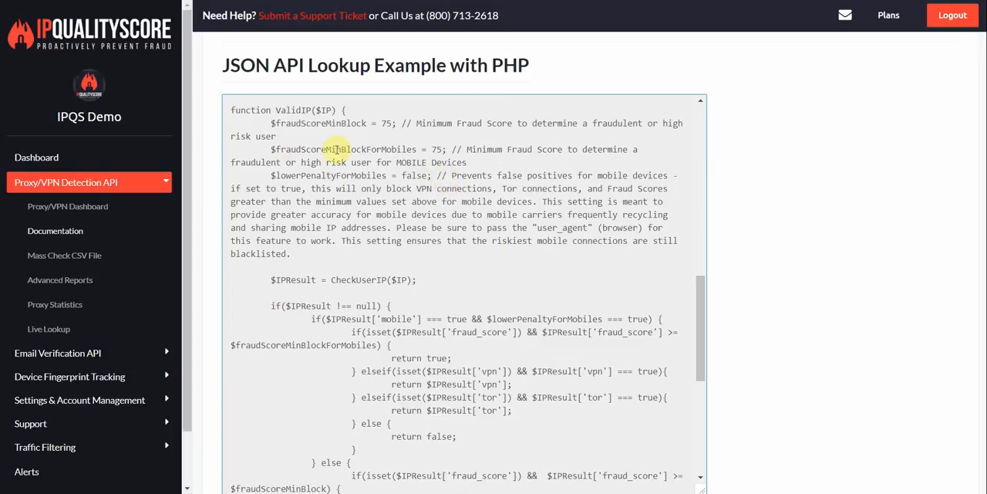
pyautogui.doubleClick(378, 149)
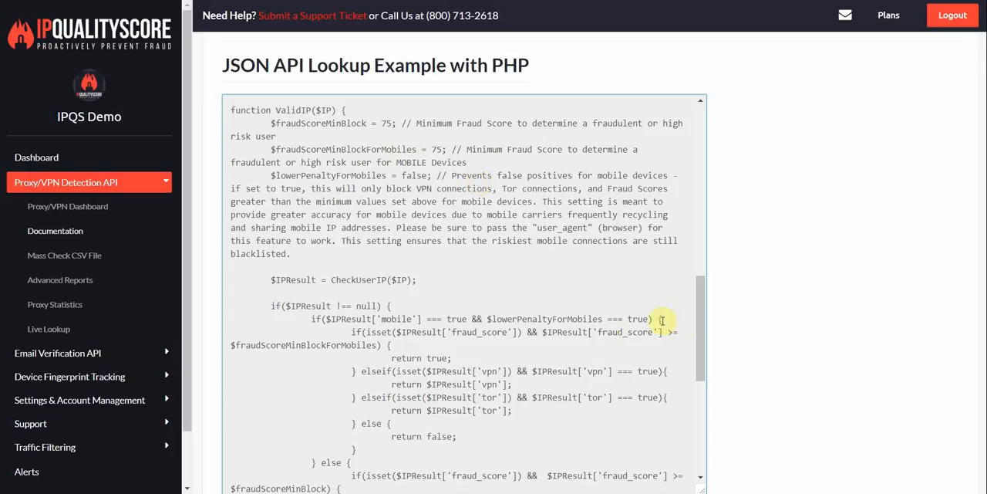
pyautogui.scroll(-3)
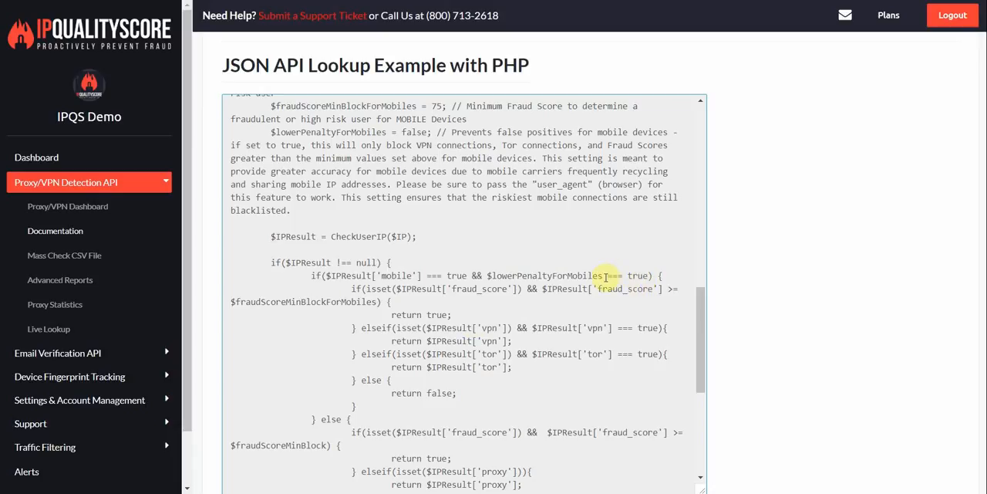
pyautogui.moveTo(488, 349)
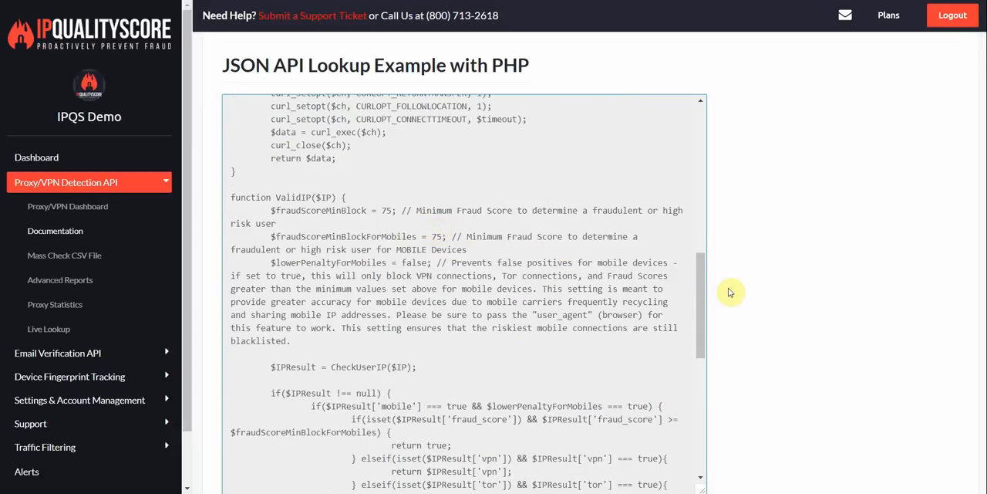
pyautogui.scroll(-3)
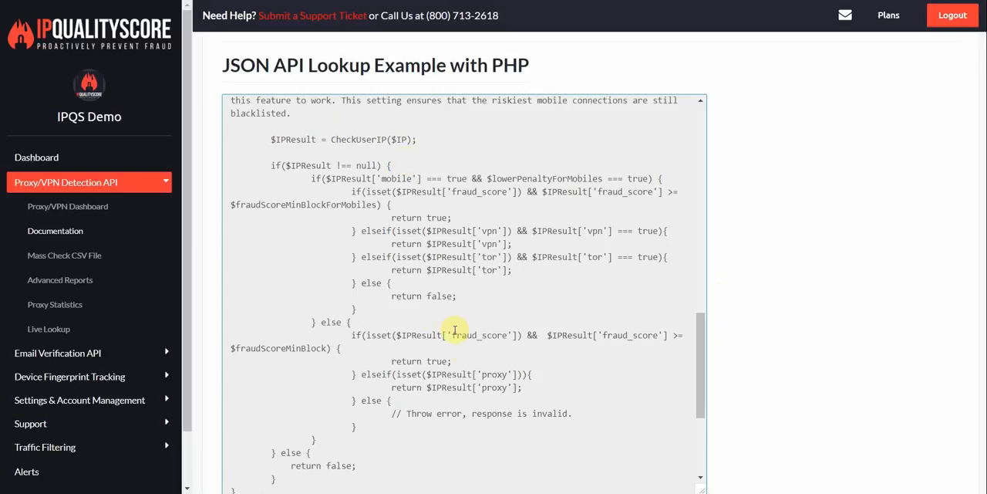
pyautogui.moveTo(499, 357)
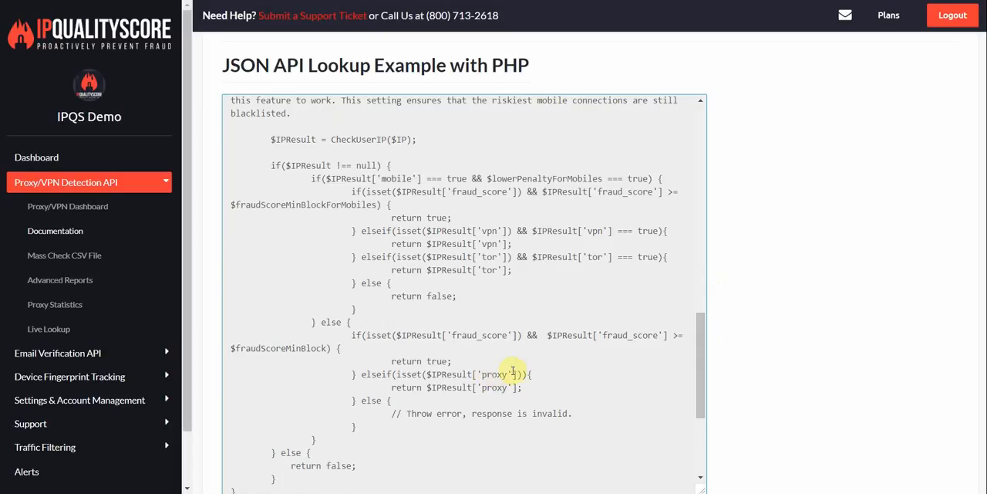
pyautogui.scroll(-3)
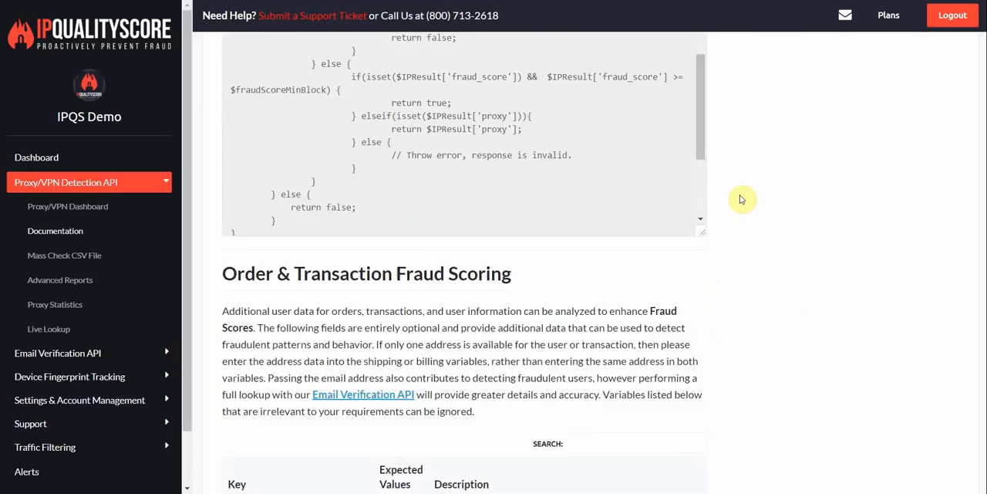
pyautogui.scroll(-3)
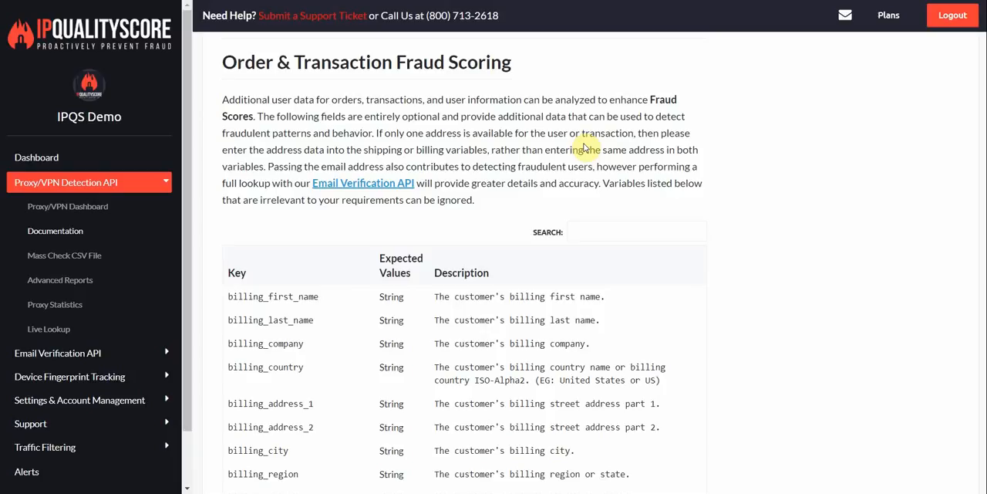
pyautogui.scroll(-3)
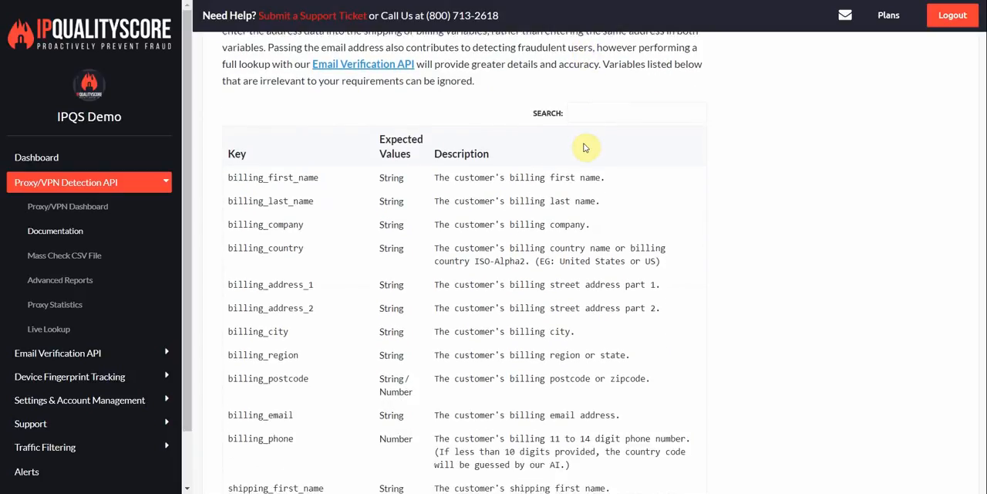
pyautogui.scroll(-3)
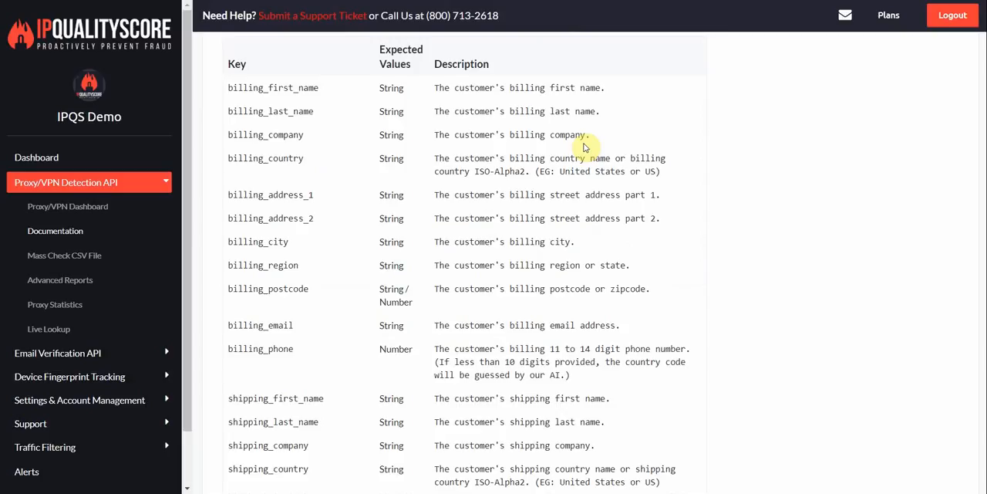
pyautogui.moveTo(582, 75)
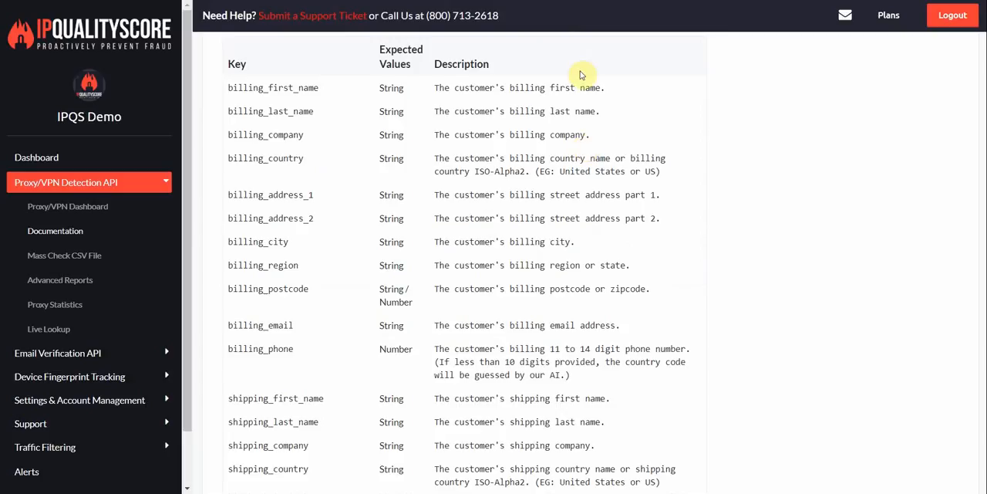
pyautogui.scroll(-3)
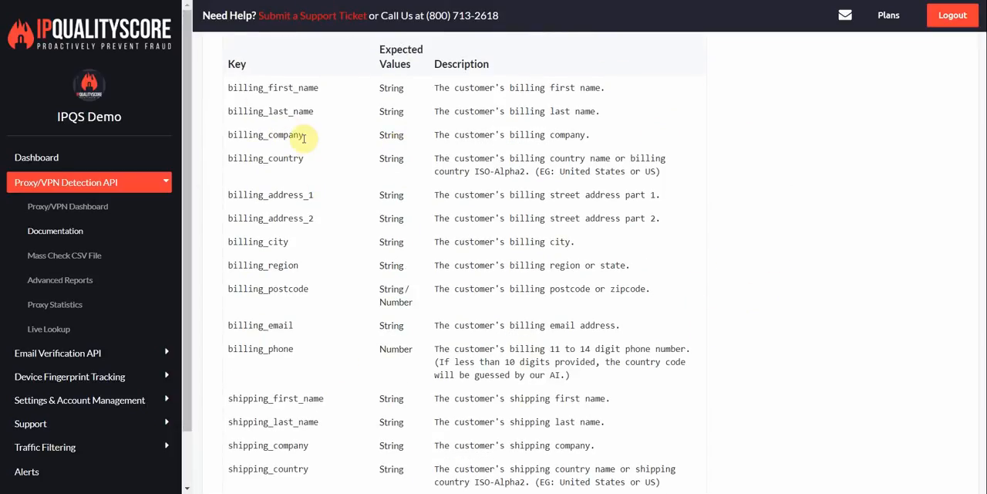
pyautogui.scroll(-3)
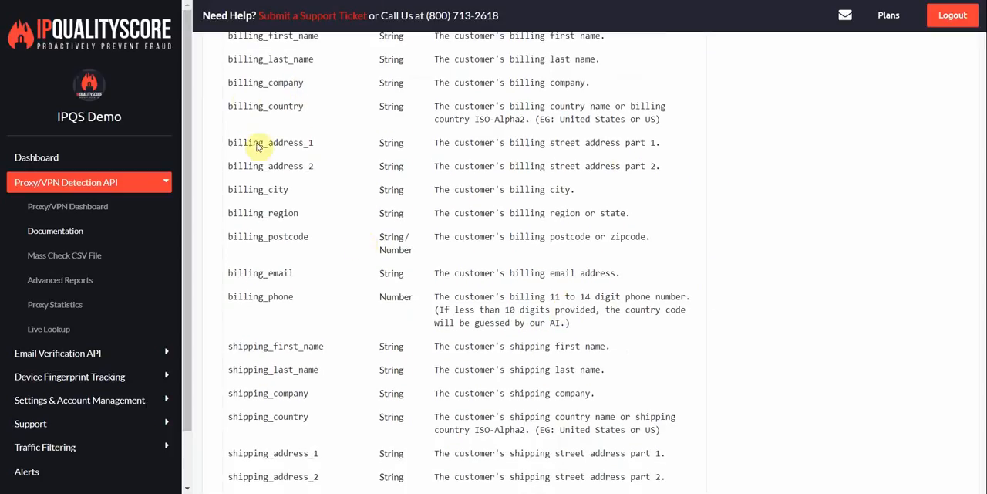
pyautogui.moveTo(300, 300)
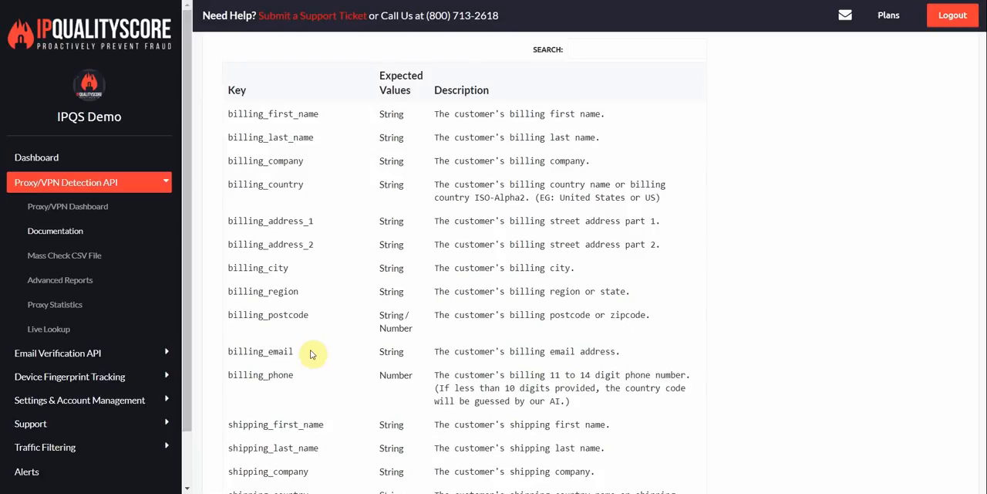
pyautogui.doubleClick(260, 374)
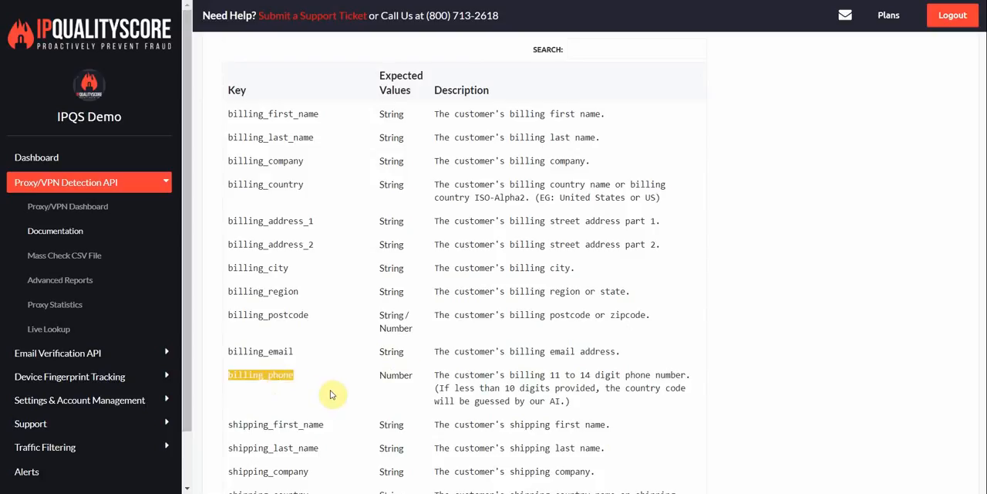
pyautogui.moveTo(276, 221)
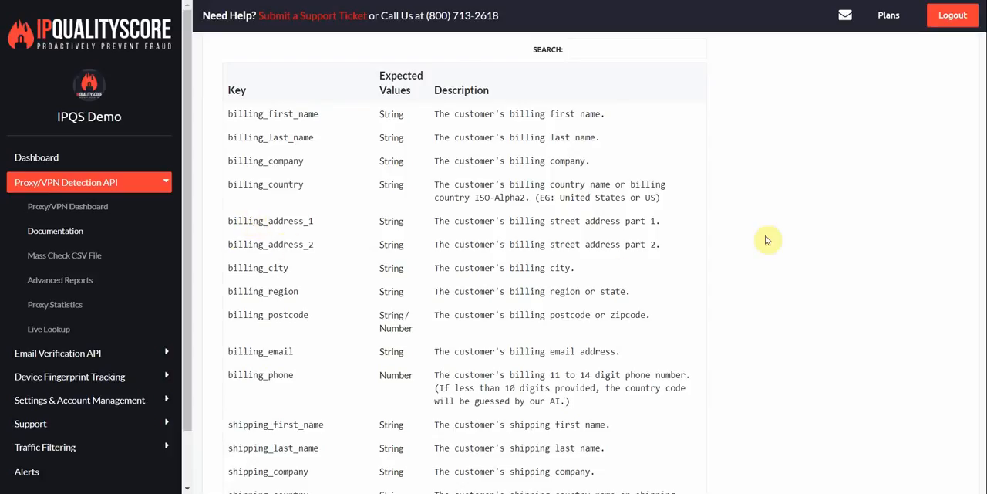
pyautogui.moveTo(416, 362)
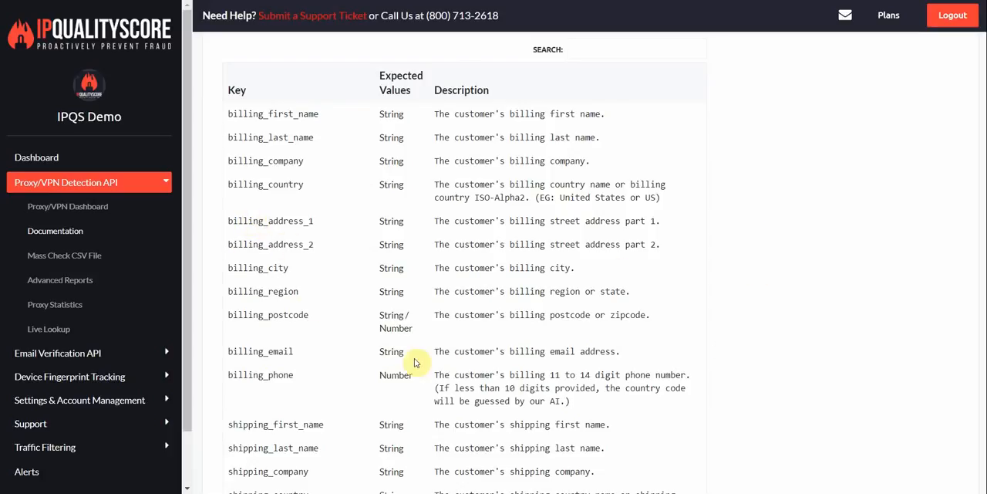
pyautogui.moveTo(275, 345)
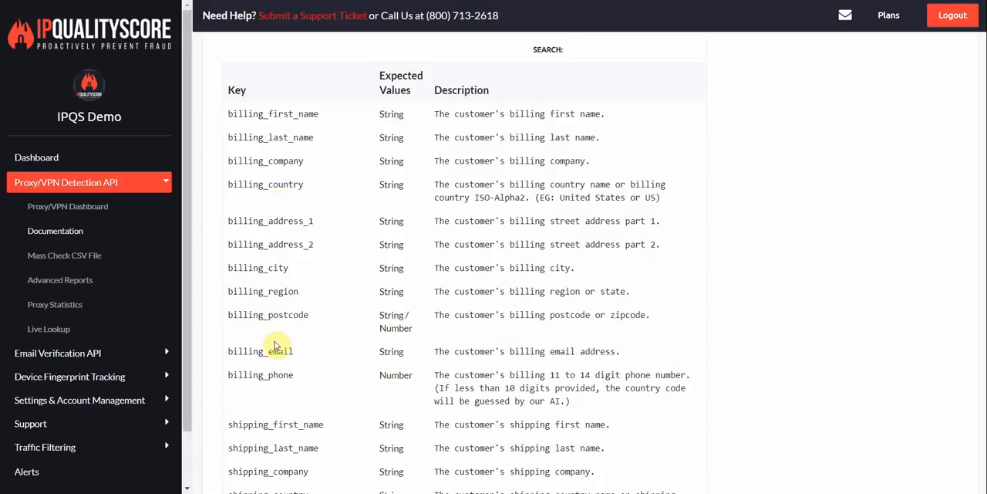
pyautogui.doubleClick(260, 351)
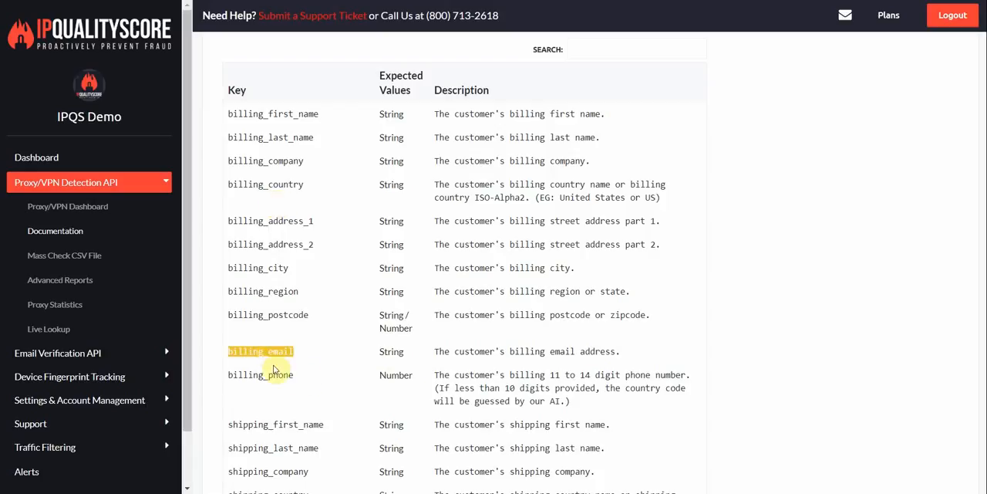
pyautogui.moveTo(301, 349)
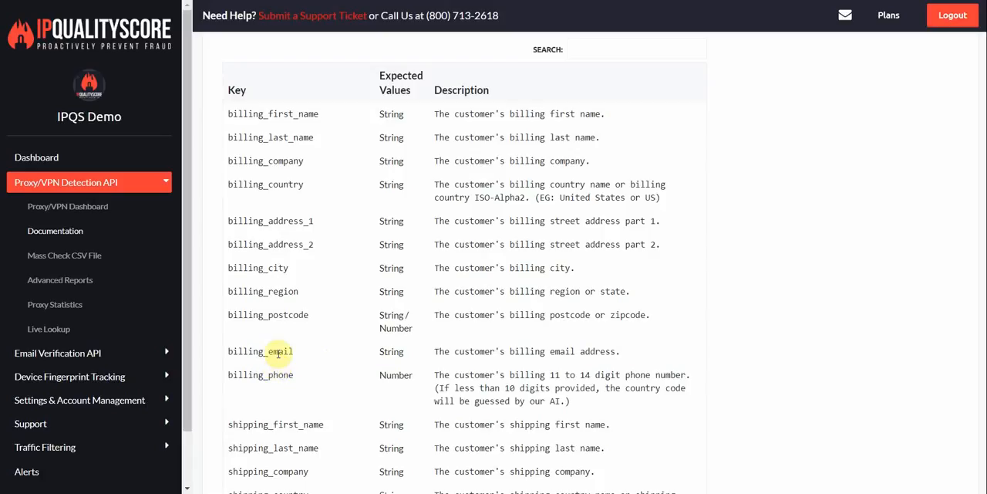
pyautogui.moveTo(317, 365)
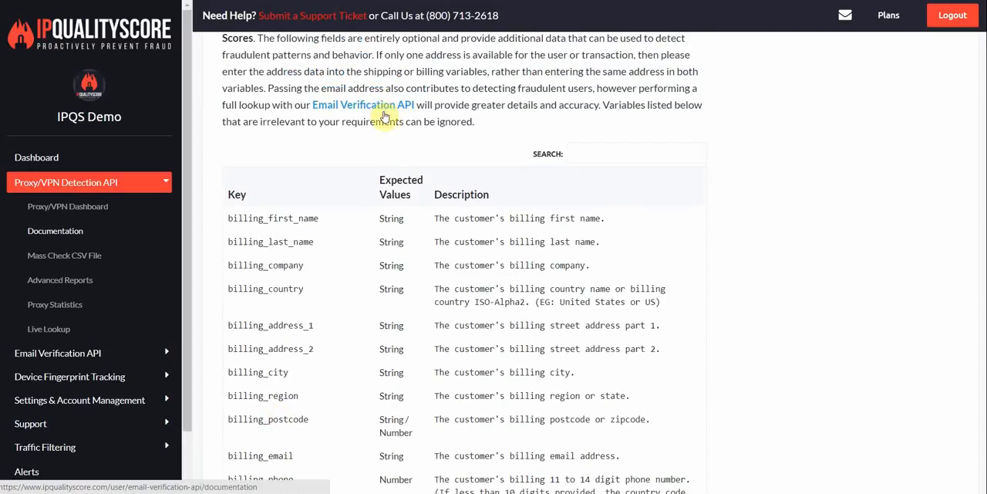
pyautogui.scroll(-3)
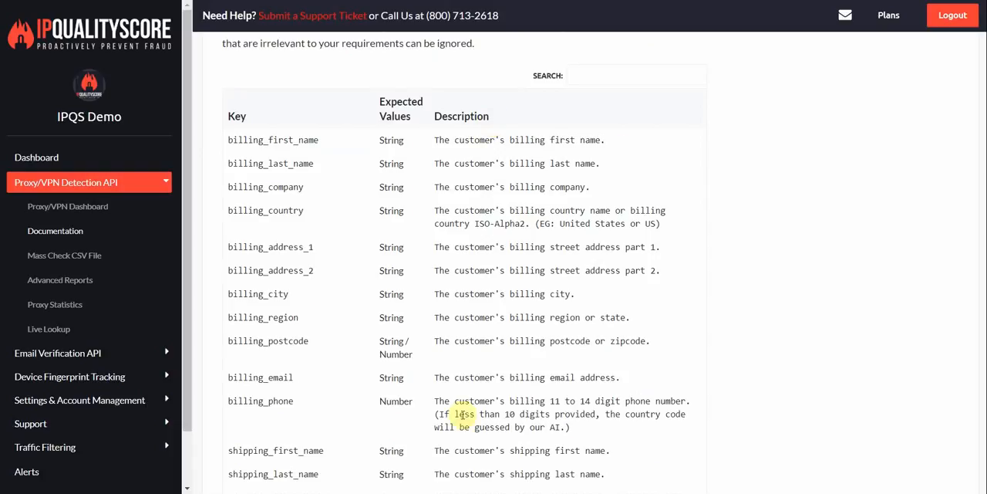
pyautogui.scroll(-3)
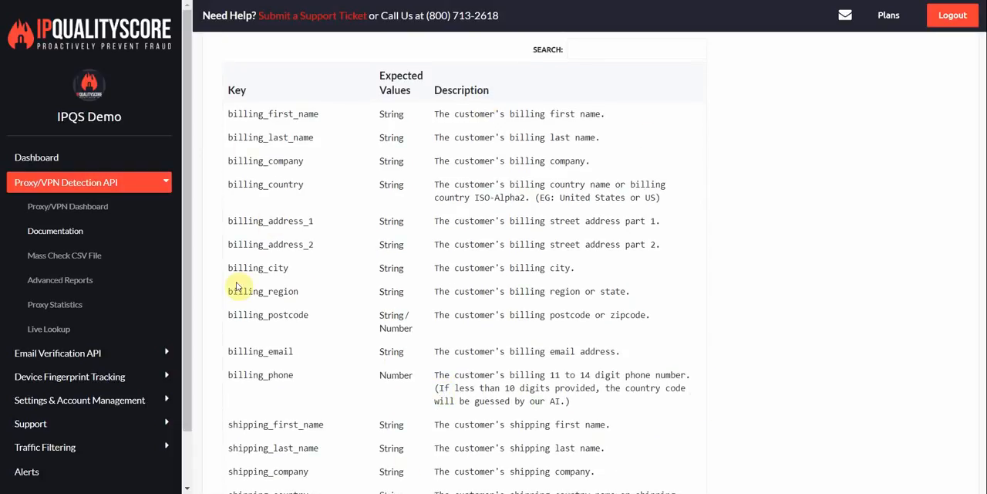
pyautogui.scroll(-3)
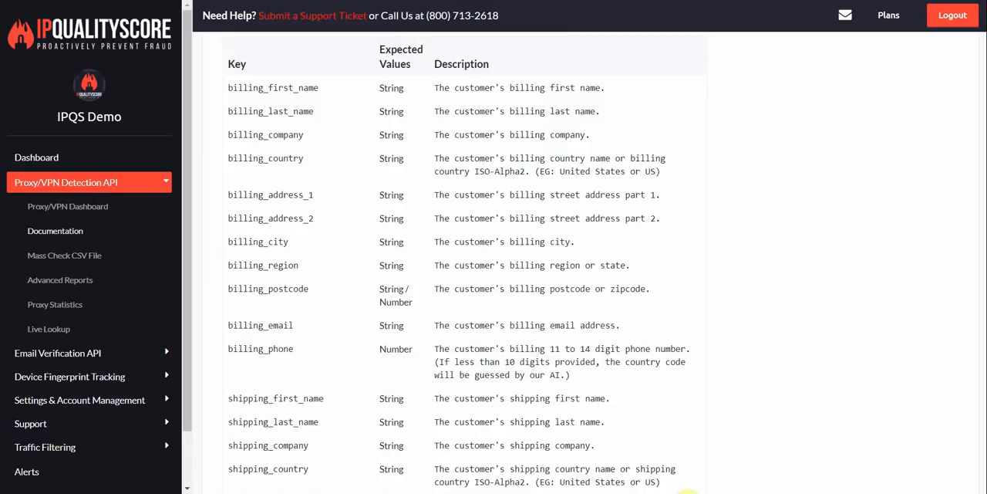
pyautogui.moveTo(409, 410)
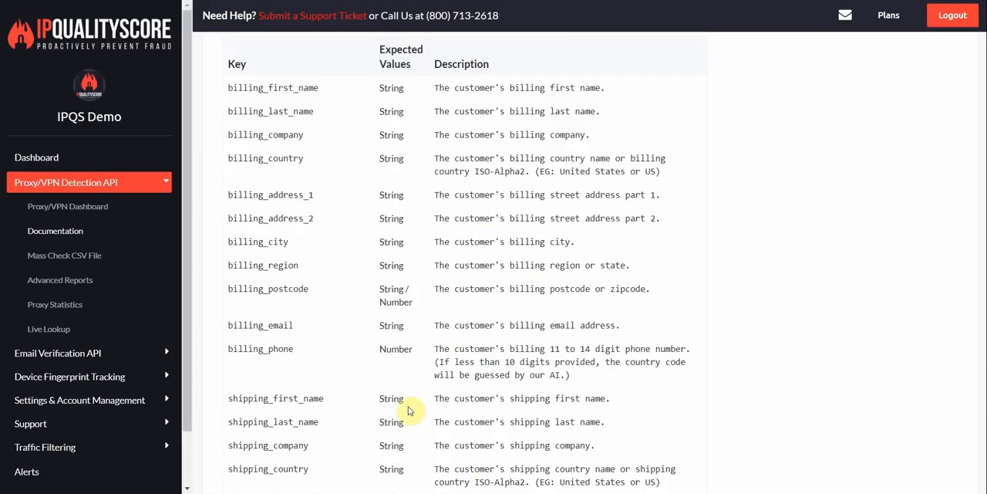
pyautogui.scroll(-3)
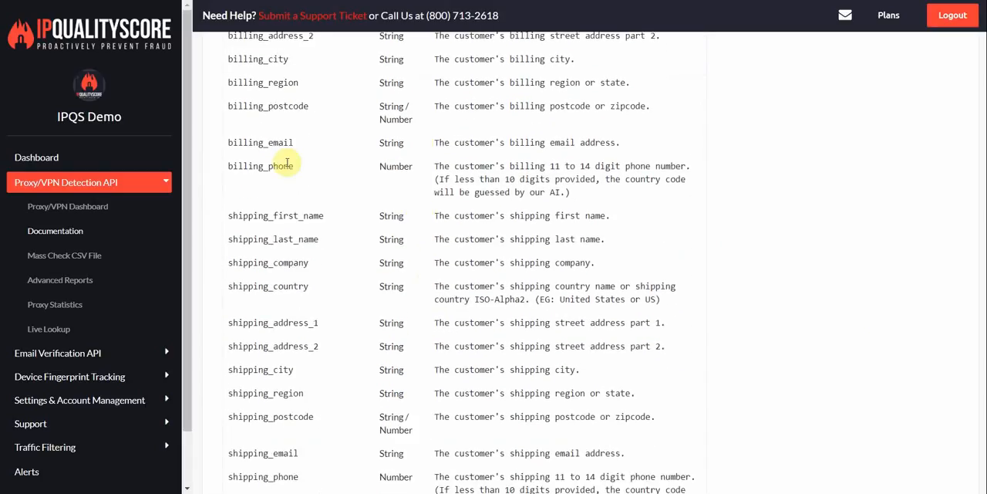
pyautogui.scroll(-3)
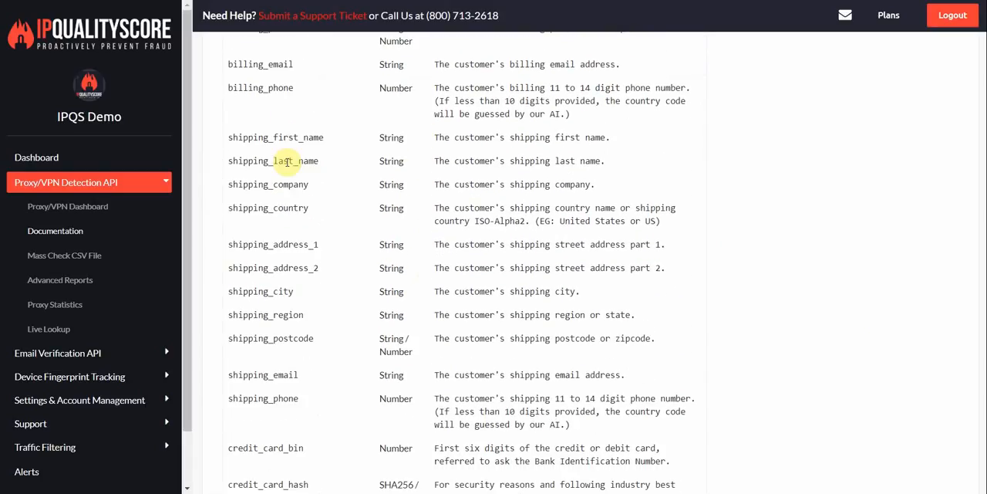
pyautogui.moveTo(401, 201)
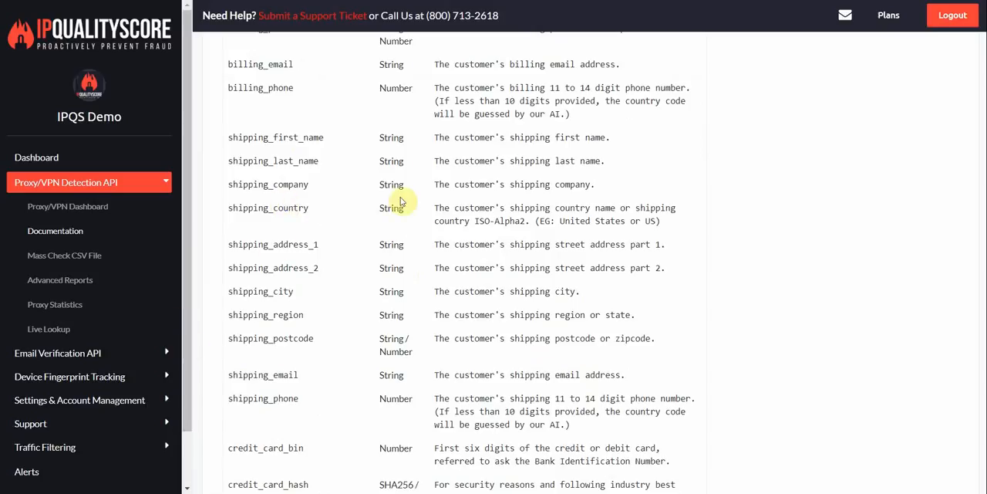
pyautogui.moveTo(823, 228)
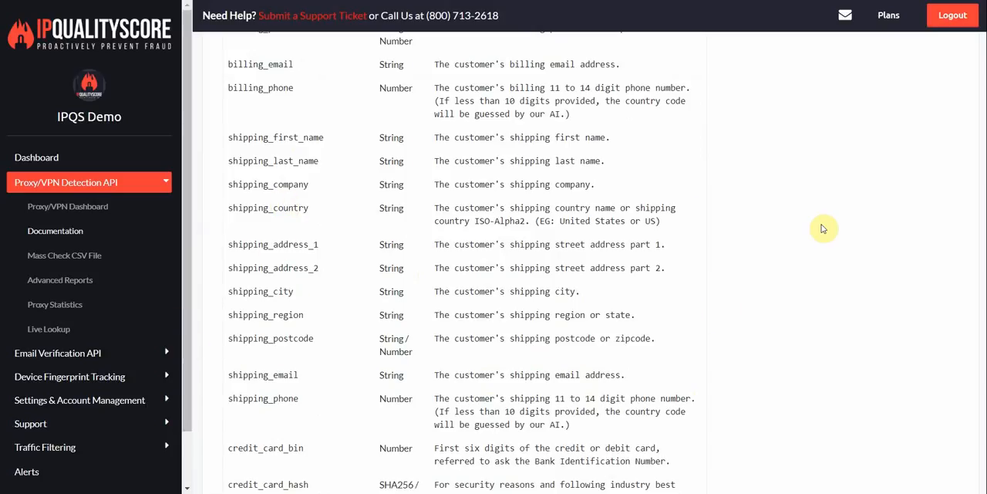
pyautogui.moveTo(427, 368)
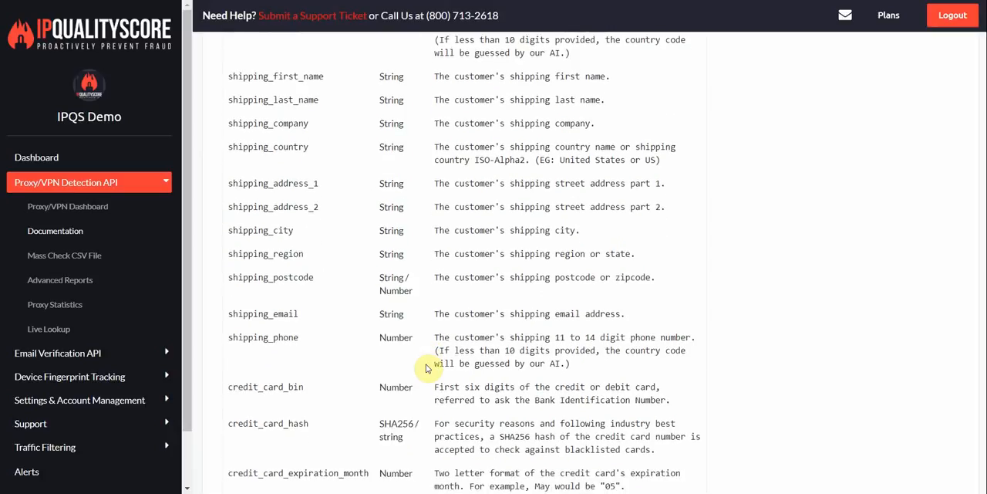
pyautogui.scroll(-3)
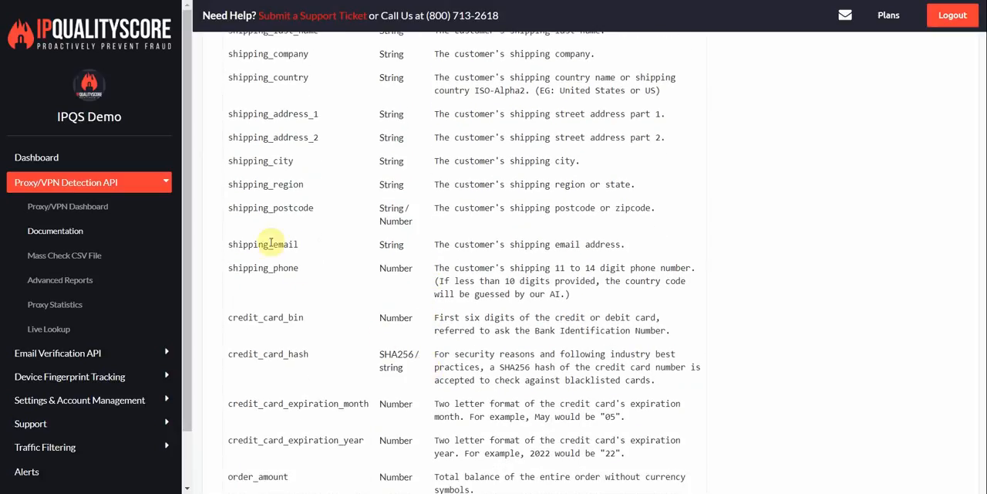
pyautogui.scroll(-3)
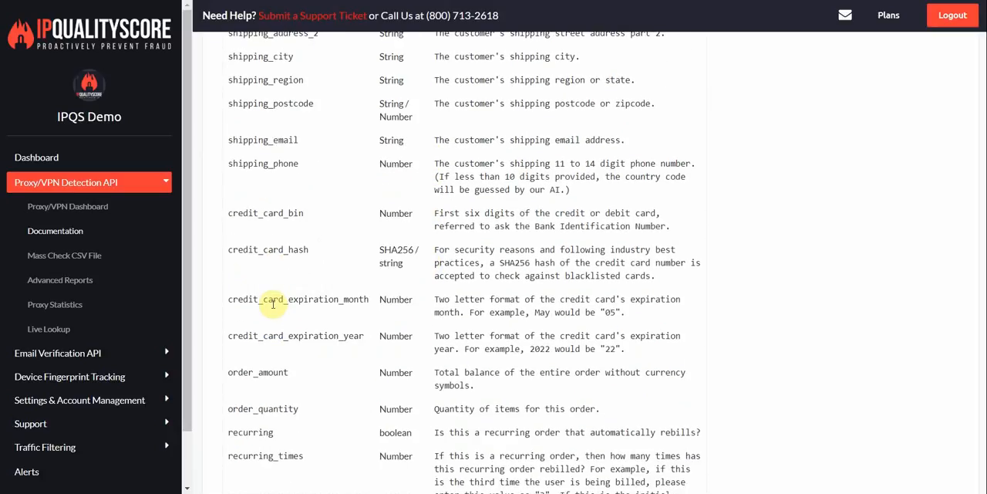
pyautogui.scroll(-3)
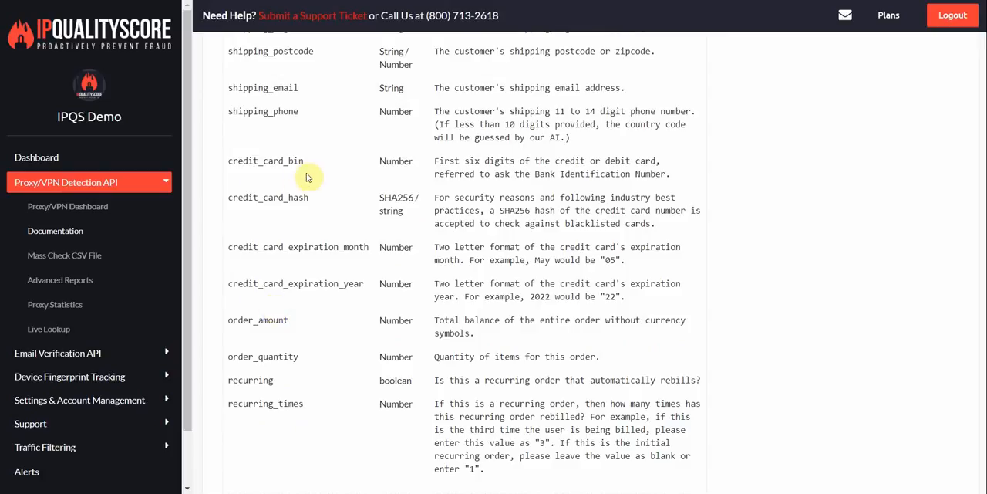
pyautogui.moveTo(284, 175)
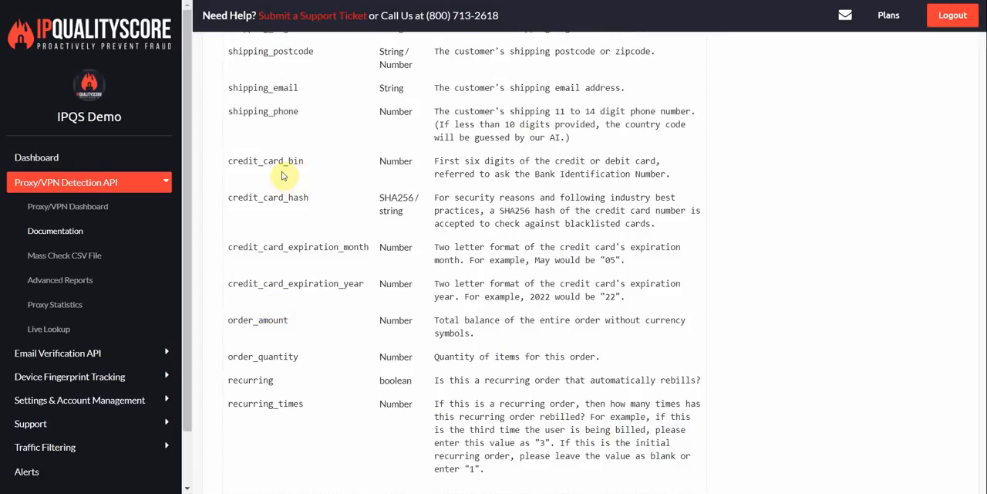
pyautogui.moveTo(256, 196)
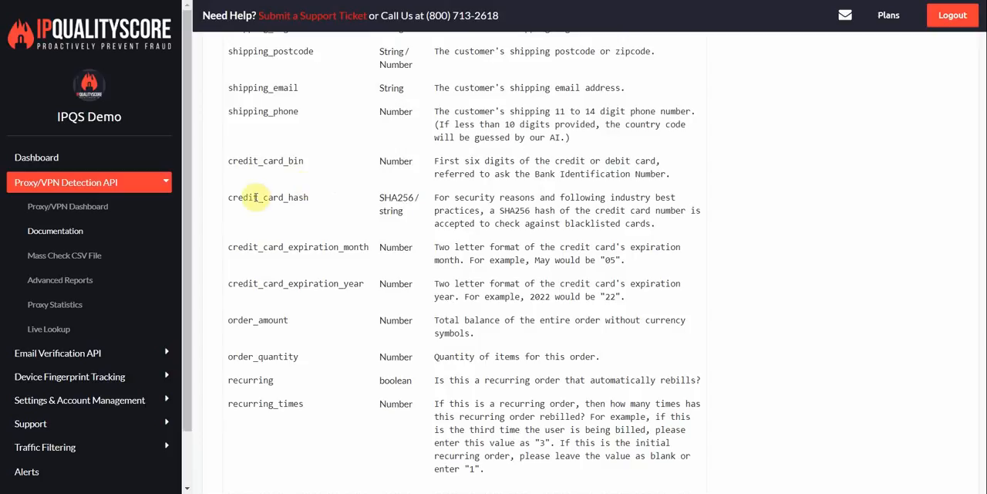
pyautogui.moveTo(295, 196)
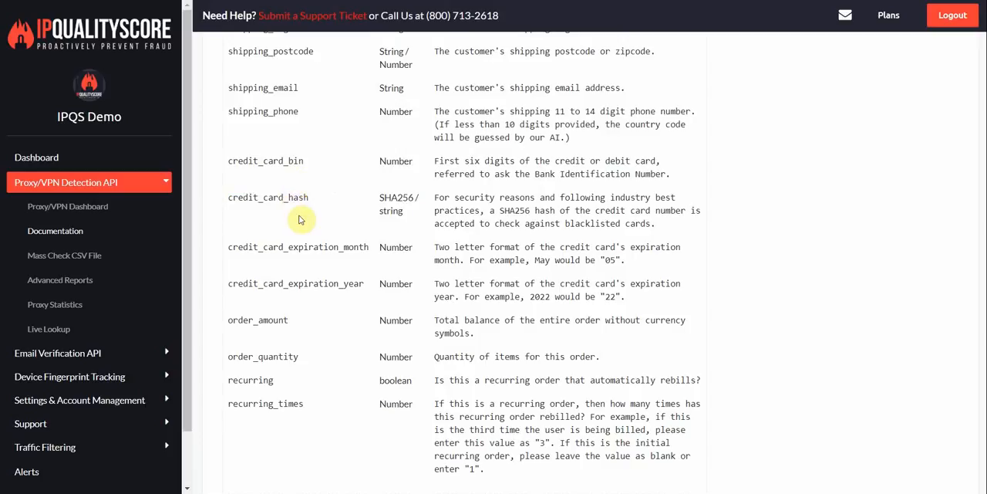
pyautogui.doubleClick(268, 196)
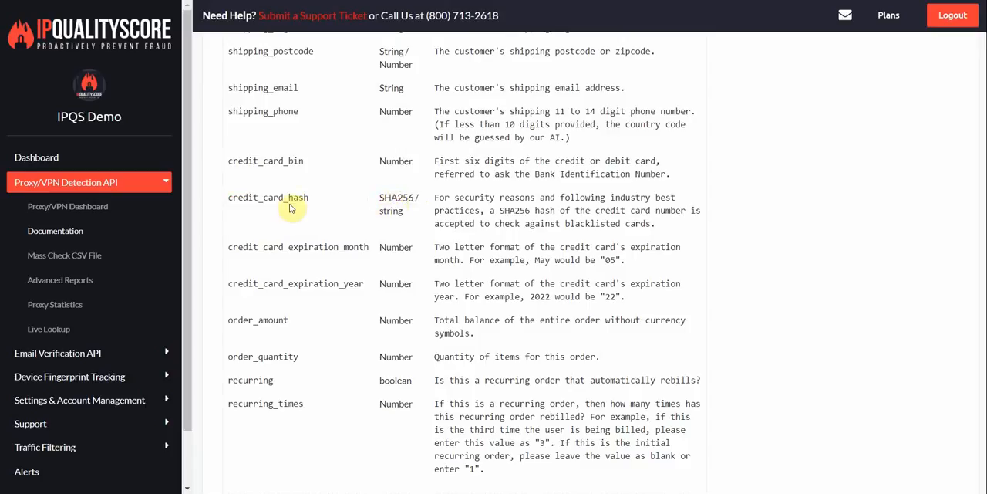
pyautogui.doubleClick(268, 197)
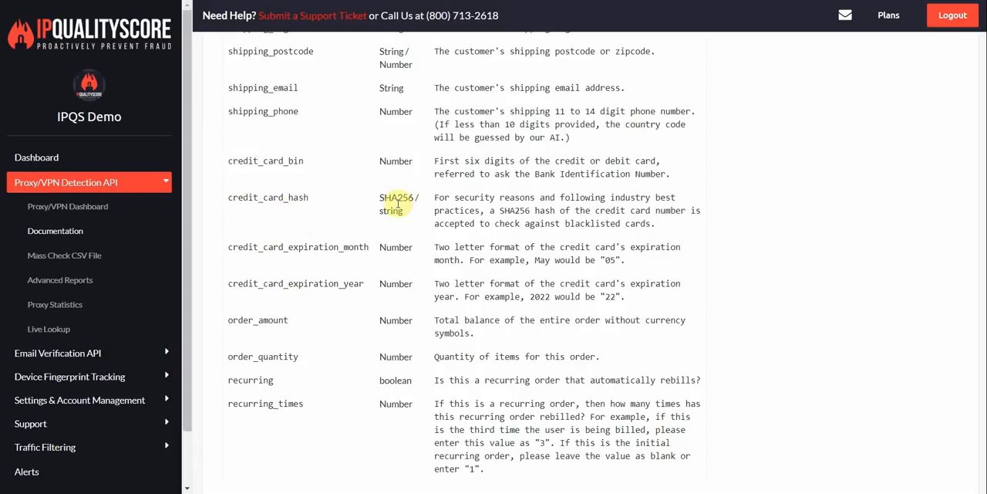
pyautogui.moveTo(281, 269)
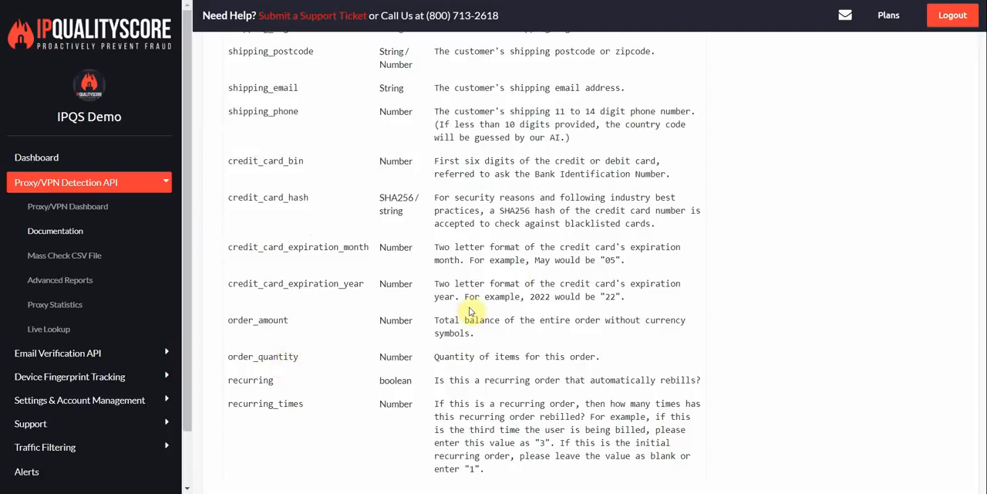
pyautogui.scroll(-3)
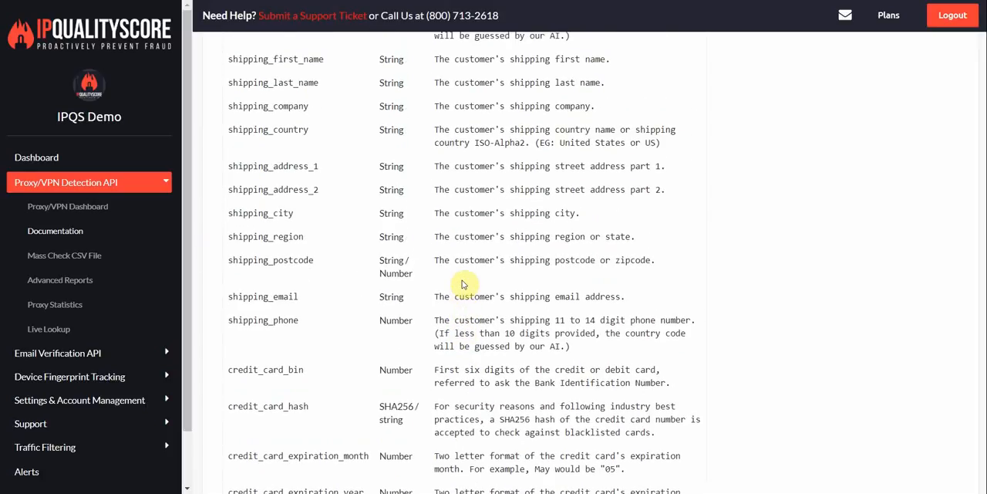
# Scroll up to the billing fields, then down to Postback & Conversion Notifications
pyautogui.scroll(3)
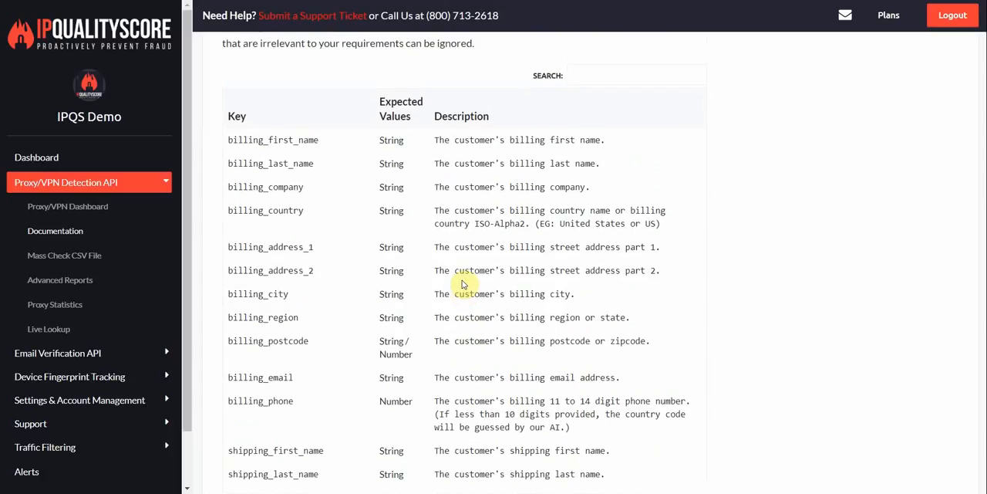
pyautogui.scroll(-3)
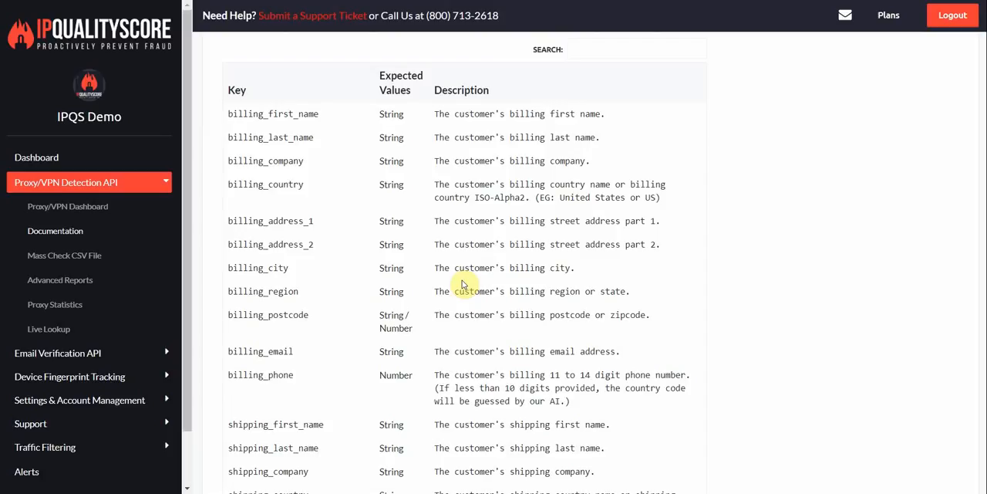
pyautogui.scroll(-3)
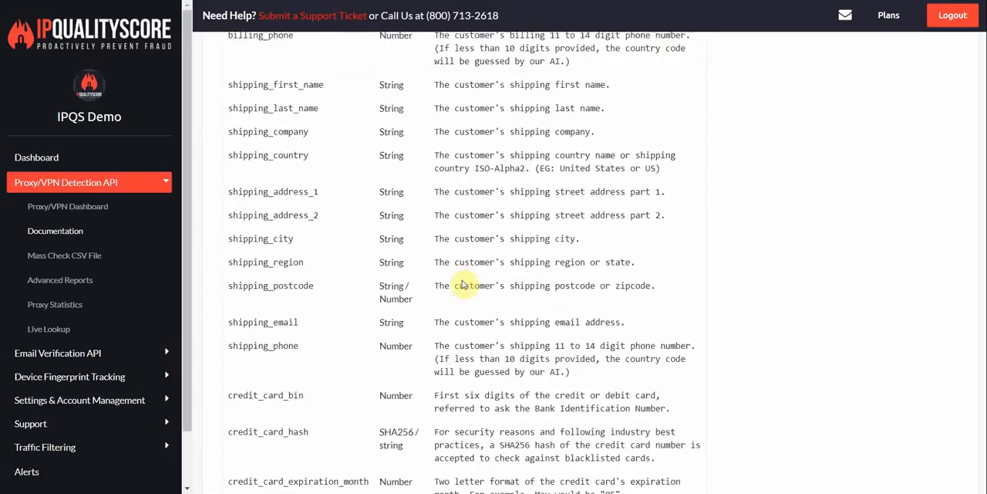
pyautogui.scroll(-3)
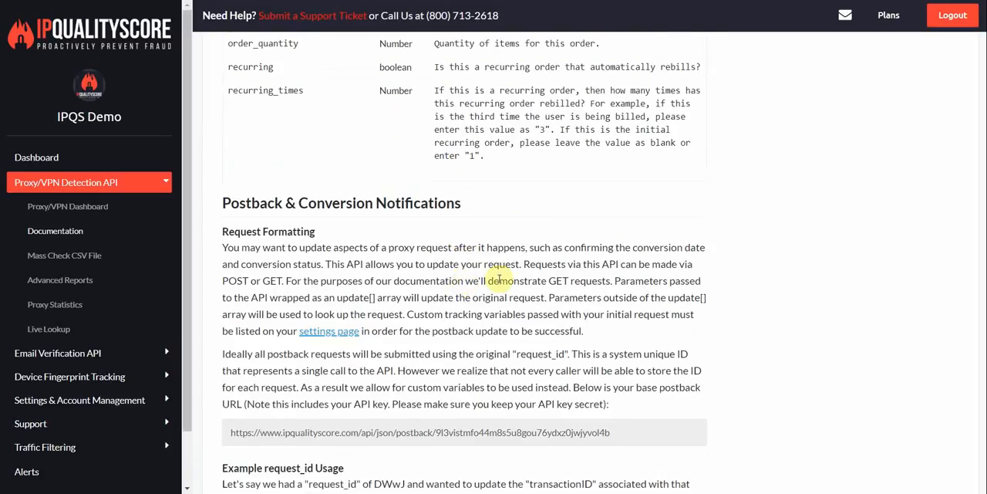
# Scroll through the postback examples, selecting the request_id update URL, to Accepted Parameters
pyautogui.scroll(-3)
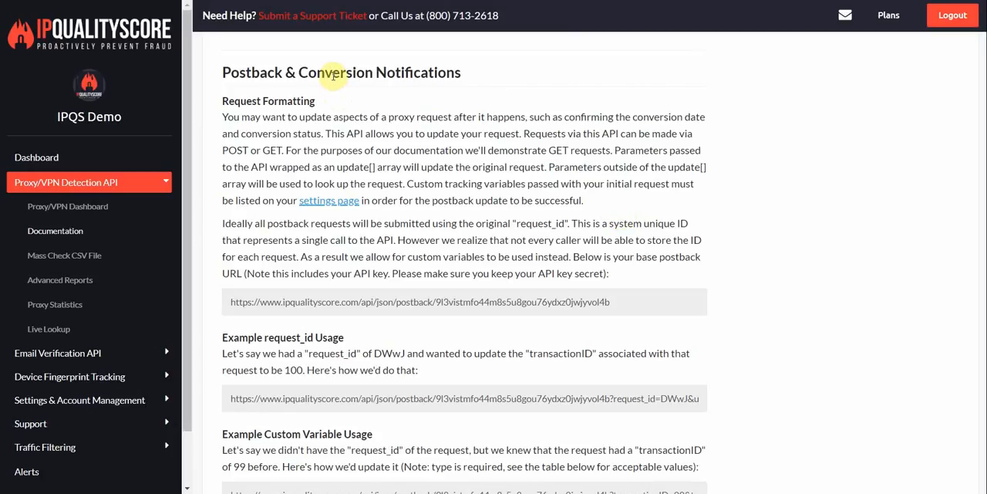
pyautogui.moveTo(385, 72)
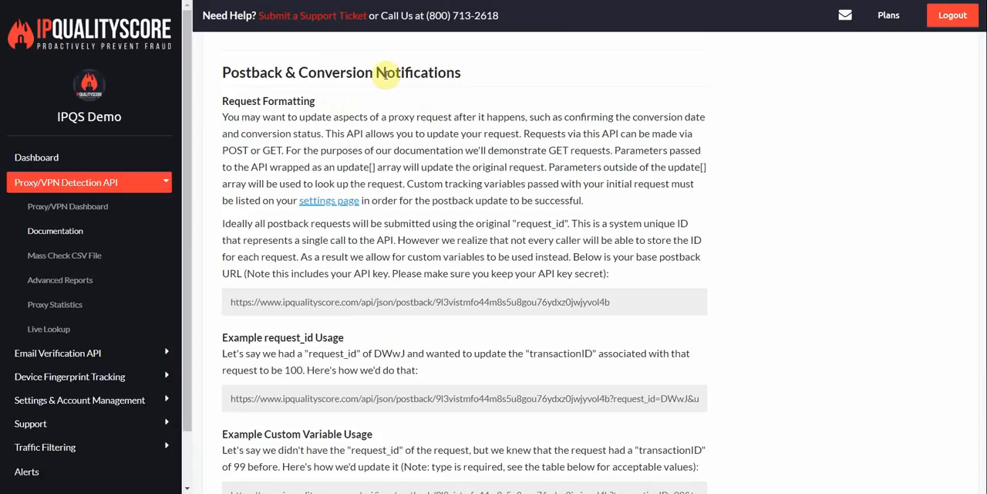
pyautogui.moveTo(354, 59)
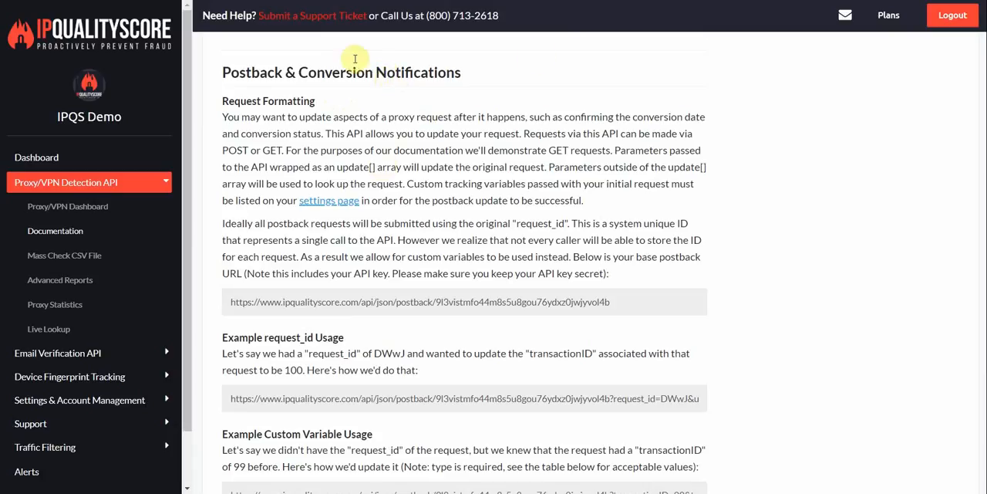
pyautogui.moveTo(547, 170)
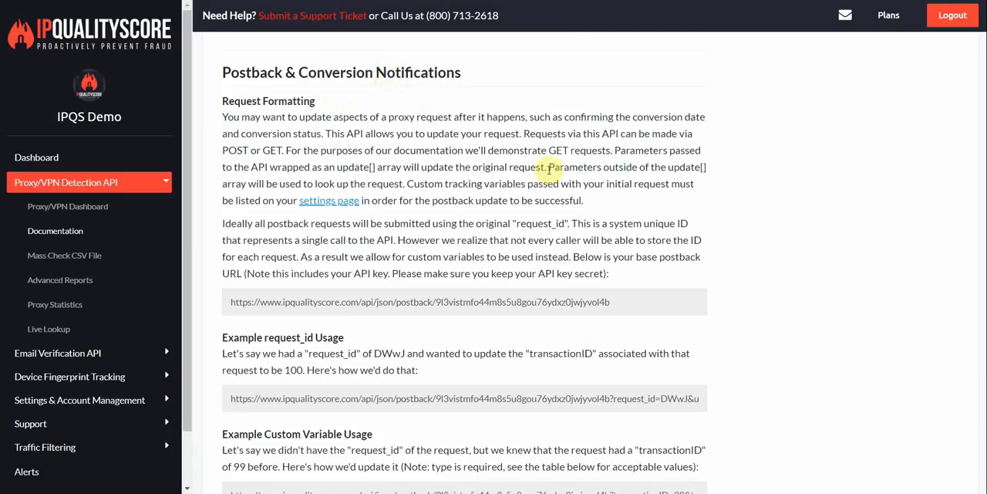
pyautogui.scroll(-3)
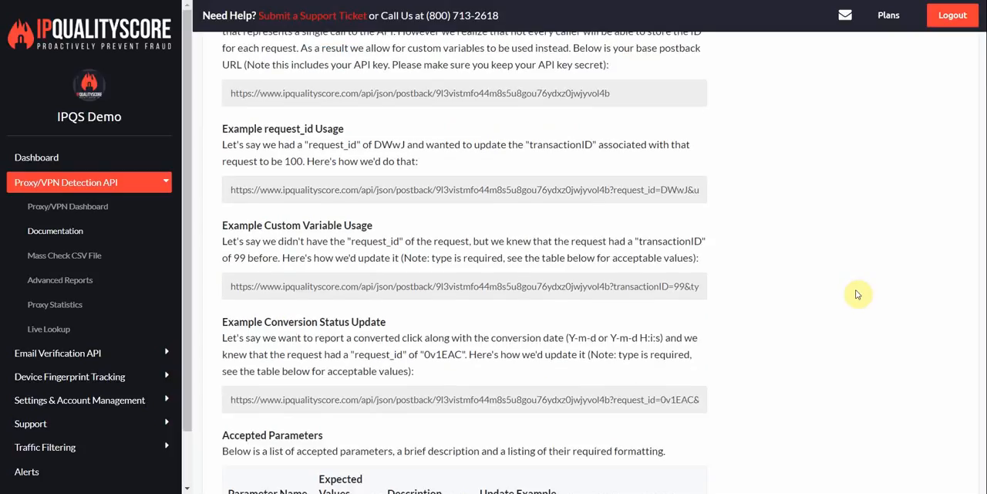
pyautogui.scroll(-3)
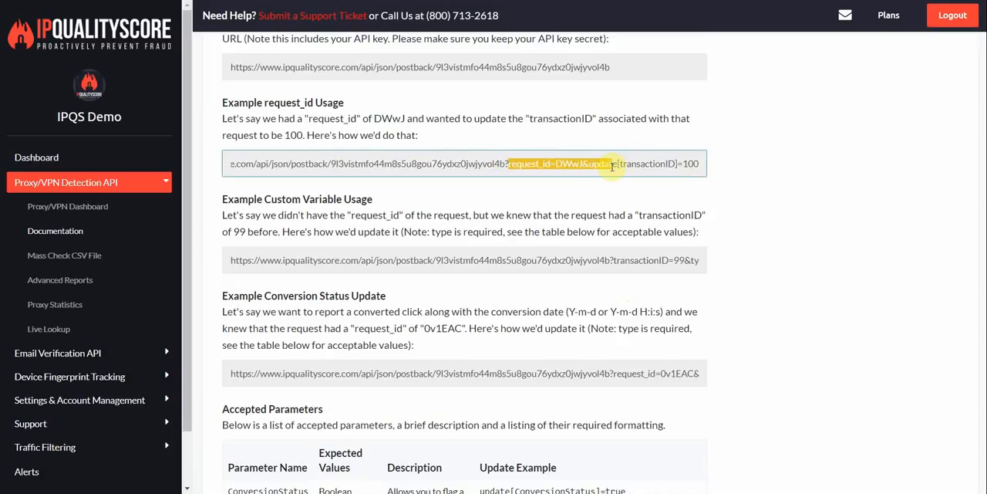
pyautogui.tripleClick(463, 163)
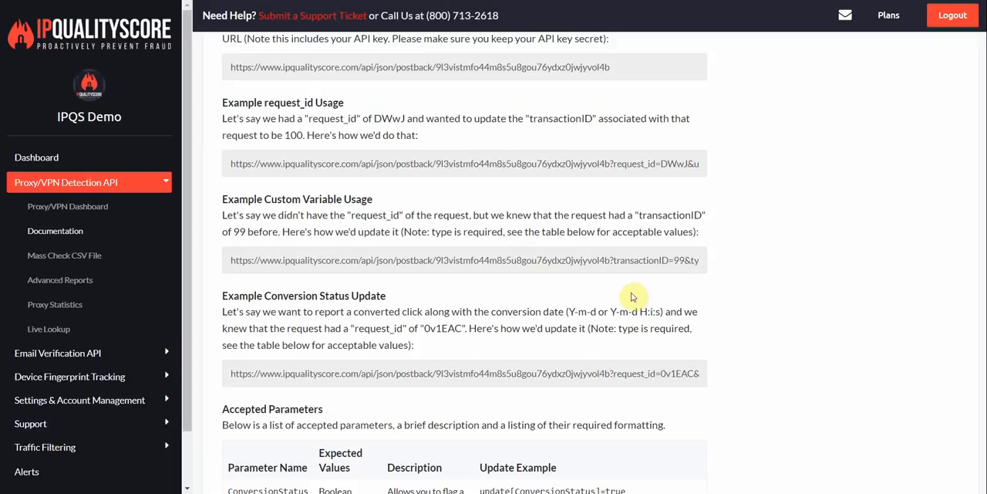
pyautogui.moveTo(626, 292)
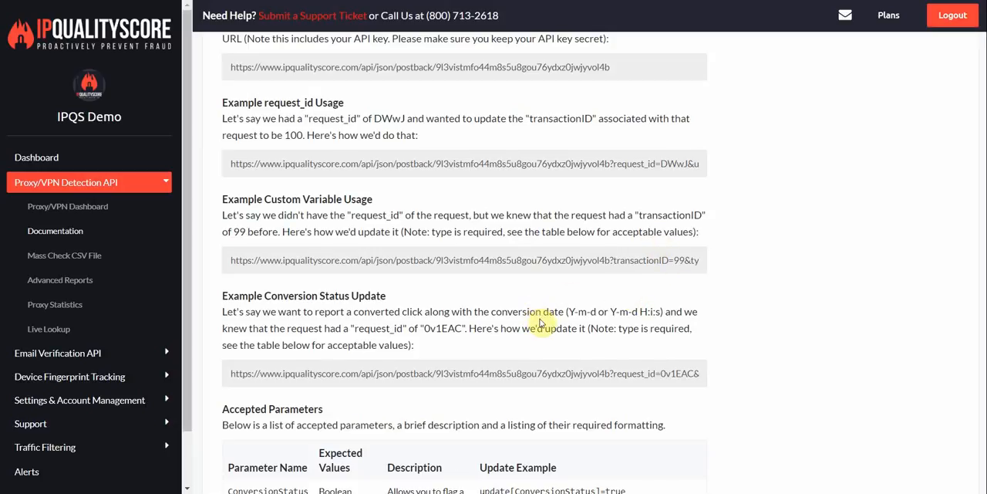
pyautogui.scroll(-3)
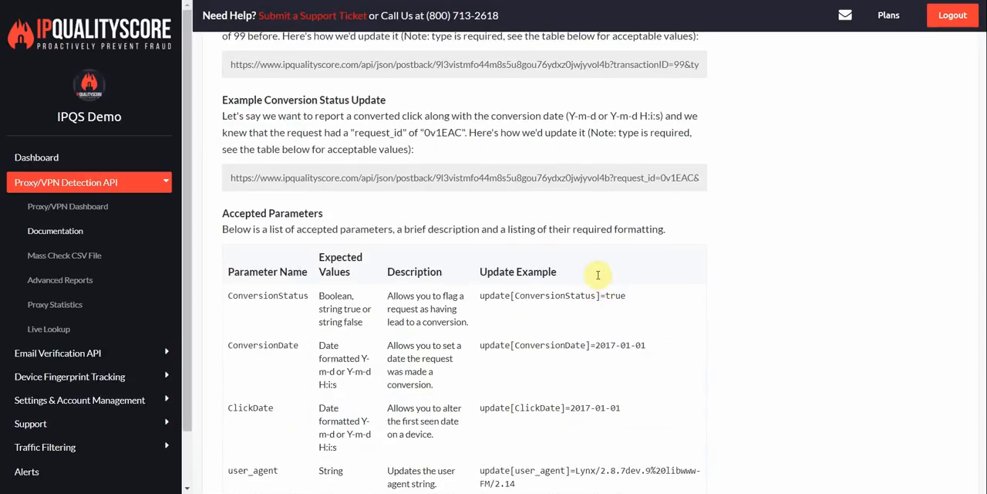
pyautogui.doubleClick(632, 177)
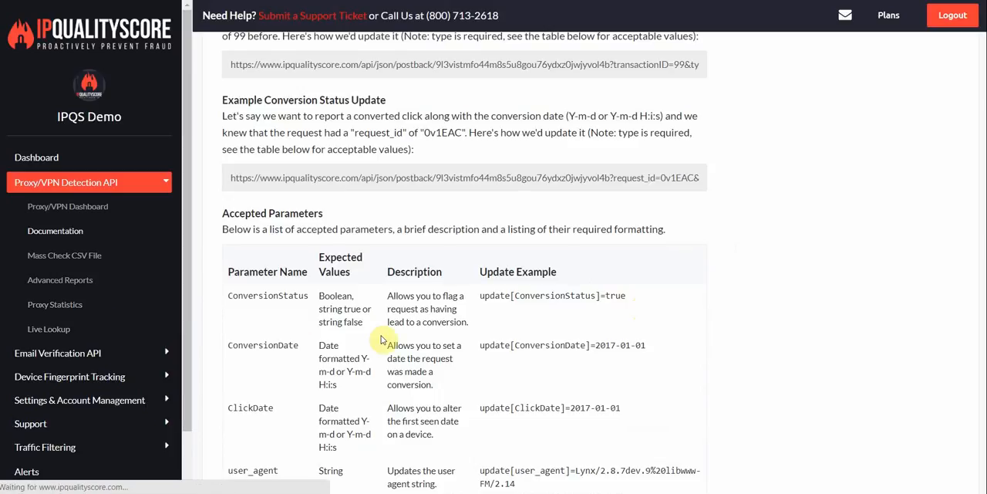
# View the live lookup details for 72.203.41.221, then open Batch Check CSV File
pyautogui.click(47, 329)
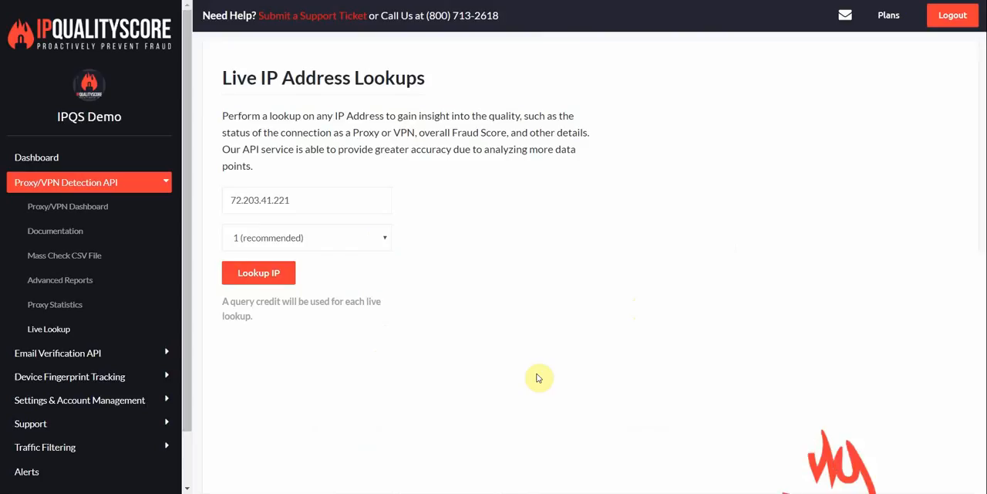
pyautogui.click(258, 272)
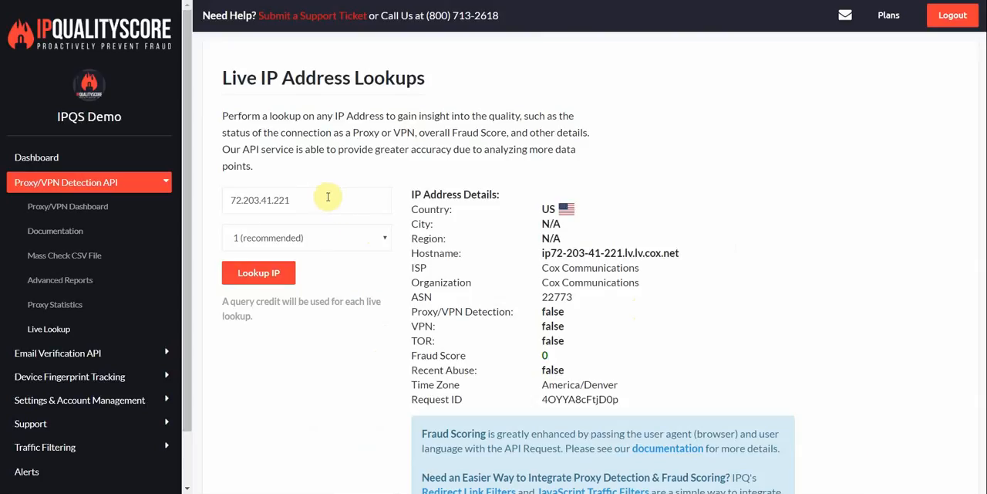
pyautogui.moveTo(324, 221)
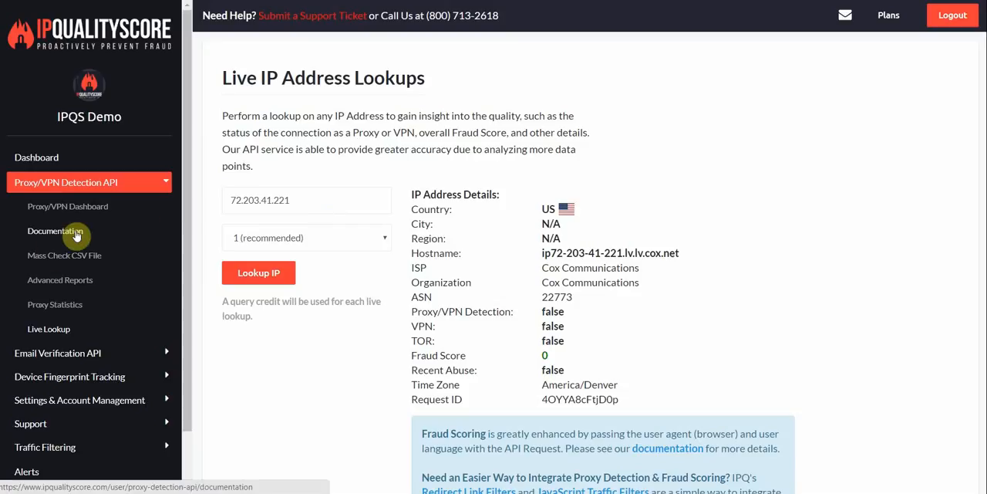
pyautogui.moveTo(149, 309)
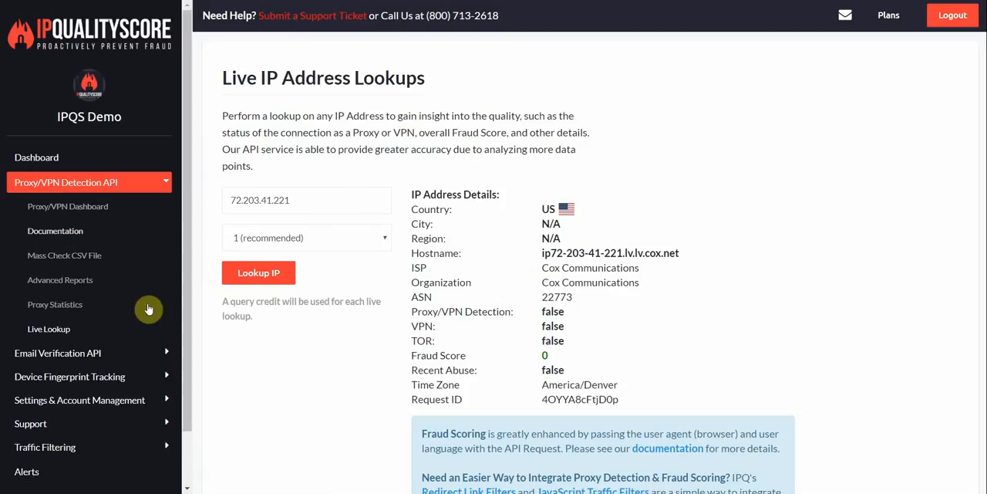
pyautogui.moveTo(60, 279)
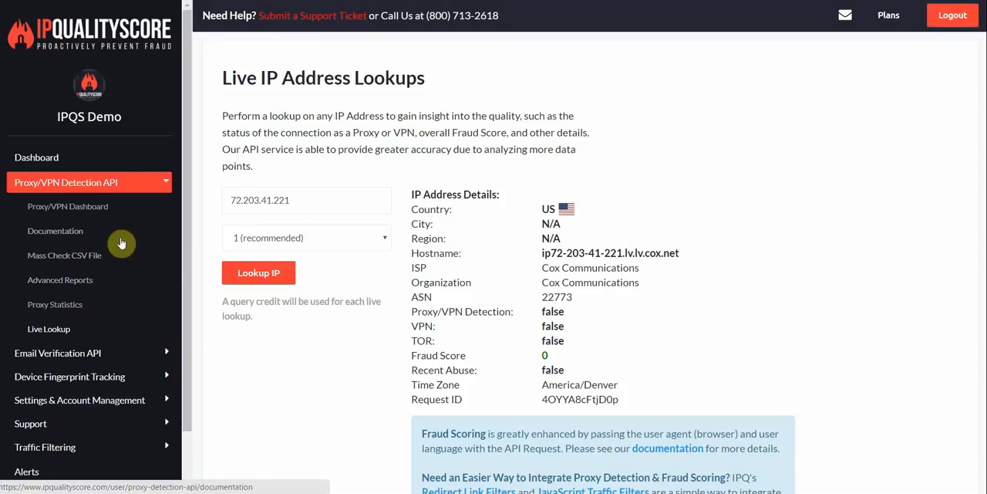
pyautogui.click(64, 254)
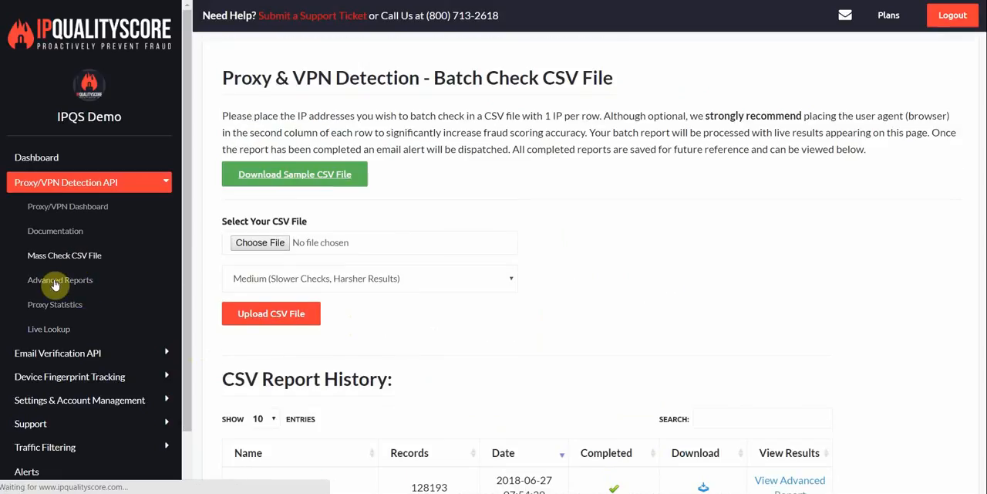
pyautogui.click(59, 279)
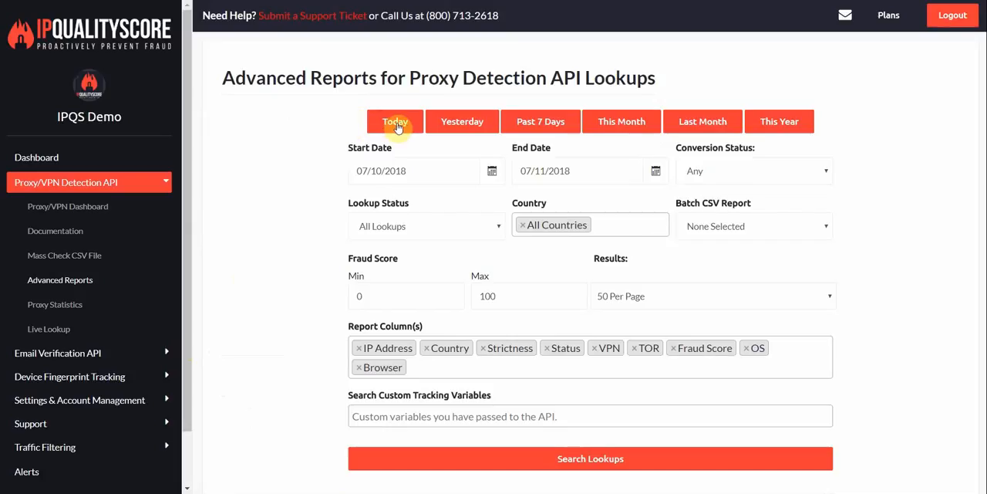
pyautogui.click(590, 457)
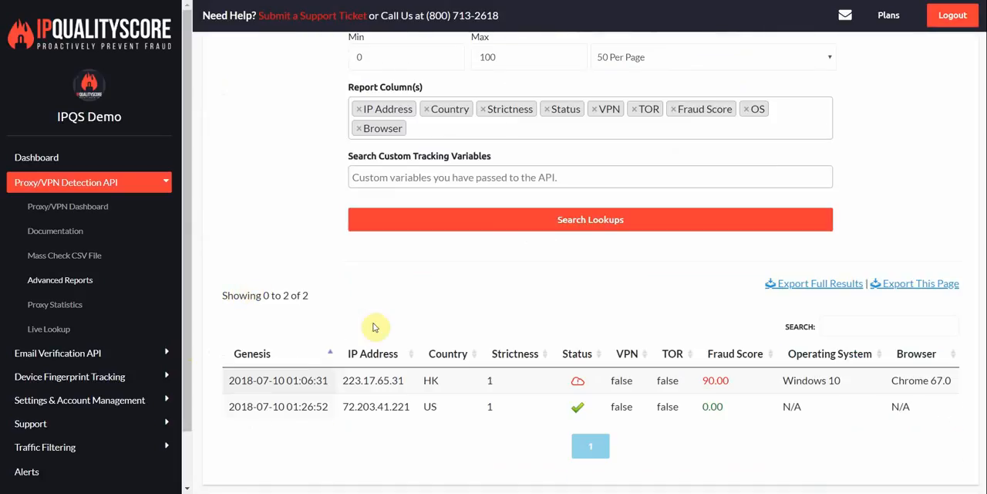
pyautogui.moveTo(523, 262)
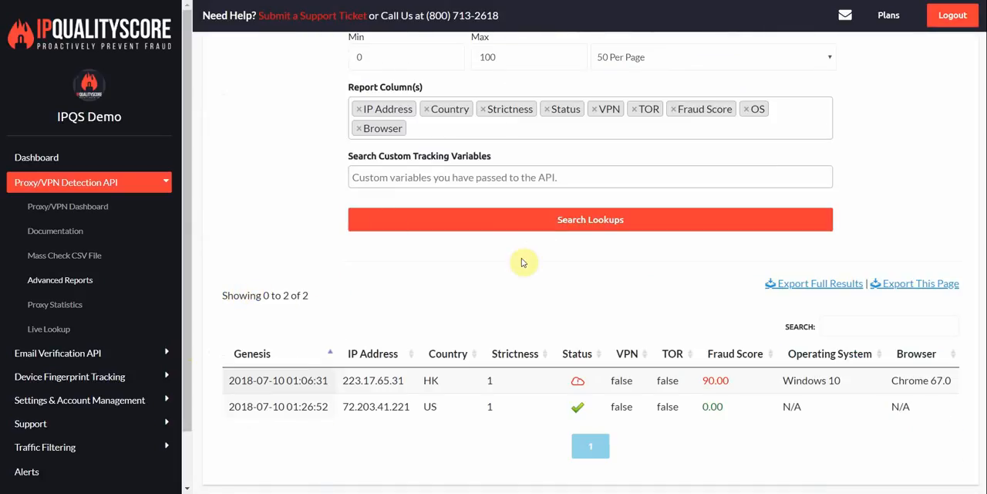
pyautogui.doubleClick(373, 380)
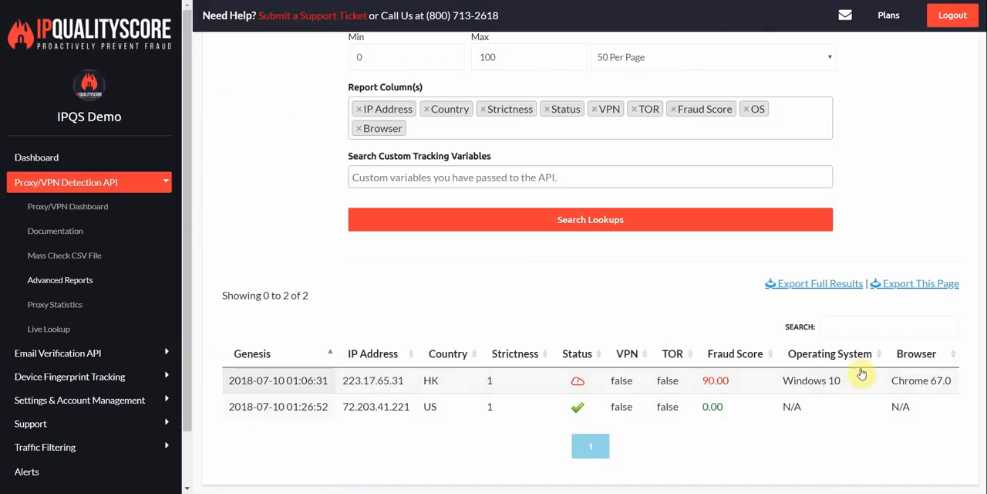
pyautogui.doubleClick(805, 380)
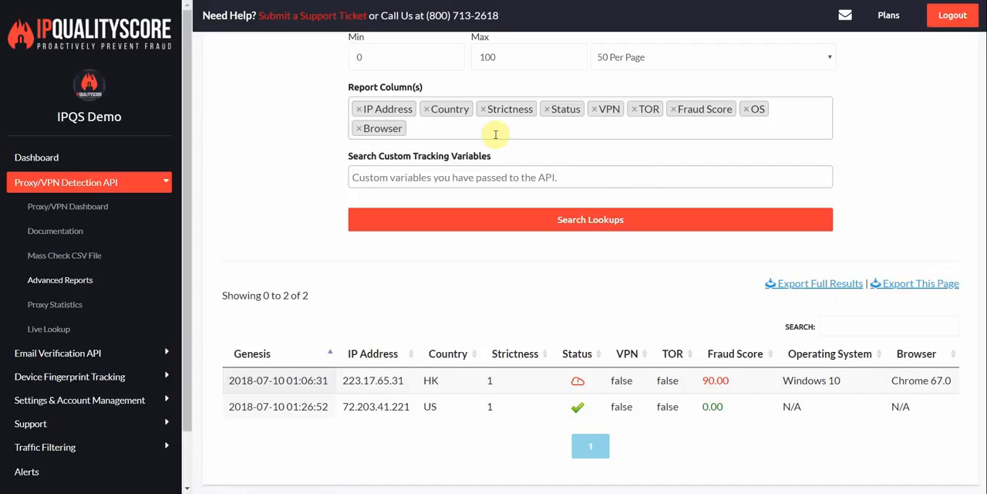
# Add the ISP report column and browse the list of other available columns
pyautogui.write('isp')
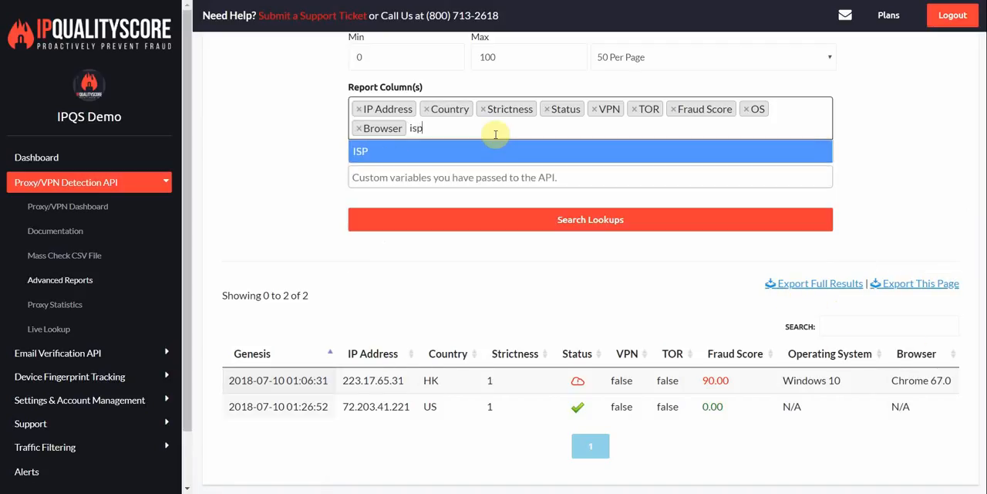
pyautogui.click(360, 150)
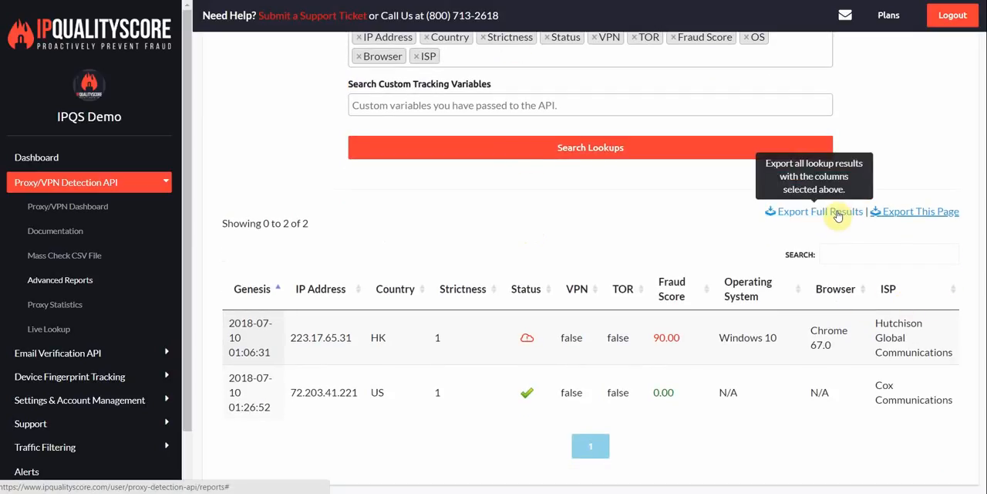
pyautogui.moveTo(924, 210)
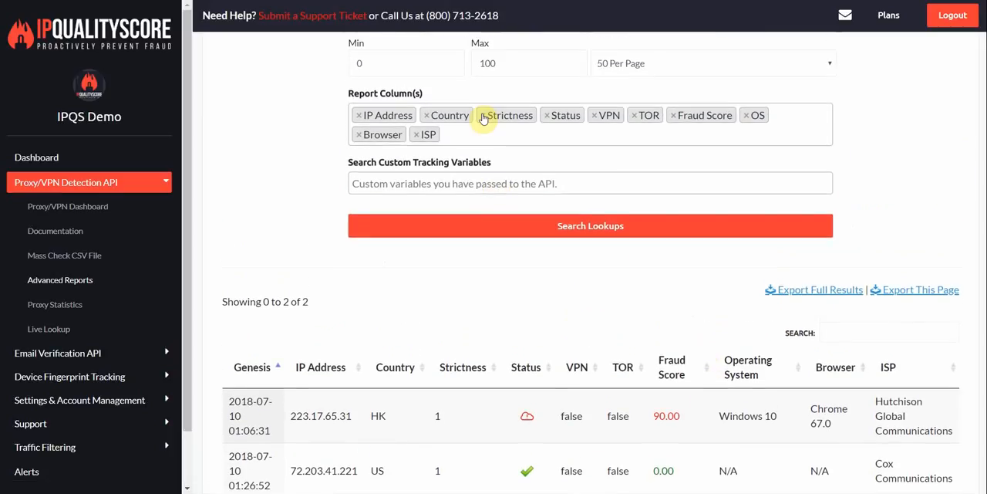
pyautogui.click(590, 134)
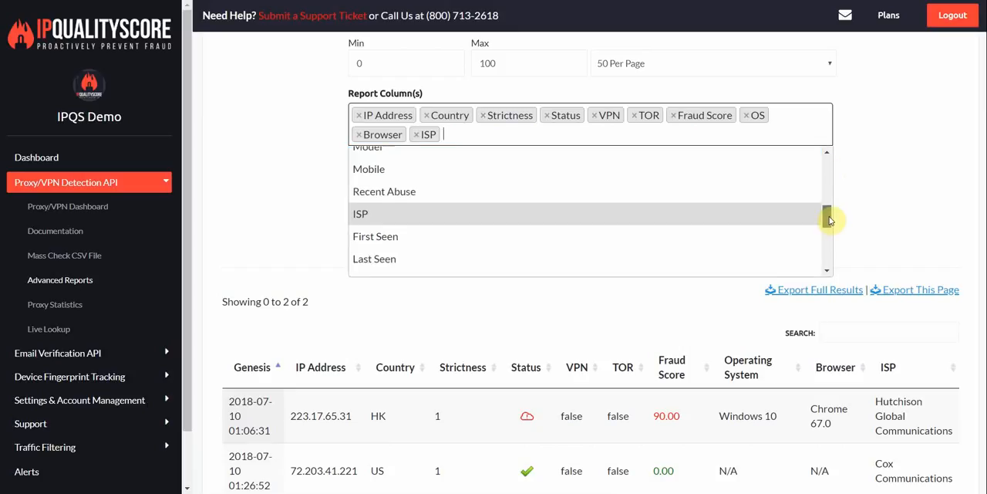
pyautogui.scroll(-3)
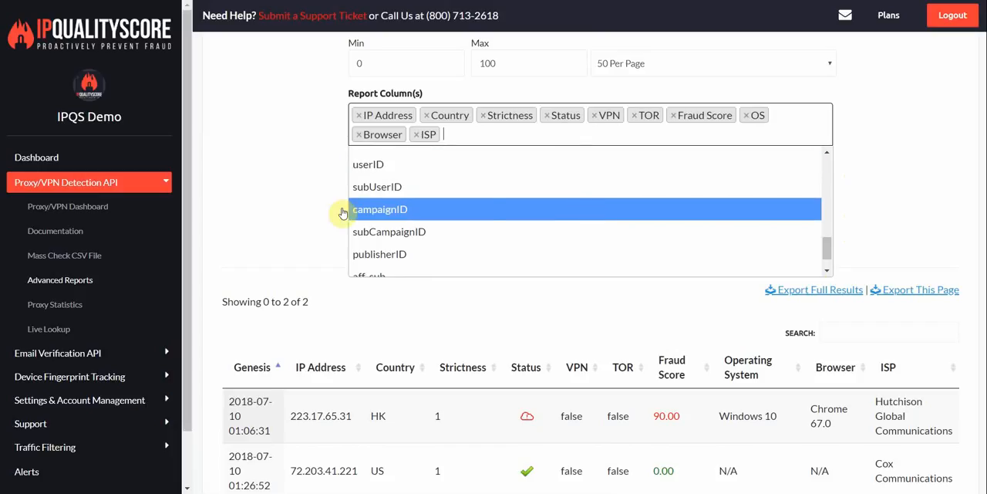
pyautogui.moveTo(552, 186)
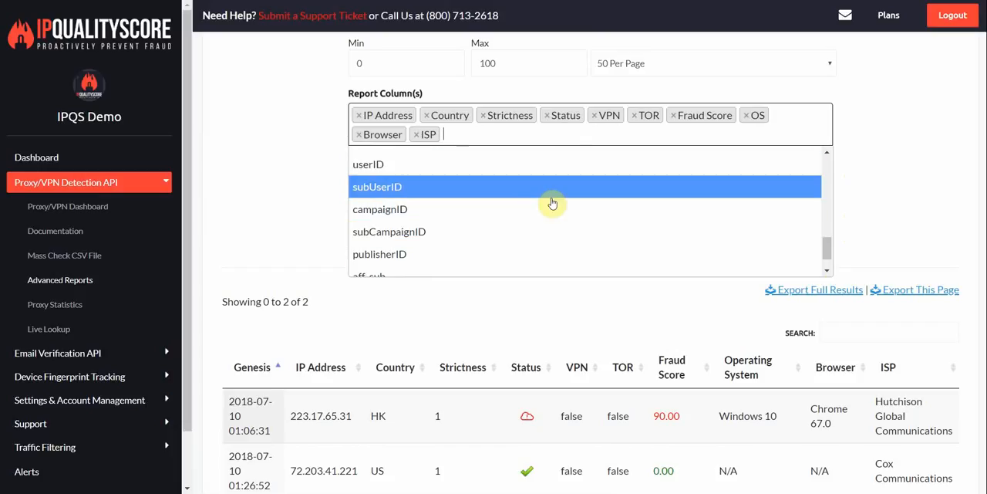
pyautogui.moveTo(503, 183)
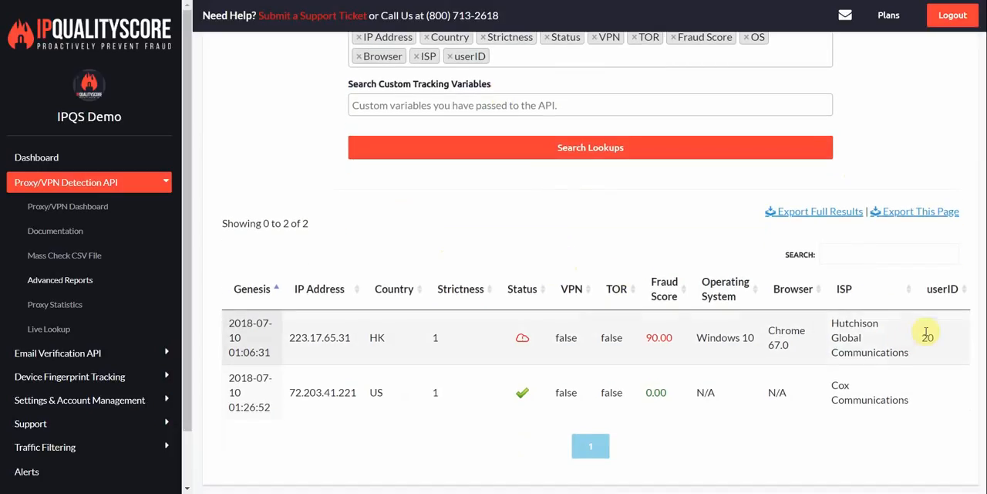
pyautogui.moveTo(917, 338)
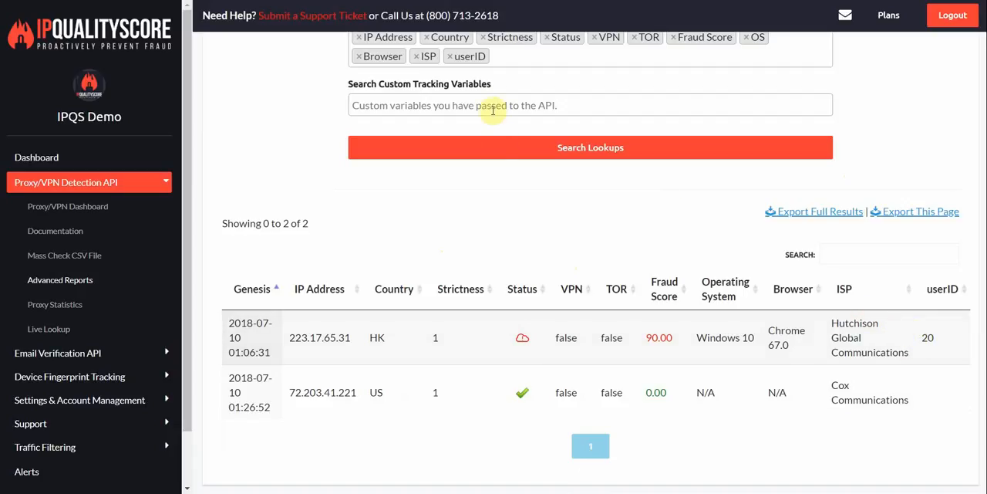
# Search the report by custom tracking variable userID with value 20
pyautogui.write('use')
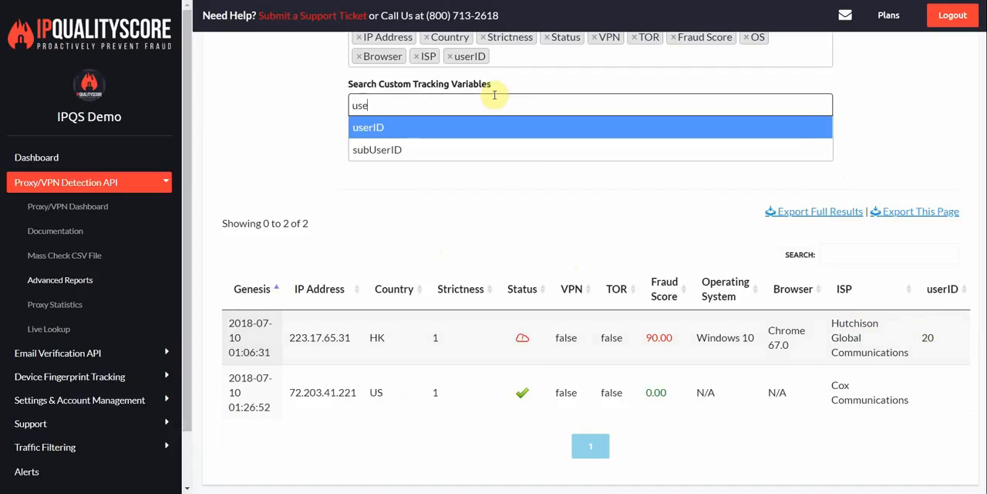
pyautogui.click(368, 127)
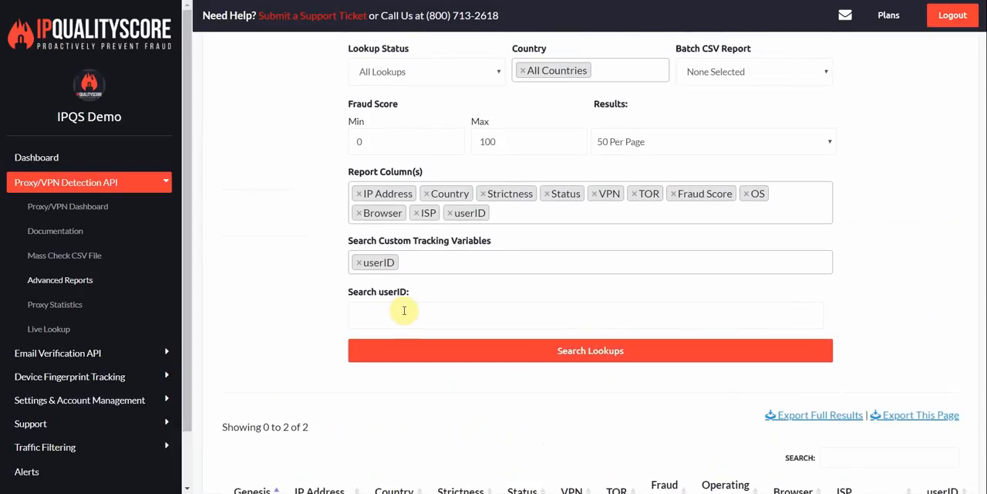
pyautogui.write('20')
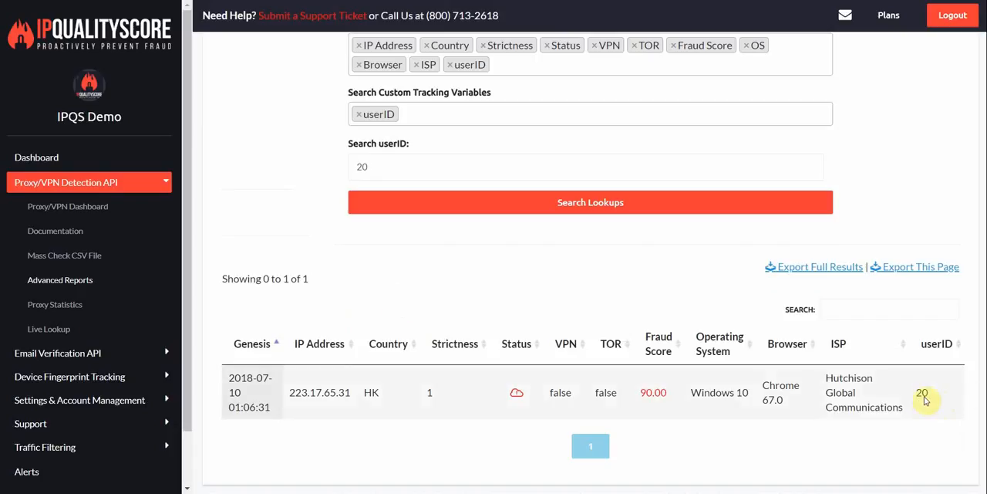
pyautogui.moveTo(501, 344)
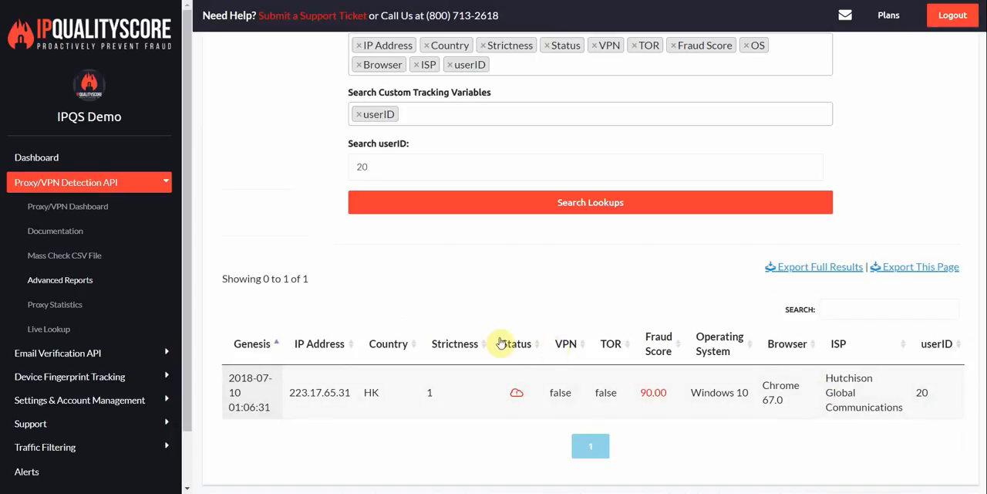
pyautogui.click(55, 303)
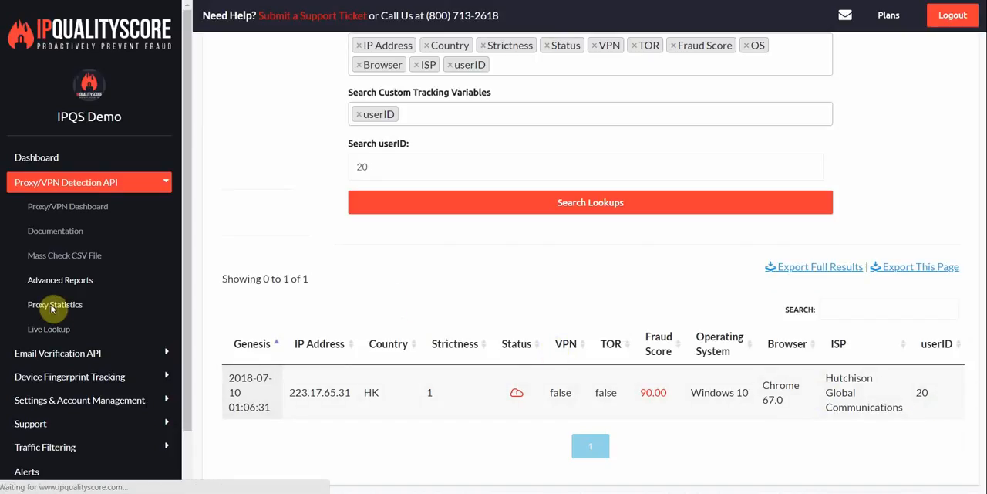
# Generate proxy statistics broken down by userID, showing user 20 averaging a 90 fraud score
pyautogui.click(55, 304)
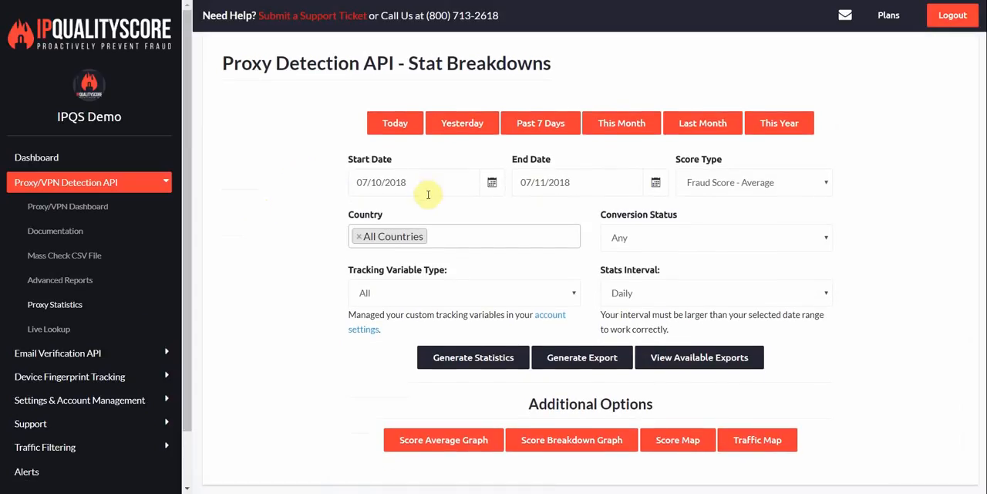
pyautogui.moveTo(476, 296)
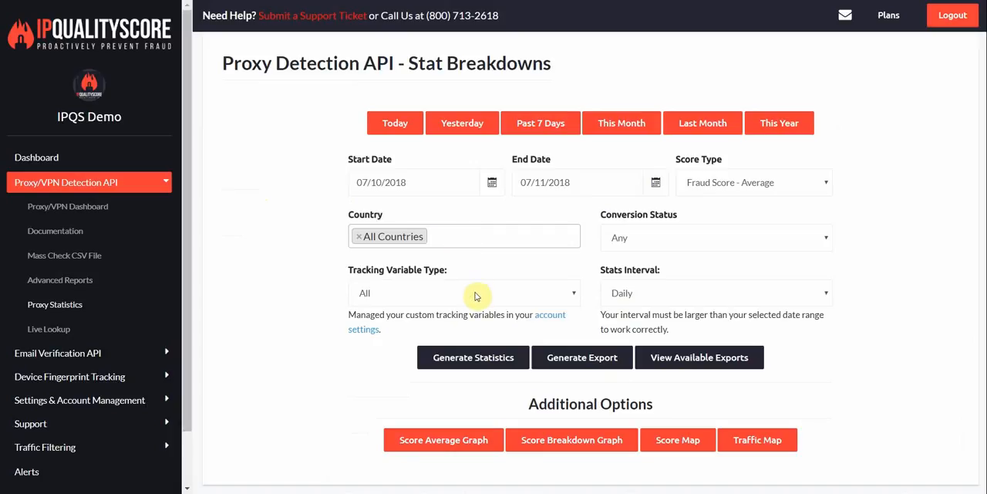
pyautogui.click(462, 292)
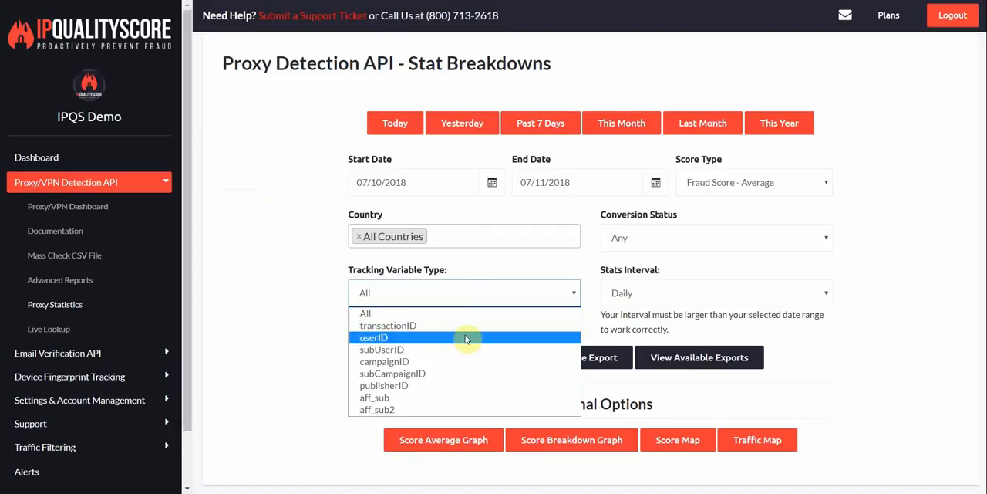
pyautogui.click(374, 337)
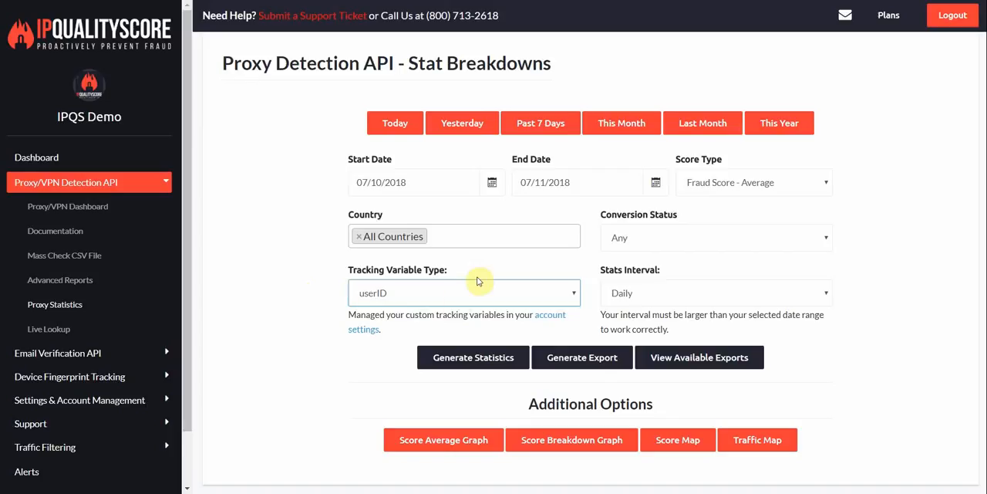
pyautogui.click(472, 356)
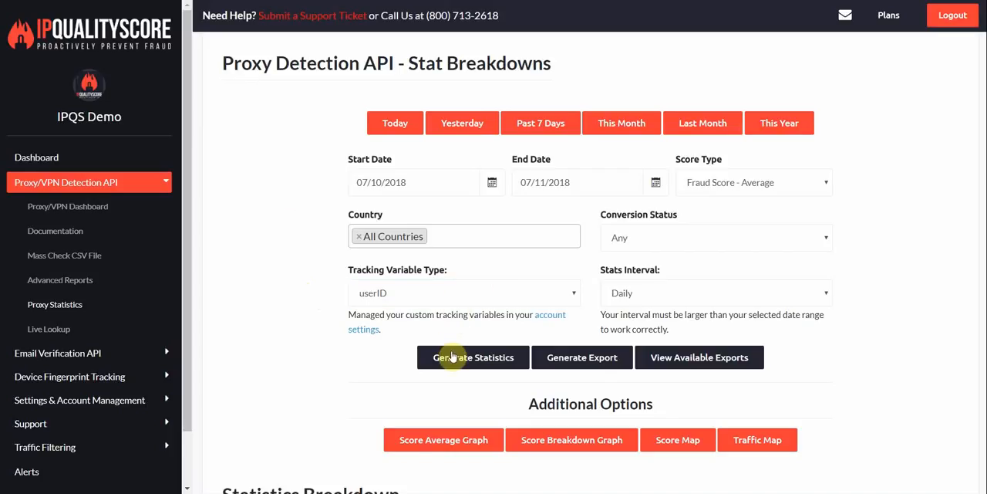
pyautogui.moveTo(297, 297)
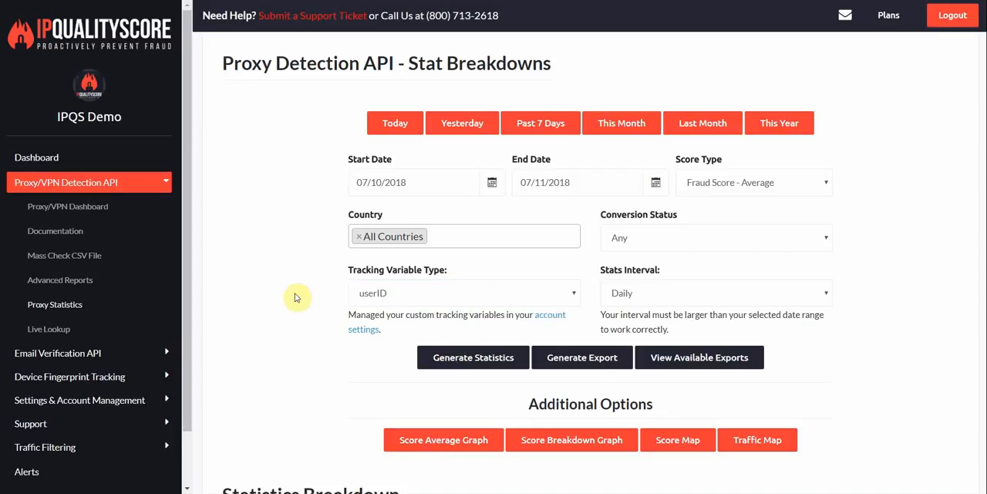
pyautogui.scroll(-3)
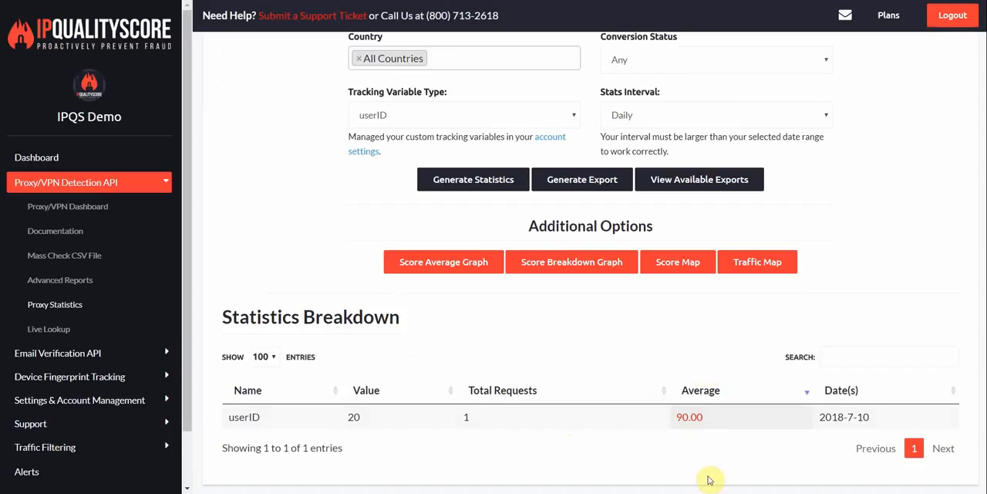
pyautogui.moveTo(697, 437)
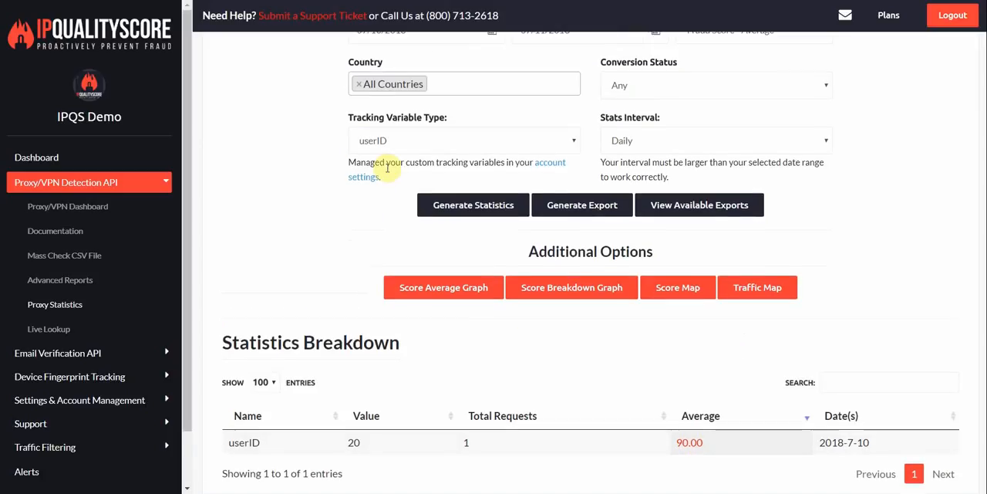
pyautogui.scroll(-3)
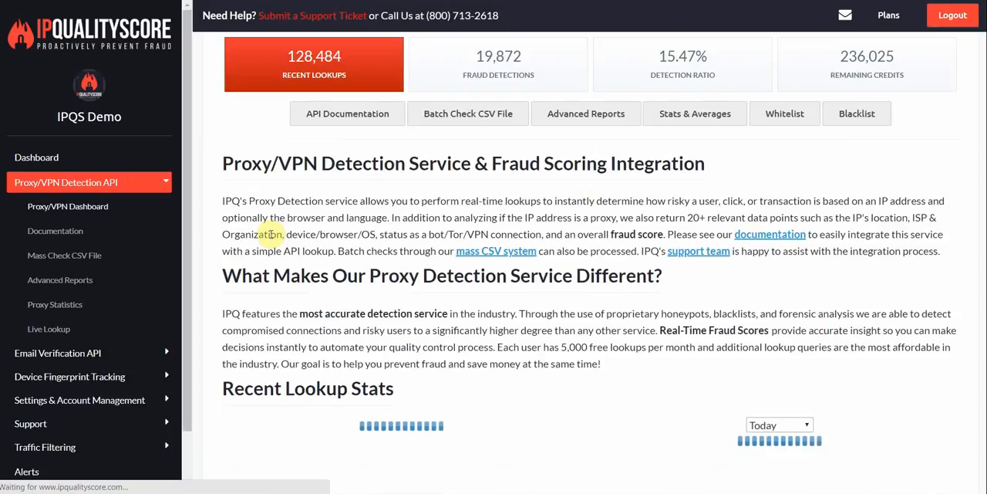
pyautogui.scroll(-3)
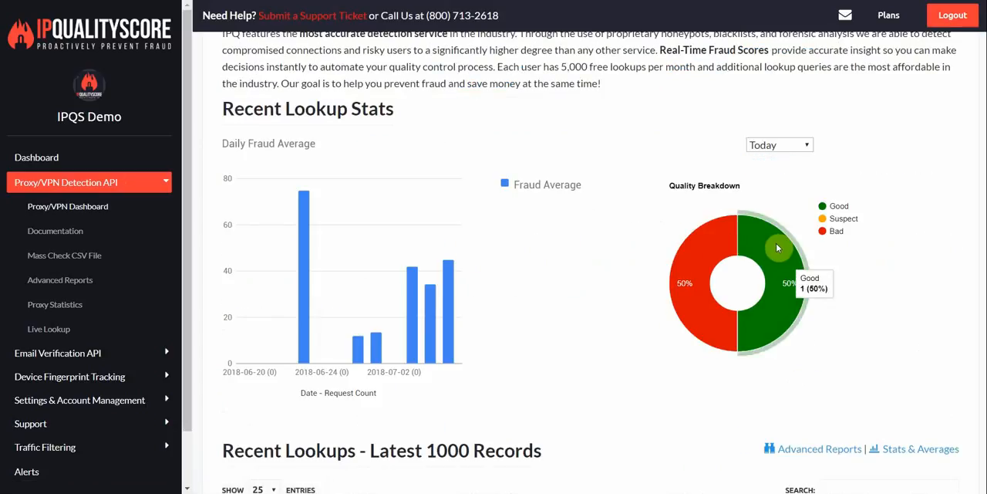
pyautogui.scroll(-3)
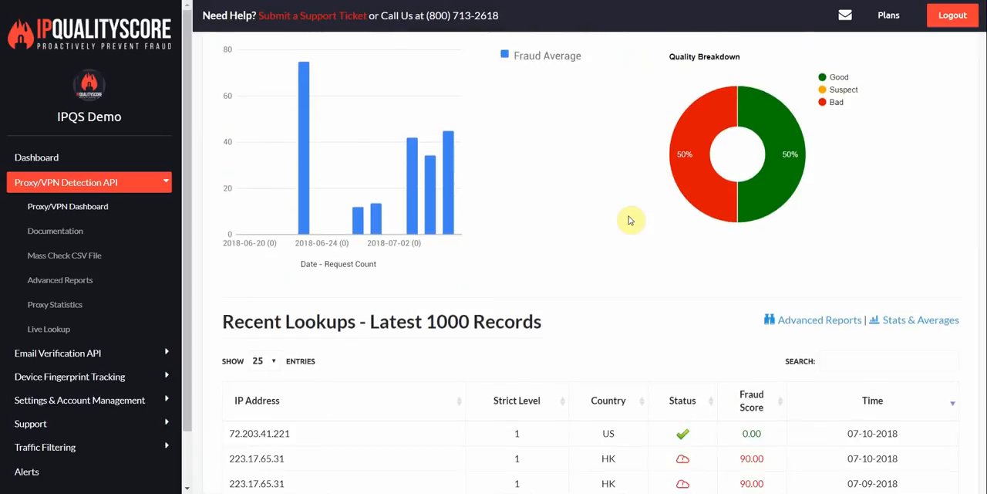
pyautogui.scroll(-3)
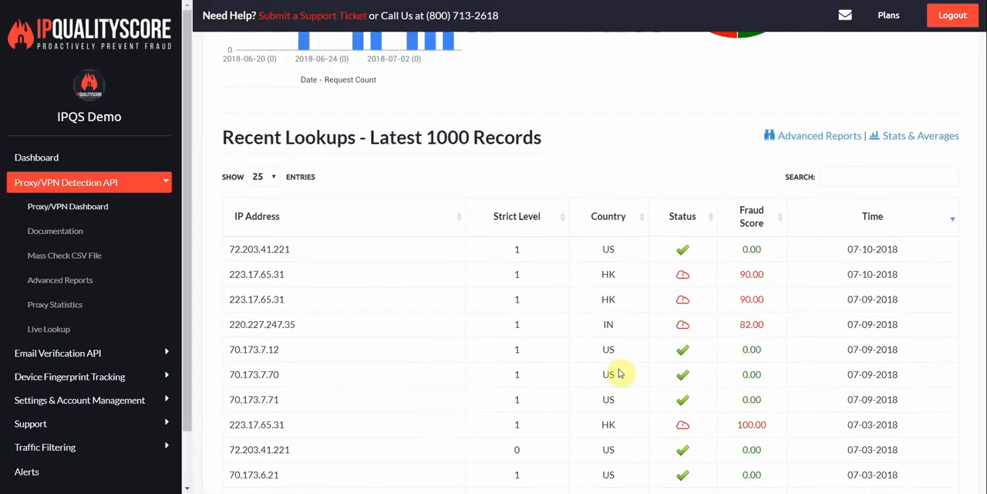